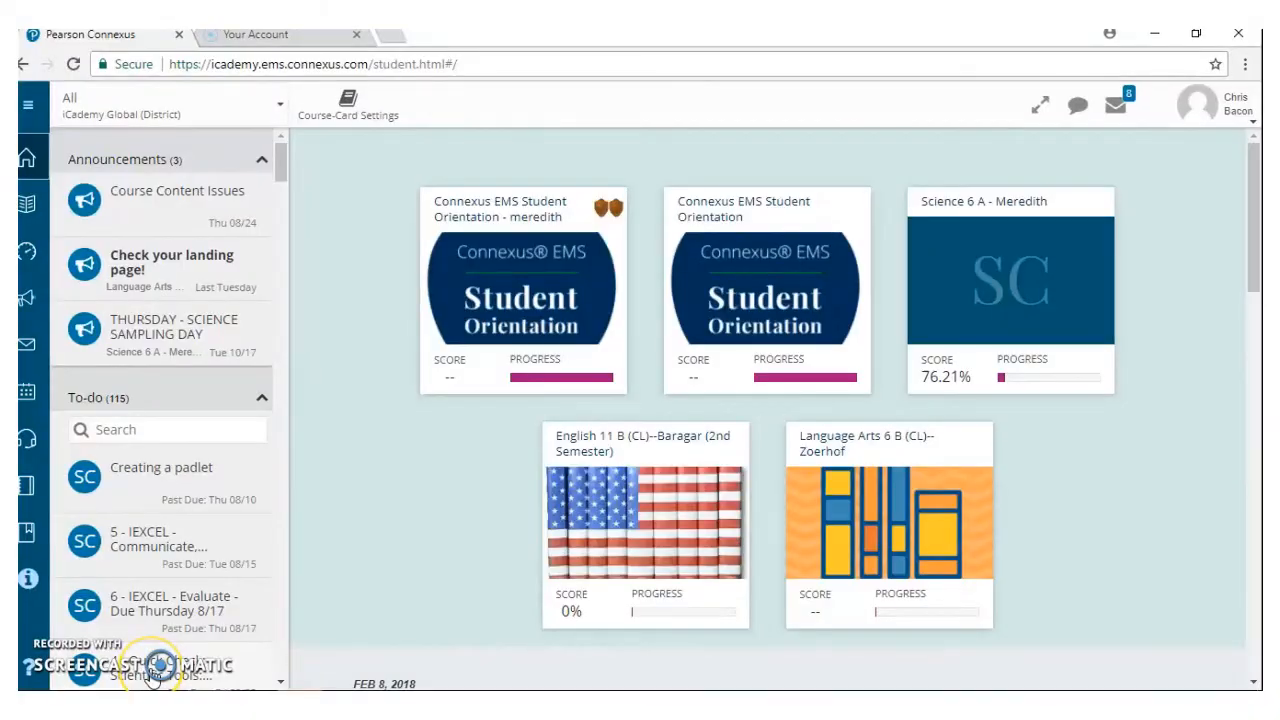
{"action": "mouse_move", "coordinate": [622, 458]}
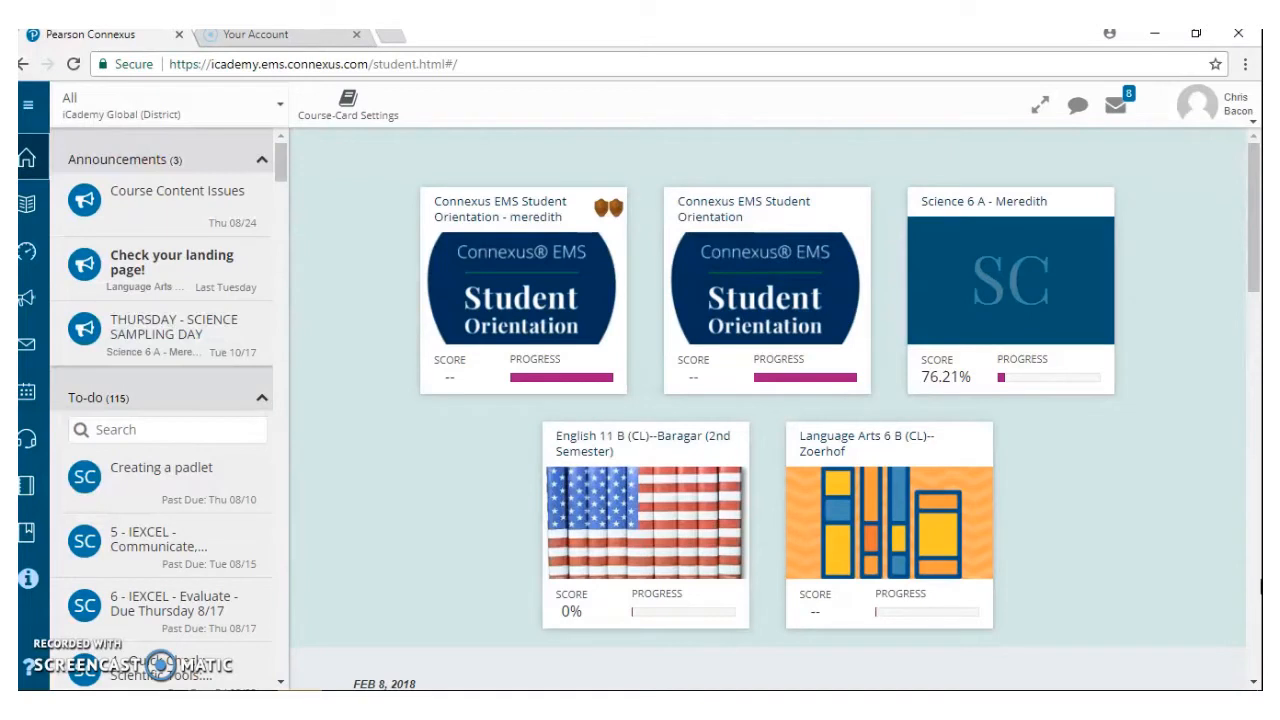
{"action": "mouse_move", "coordinate": [550, 330]}
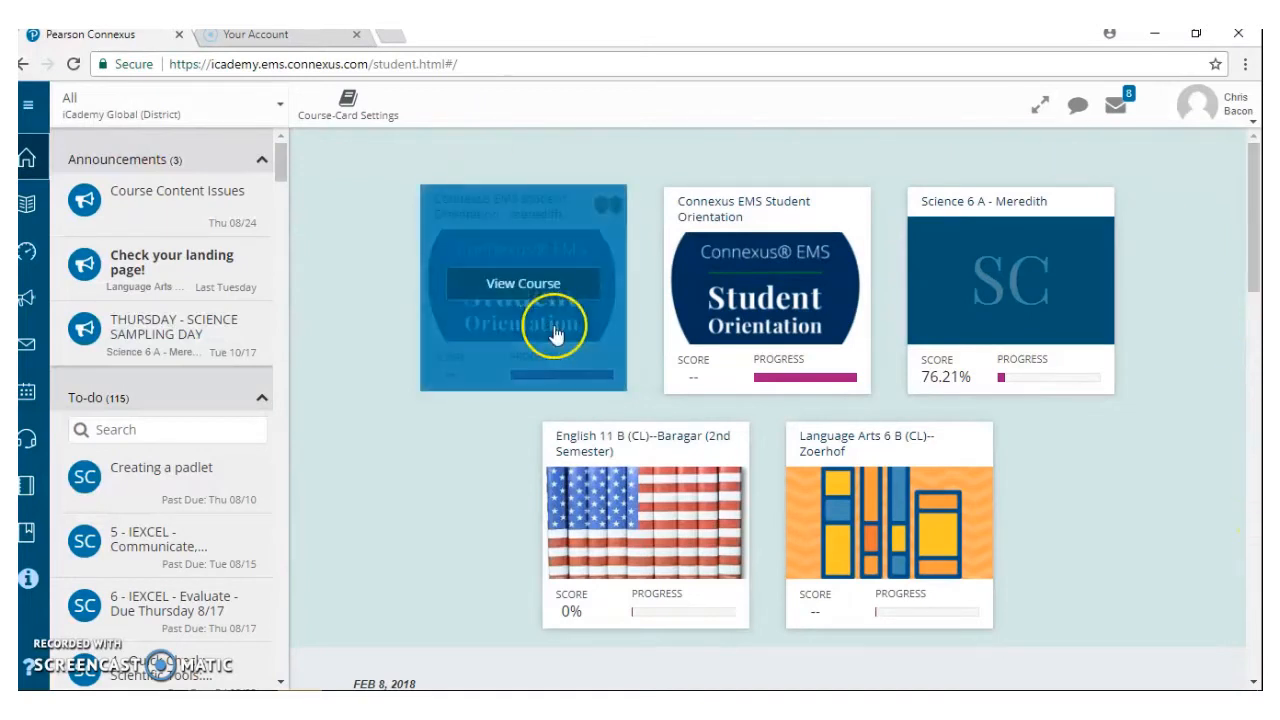
{"action": "mouse_move", "coordinate": [1135, 527]}
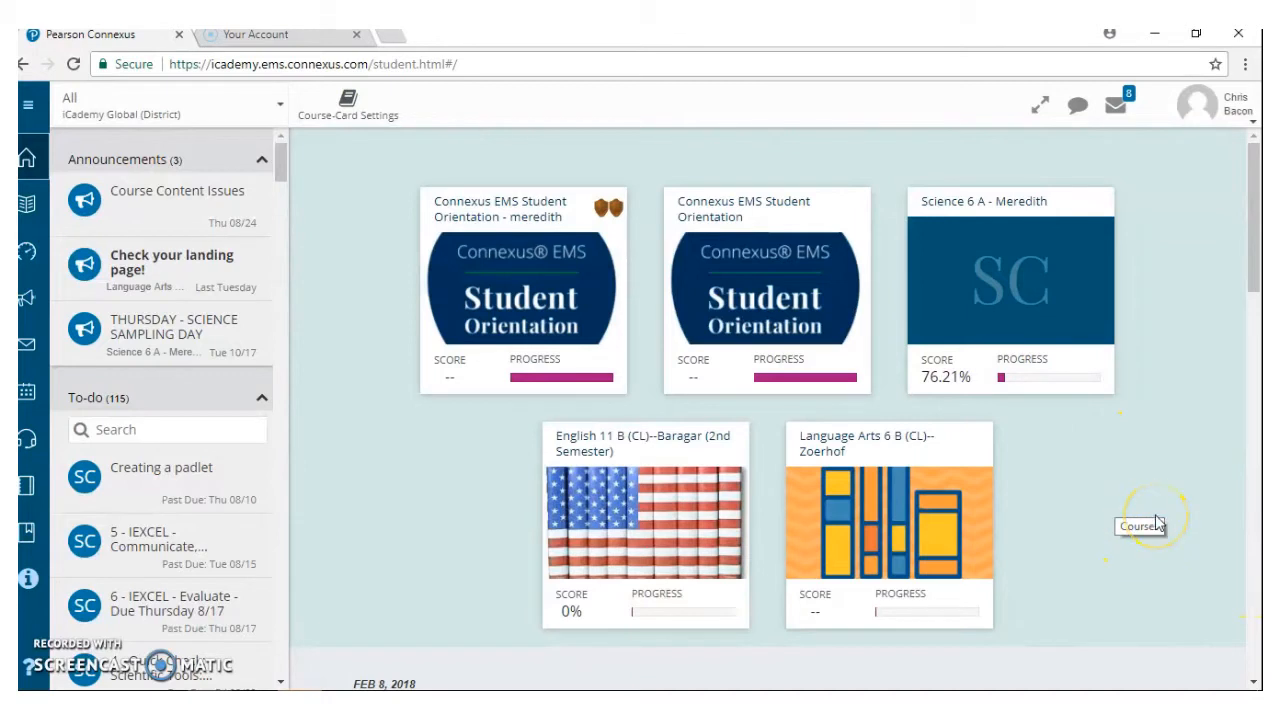
{"action": "mouse_move", "coordinate": [1190, 503]}
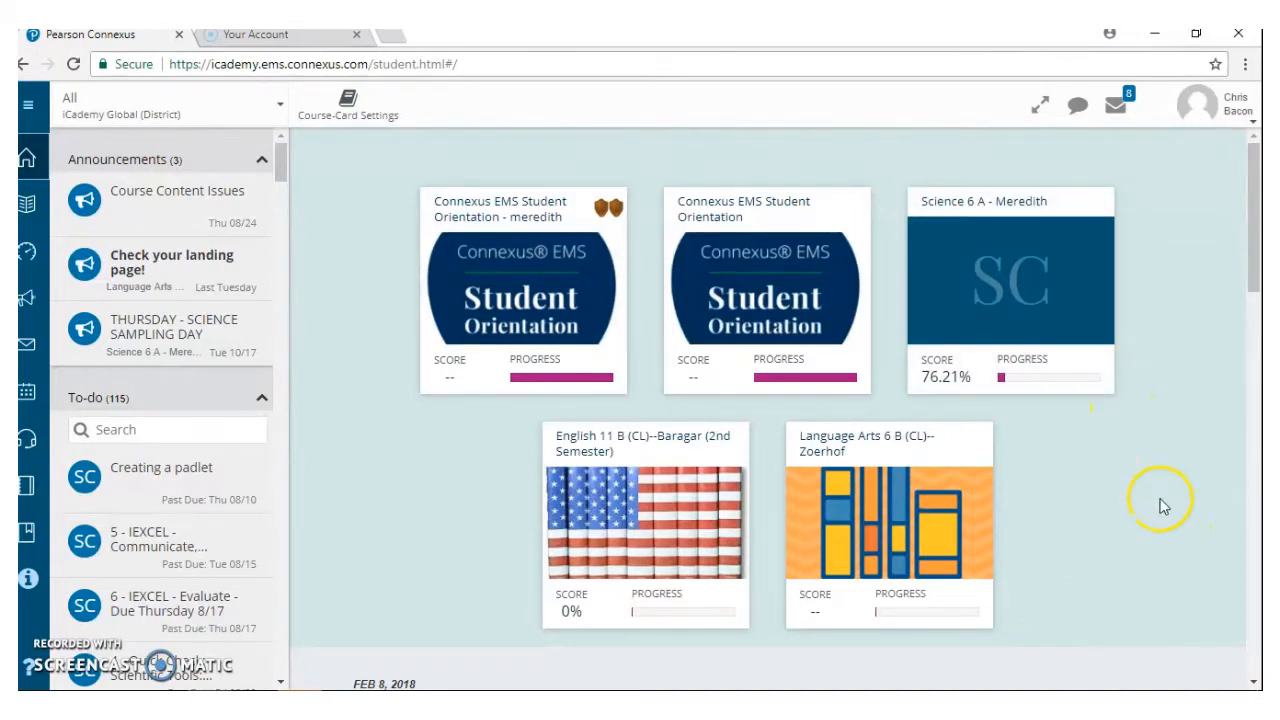
{"action": "mouse_move", "coordinate": [940, 390]}
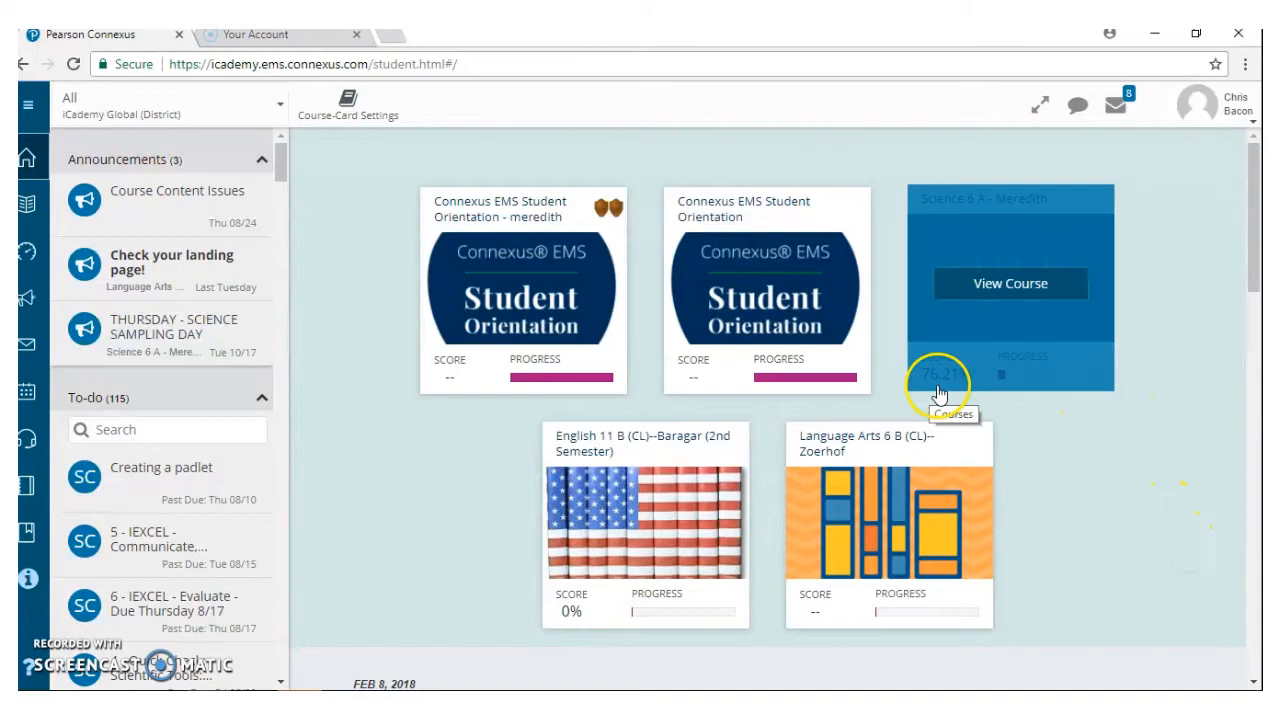
{"action": "mouse_move", "coordinate": [1065, 585]}
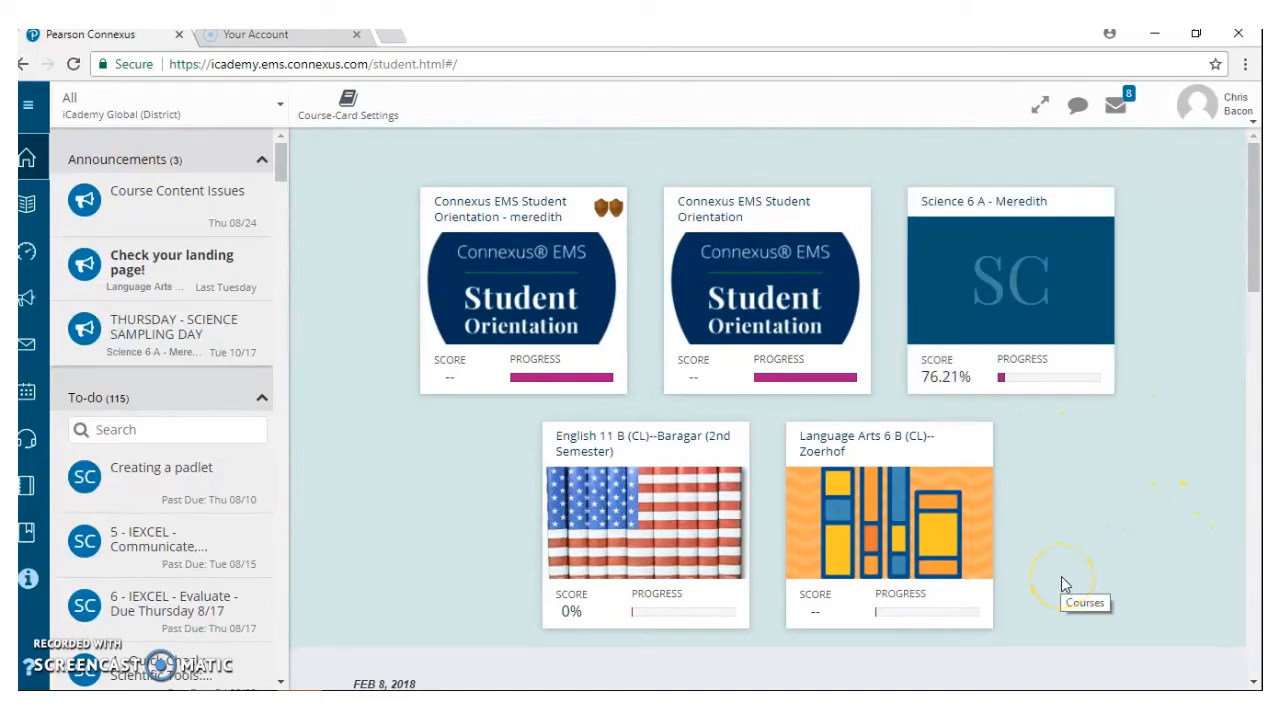
{"action": "mouse_move", "coordinate": [1153, 567]}
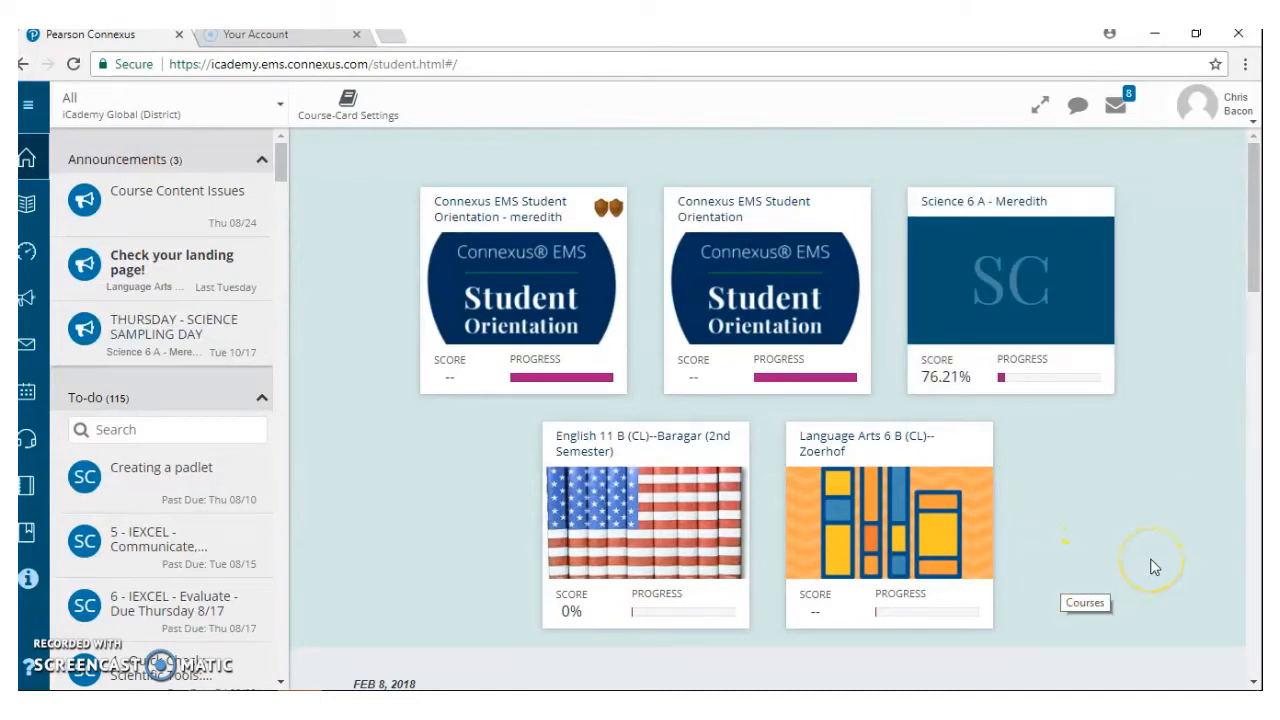
{"action": "mouse_move", "coordinate": [1193, 540]}
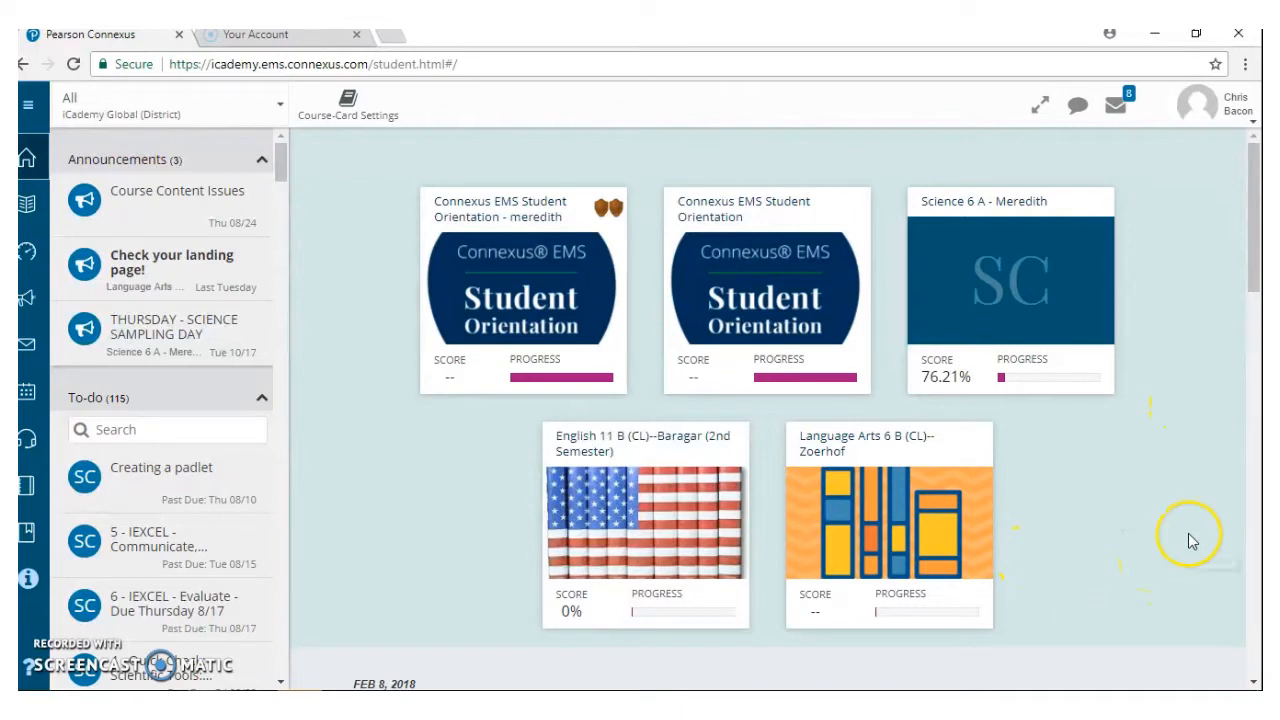
{"action": "mouse_move", "coordinate": [1244, 447]}
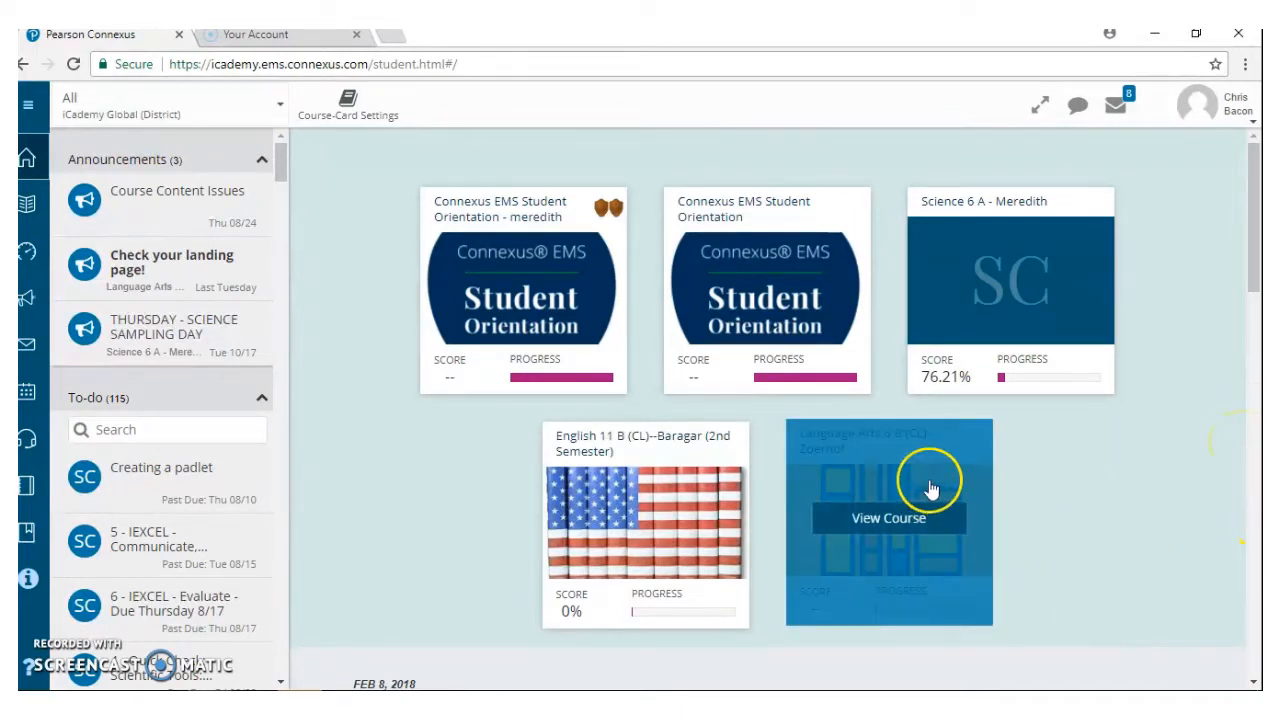
Step: Open Language Arts 6 B (CL)--Zoerhof and scroll its agenda to the poetry notes and back
{"action": "left_click", "coordinate": [887, 518]}
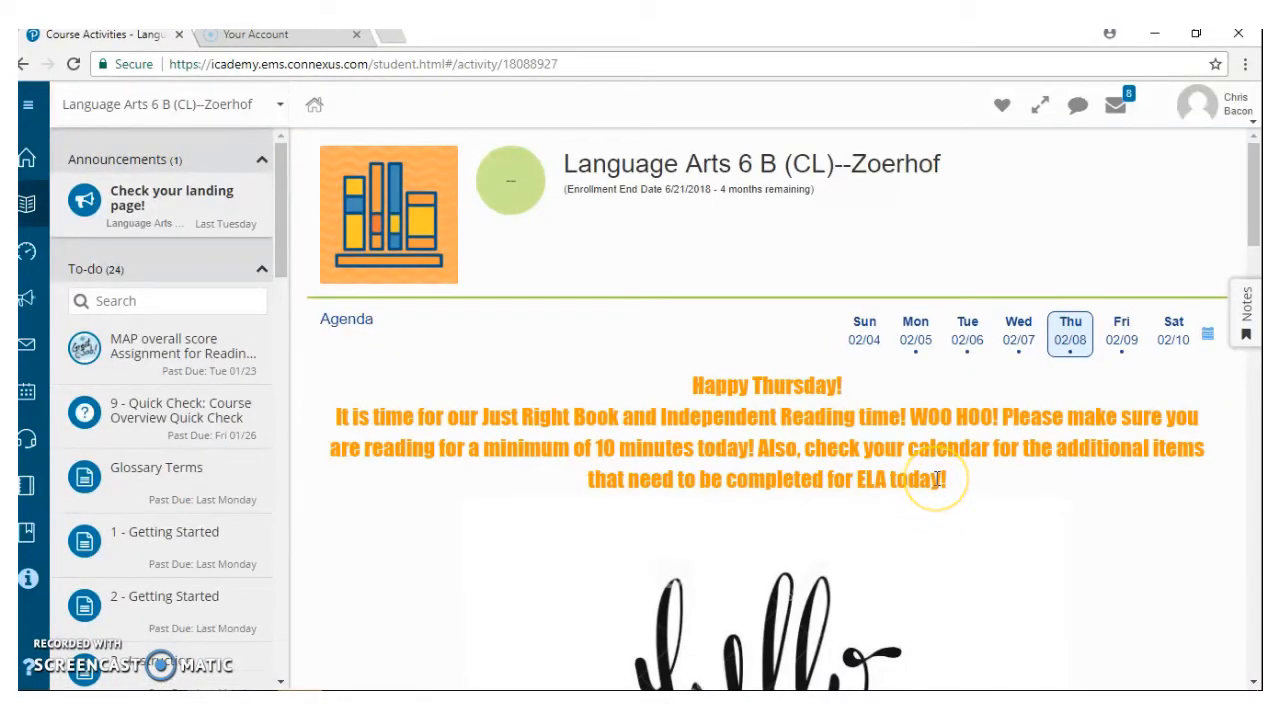
{"action": "mouse_move", "coordinate": [935, 478]}
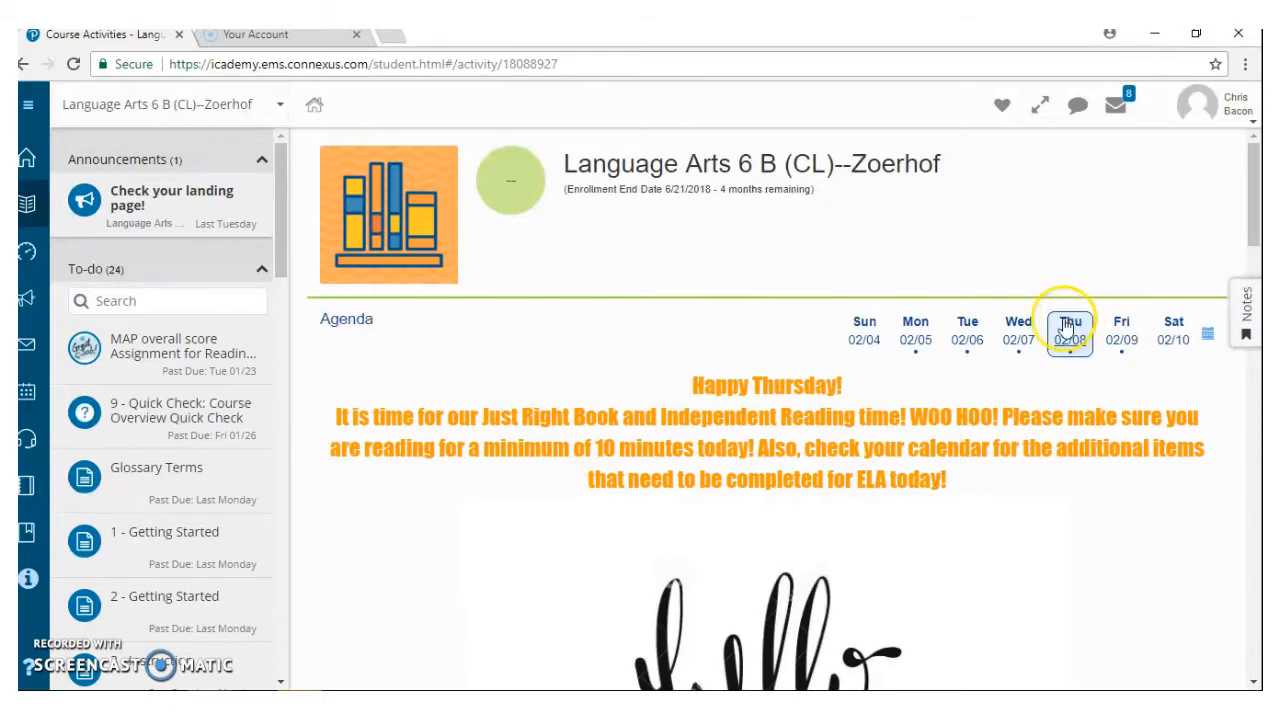
{"action": "mouse_move", "coordinate": [344, 468]}
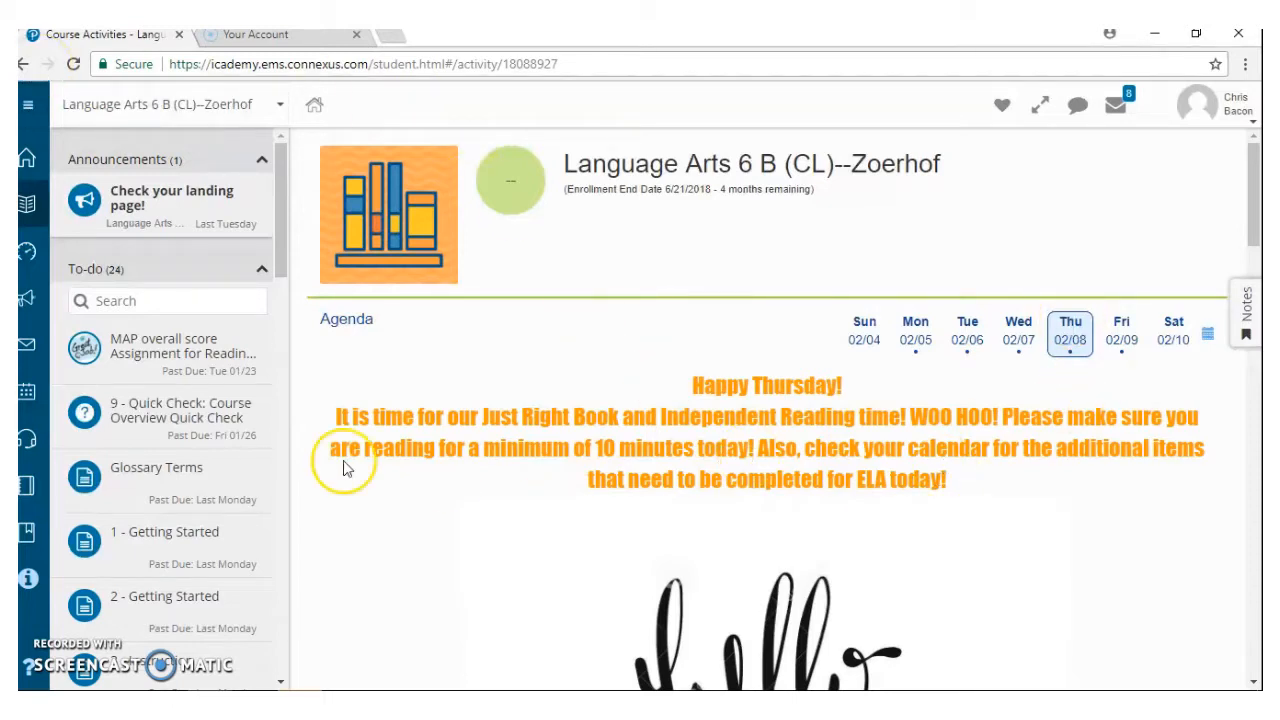
{"action": "mouse_move", "coordinate": [660, 392]}
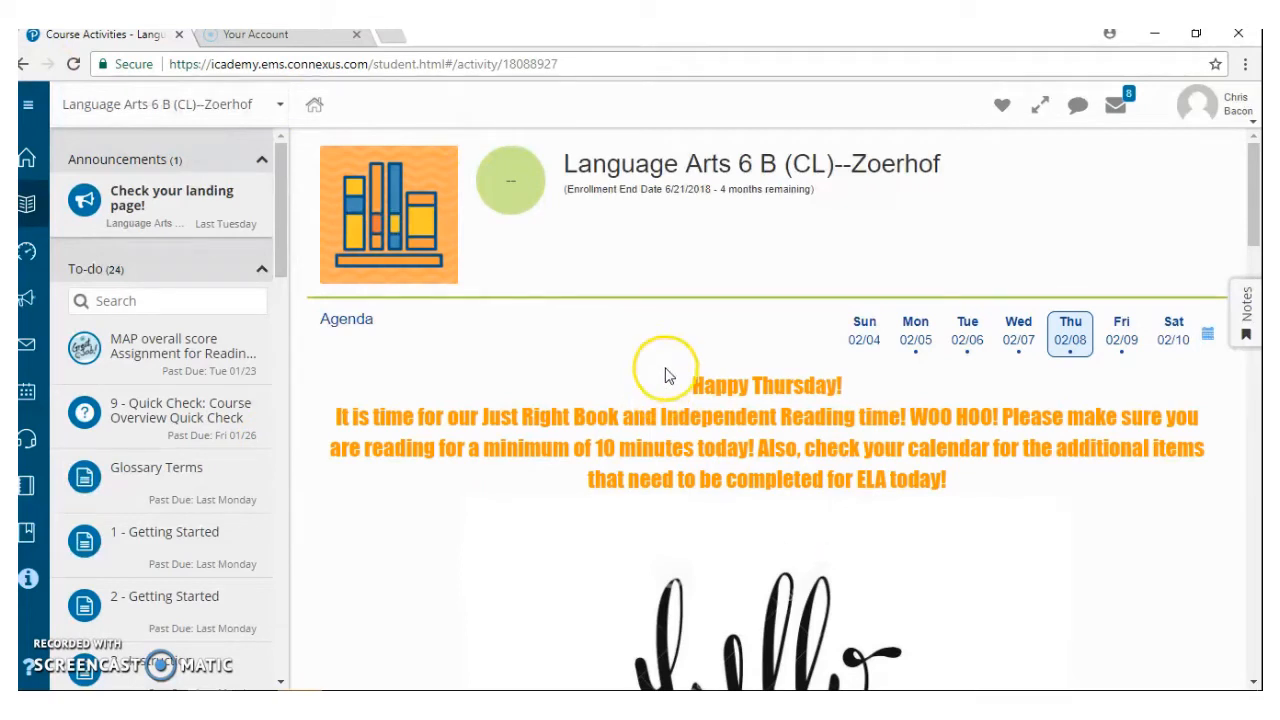
{"action": "mouse_move", "coordinate": [730, 452]}
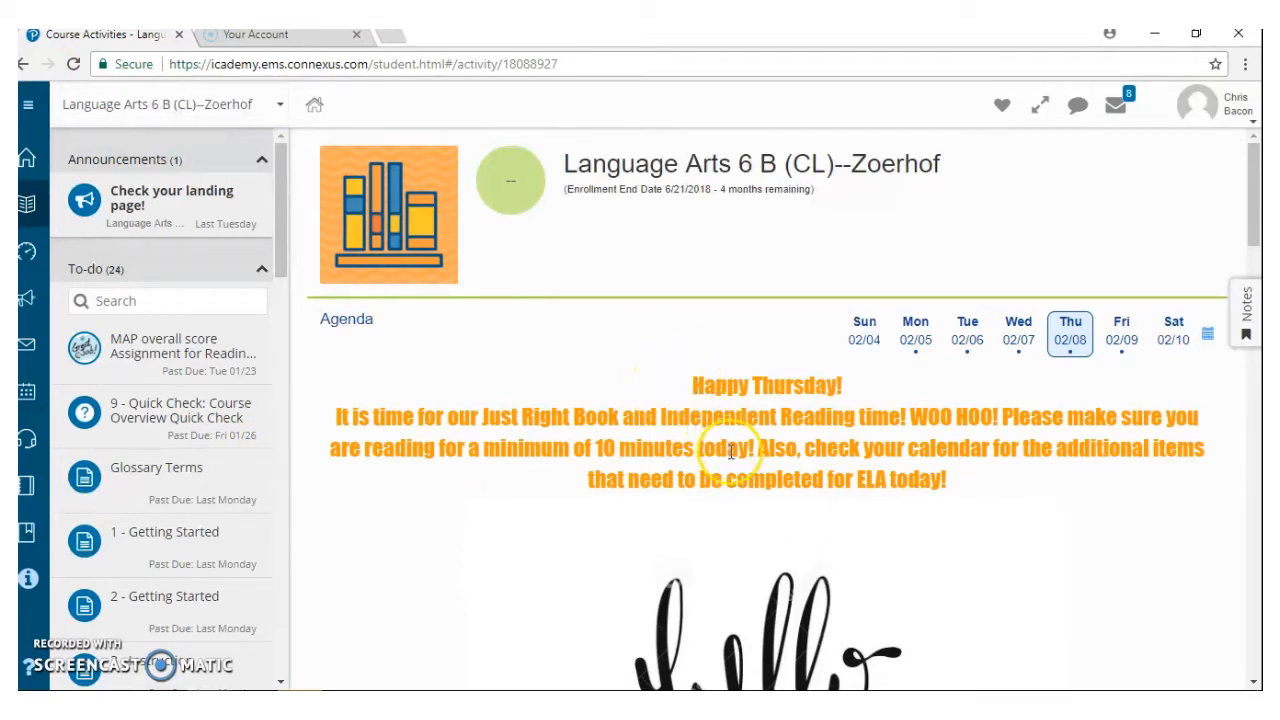
{"action": "scroll", "scroll_direction": "down", "scroll_amount": 3}
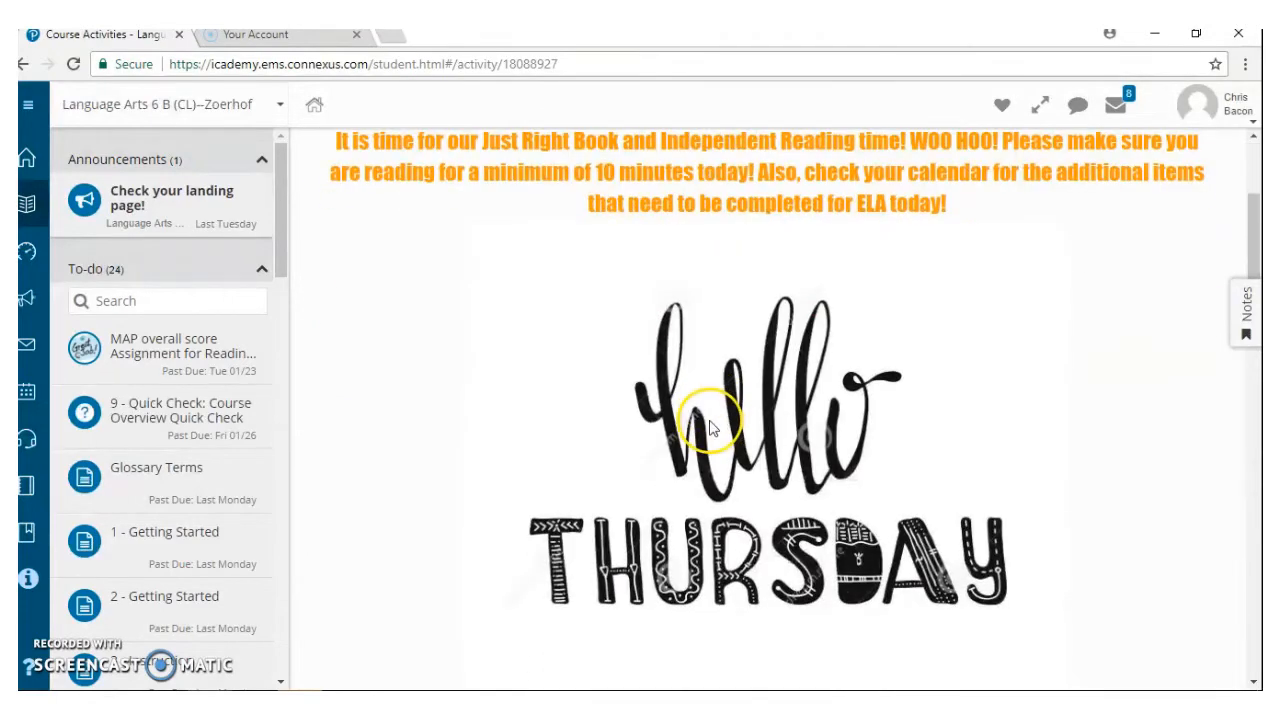
{"action": "scroll", "scroll_direction": "up", "scroll_amount": 3}
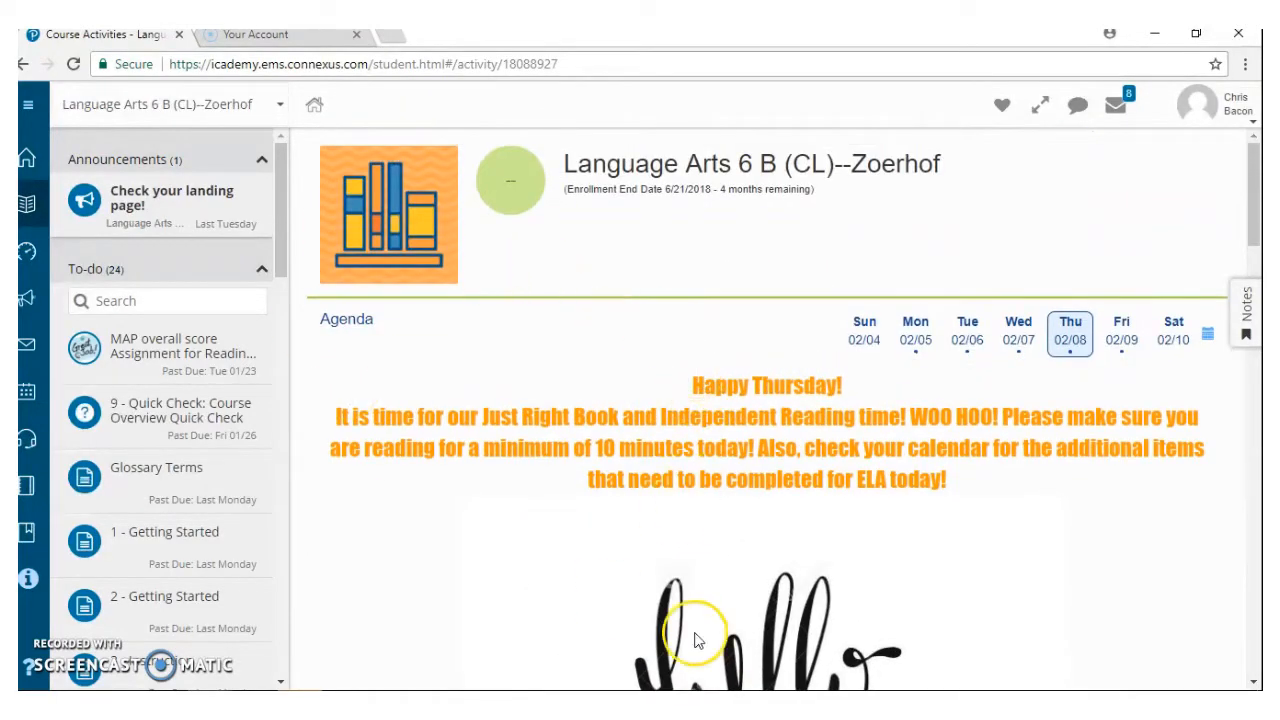
{"action": "scroll", "scroll_direction": "down", "scroll_amount": 3}
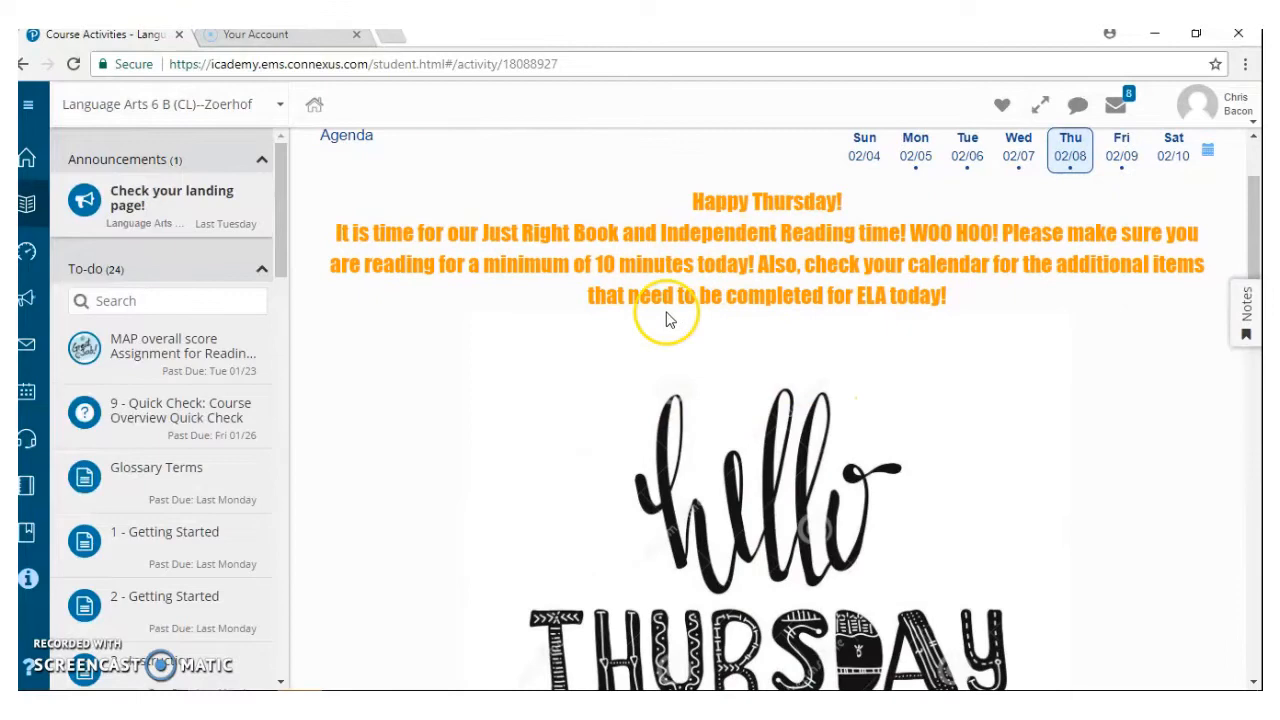
{"action": "scroll", "scroll_direction": "down", "scroll_amount": 3}
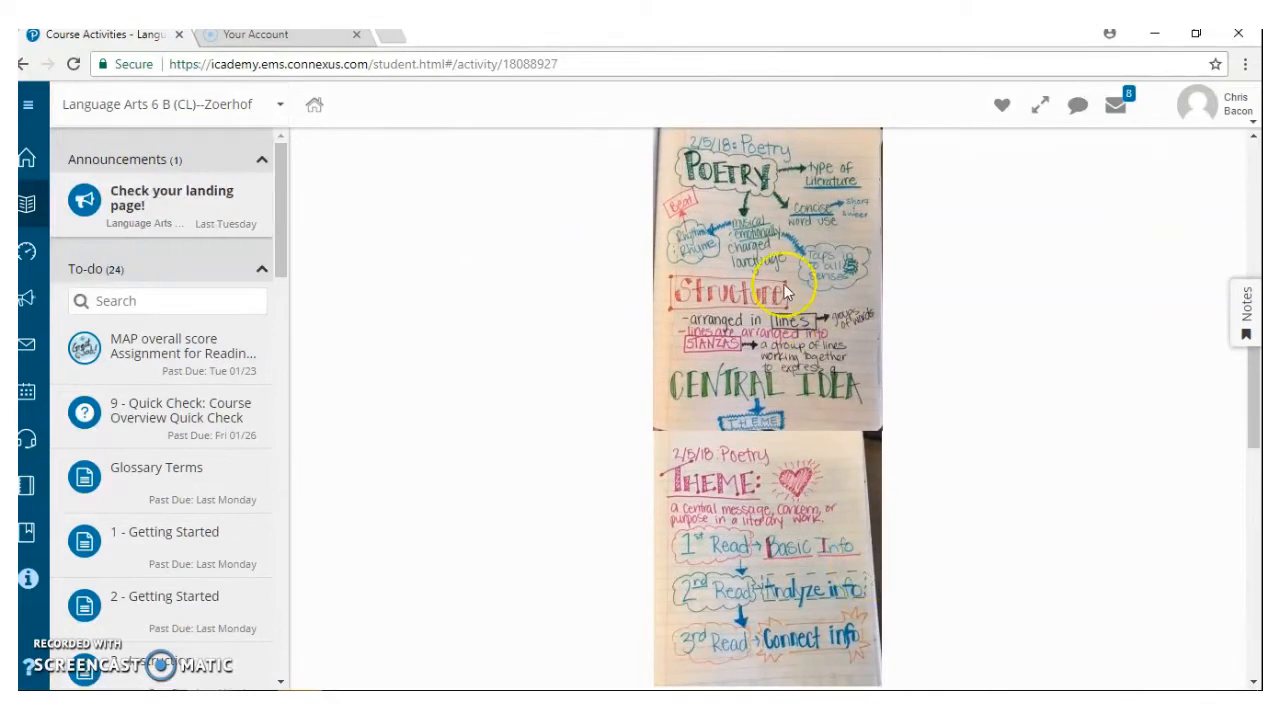
{"action": "mouse_move", "coordinate": [780, 355]}
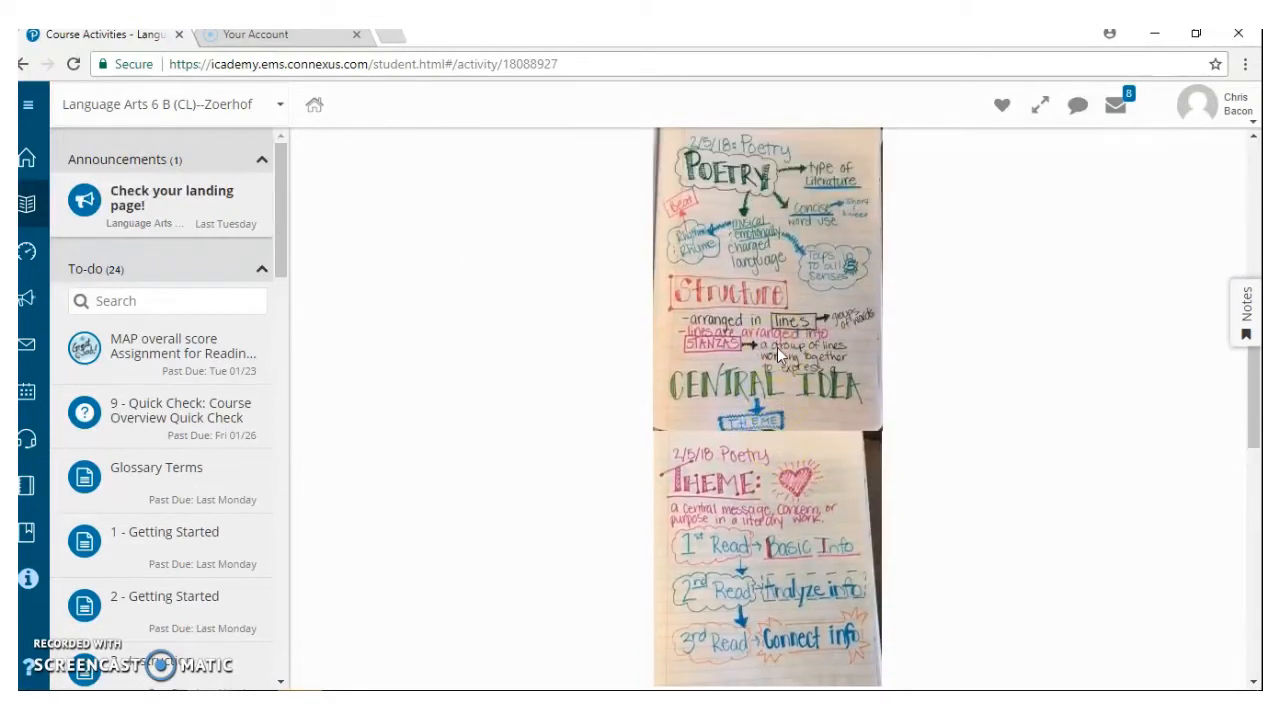
{"action": "scroll", "scroll_direction": "up", "scroll_amount": 3}
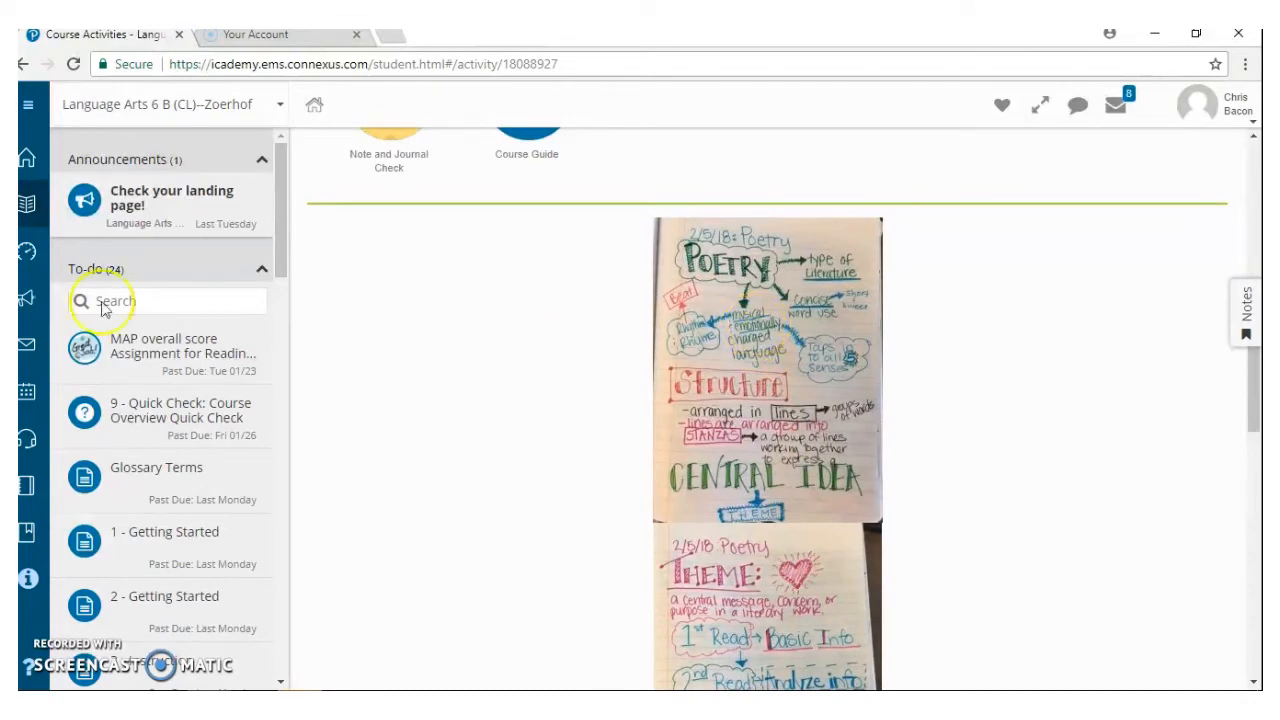
{"action": "scroll", "scroll_direction": "up", "scroll_amount": 3}
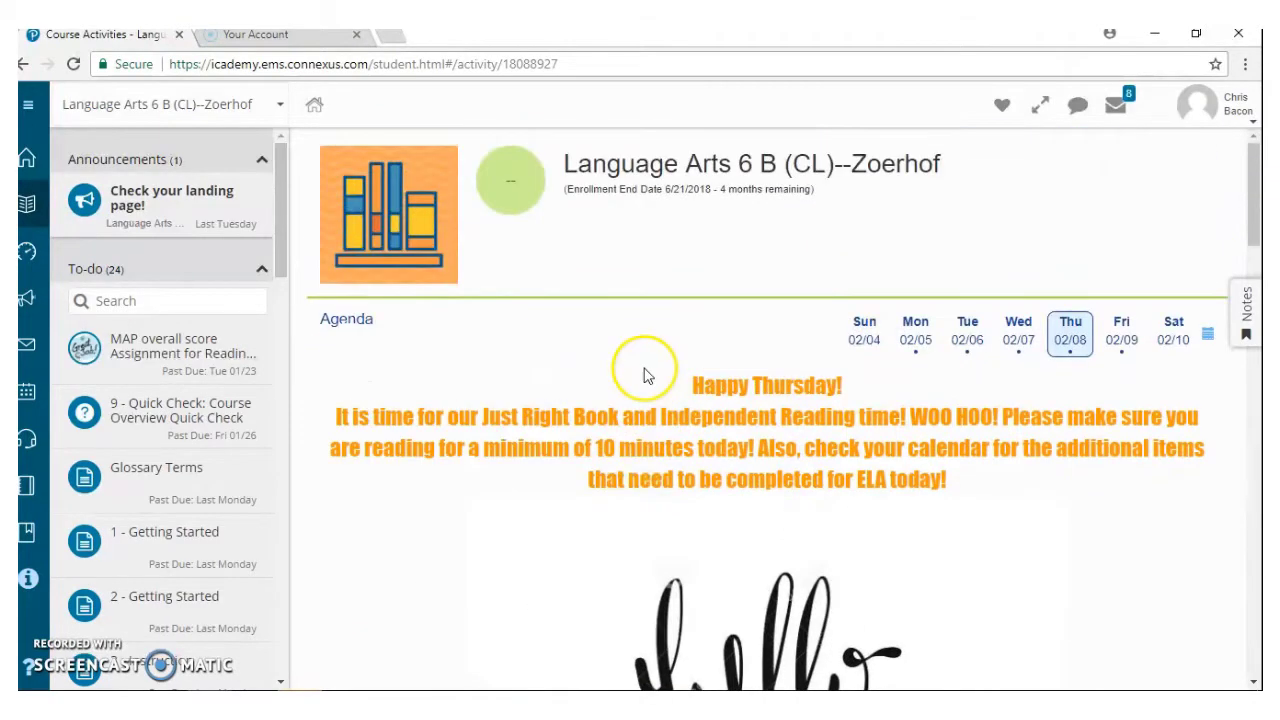
{"action": "mouse_move", "coordinate": [28, 390]}
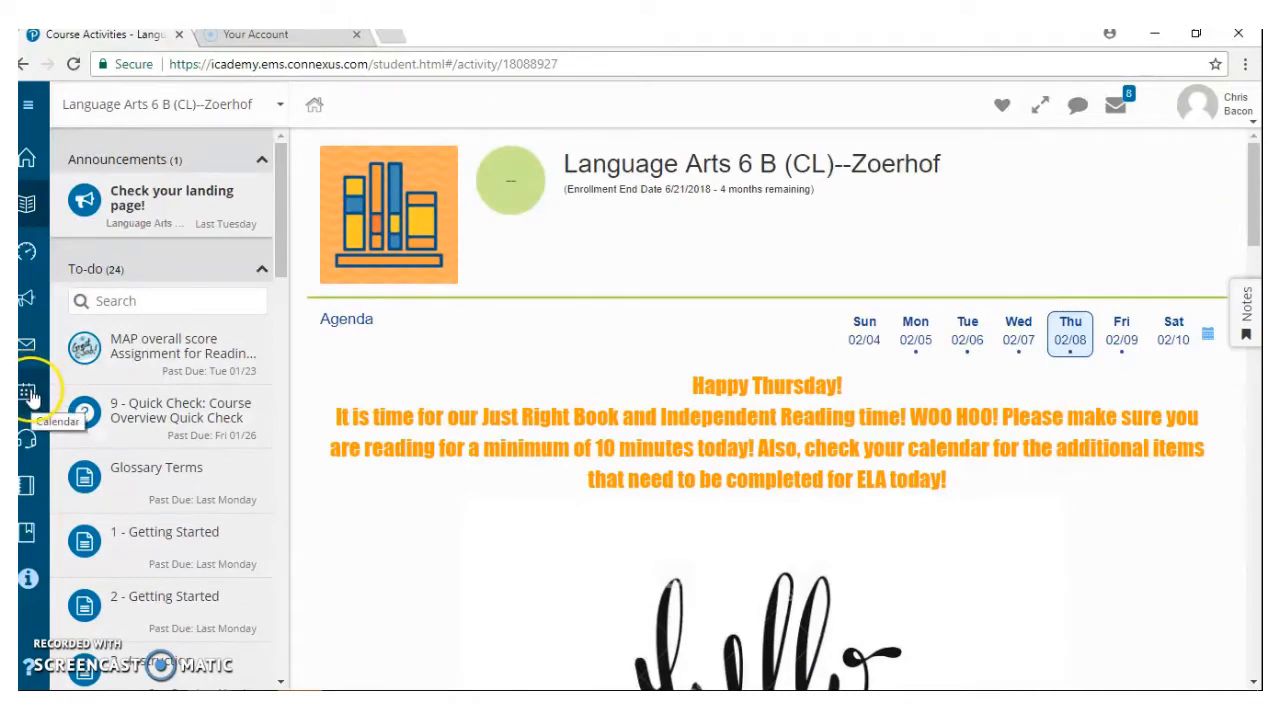
Step: Show the Calendar's DAY view with Thursday, February 8, 2018's reading, lessons and activity
{"action": "left_click", "coordinate": [26, 104]}
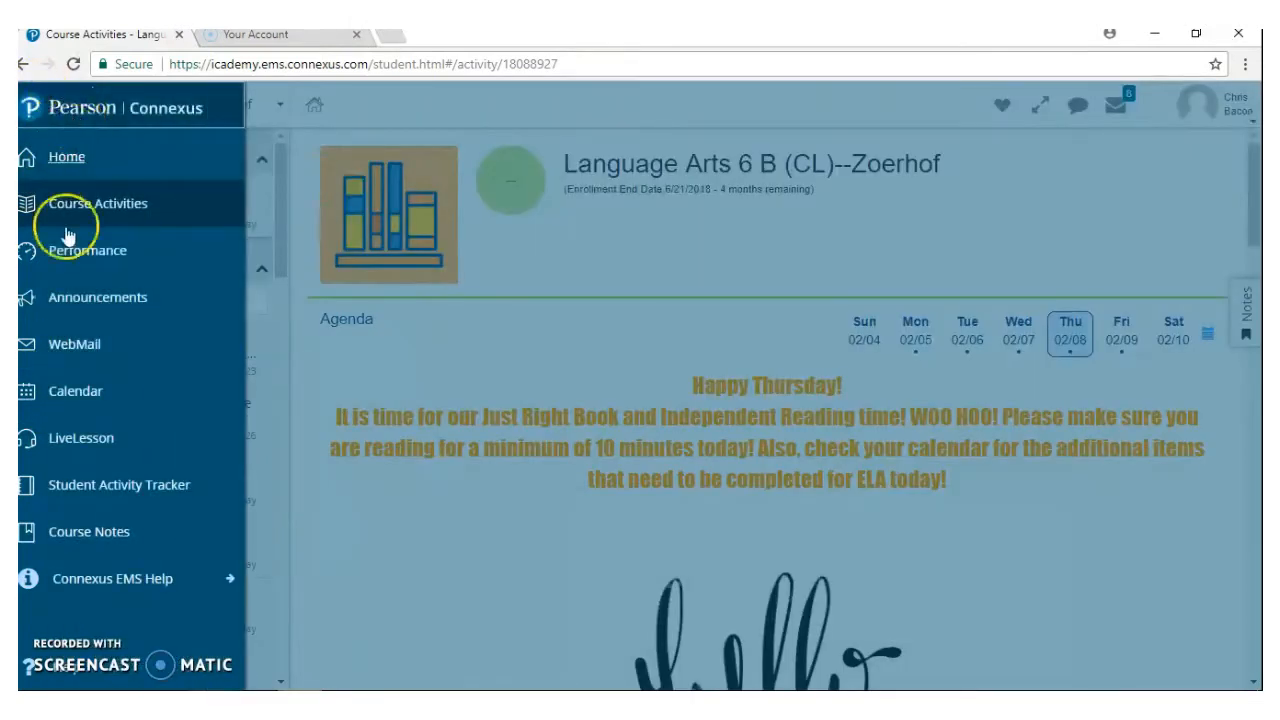
{"action": "left_click", "coordinate": [75, 391]}
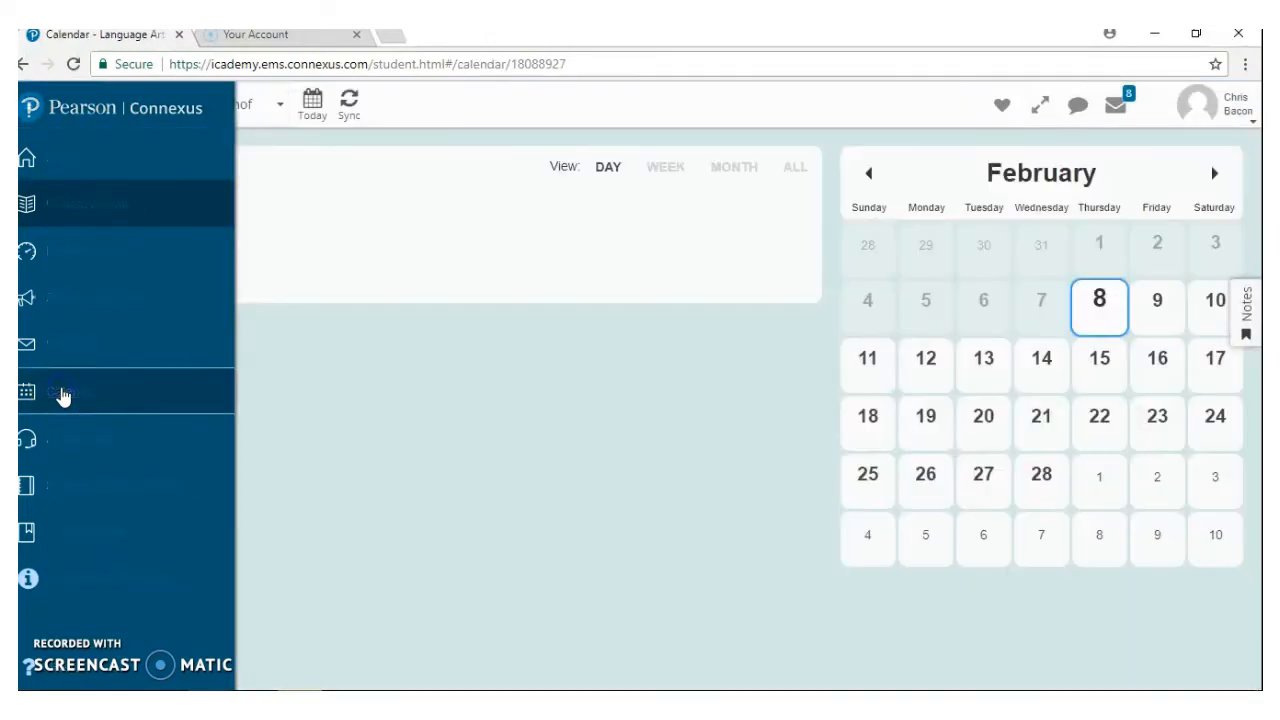
{"action": "left_click", "coordinate": [63, 391]}
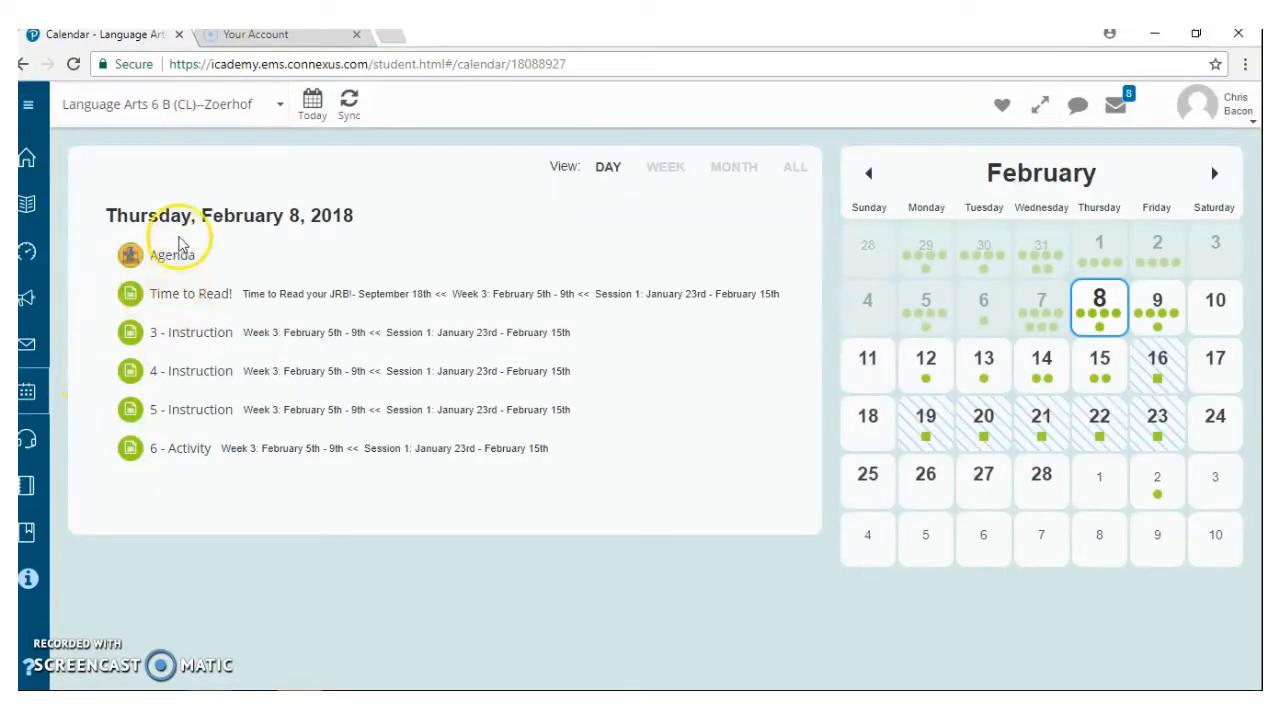
{"action": "mouse_move", "coordinate": [196, 371]}
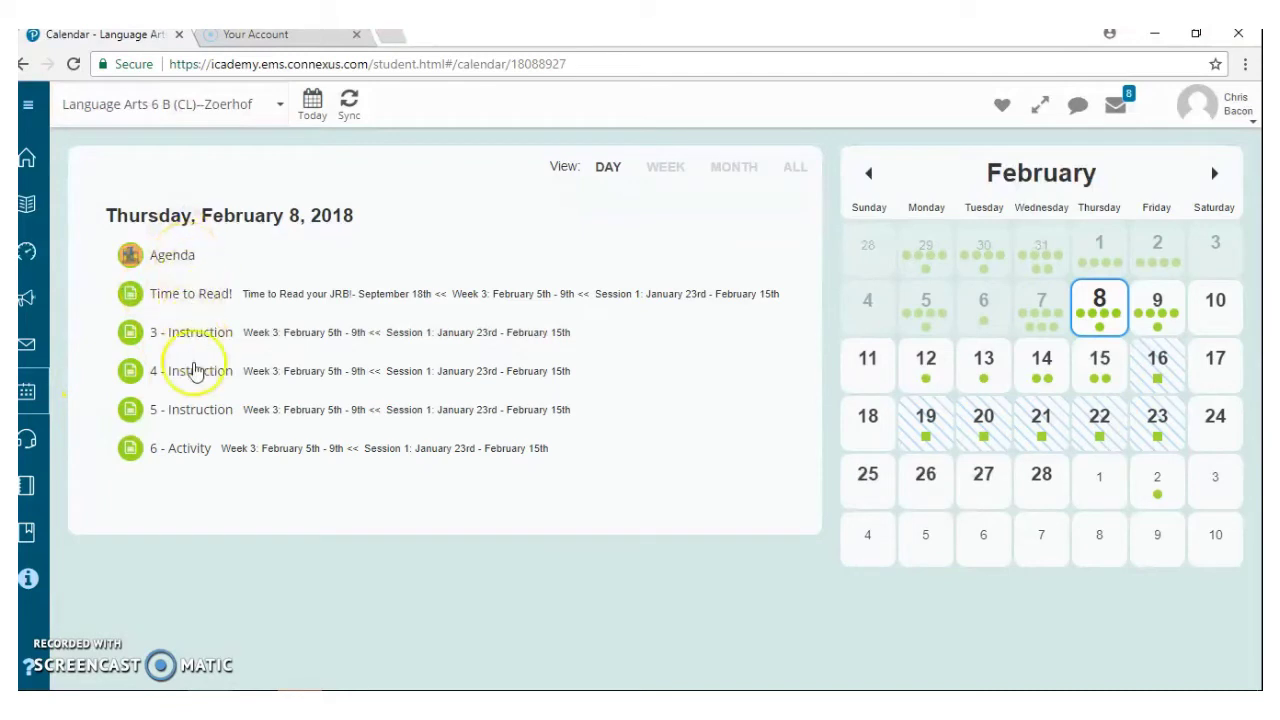
{"action": "mouse_move", "coordinate": [198, 448]}
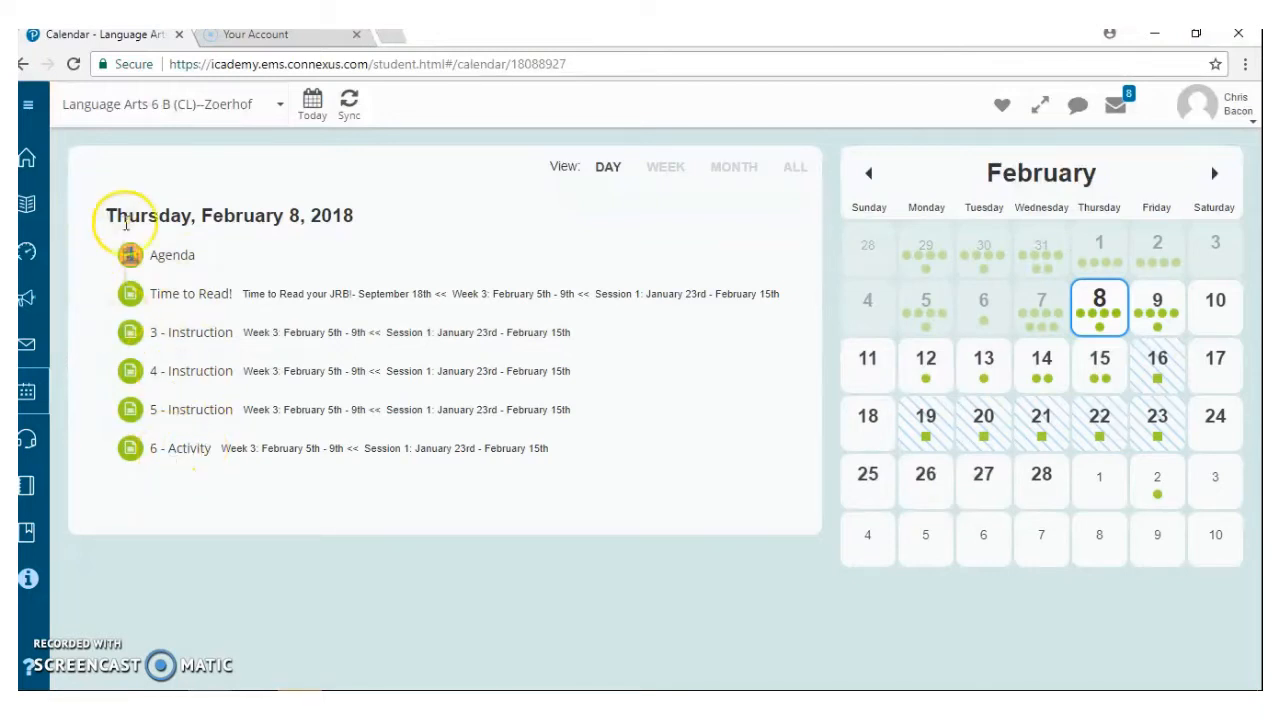
{"action": "mouse_move", "coordinate": [176, 434]}
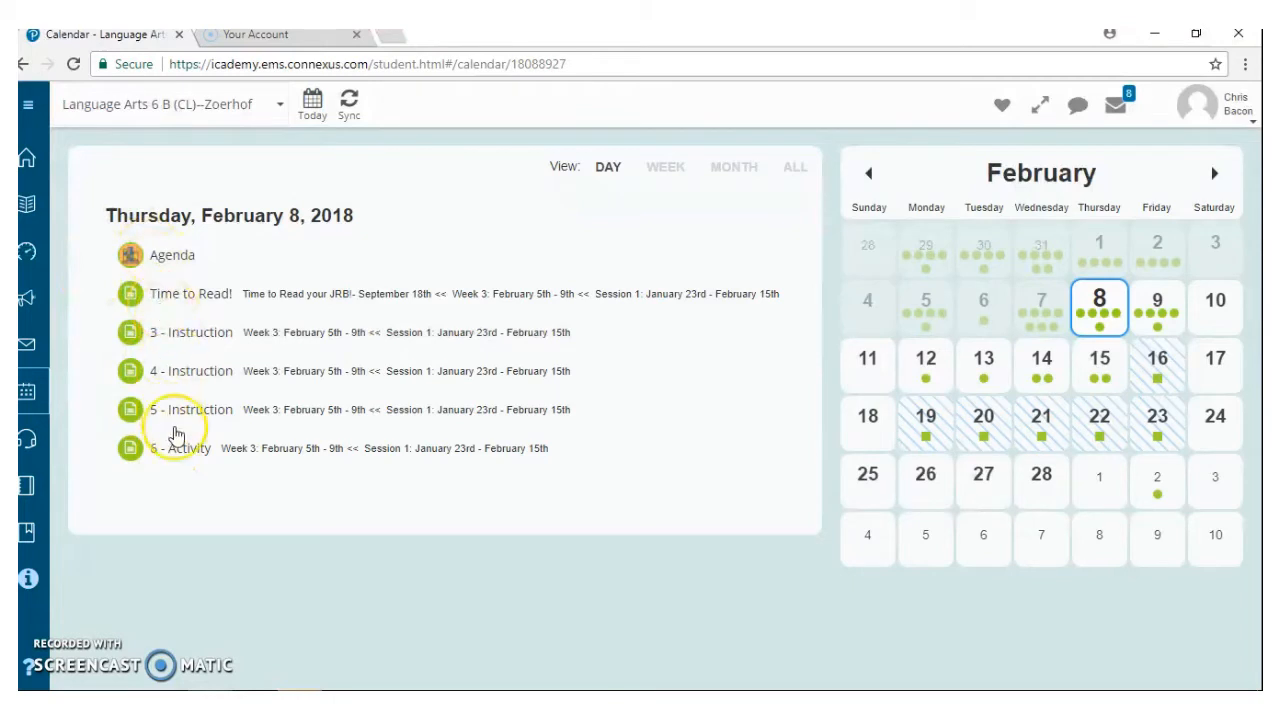
{"action": "mouse_move", "coordinate": [170, 260]}
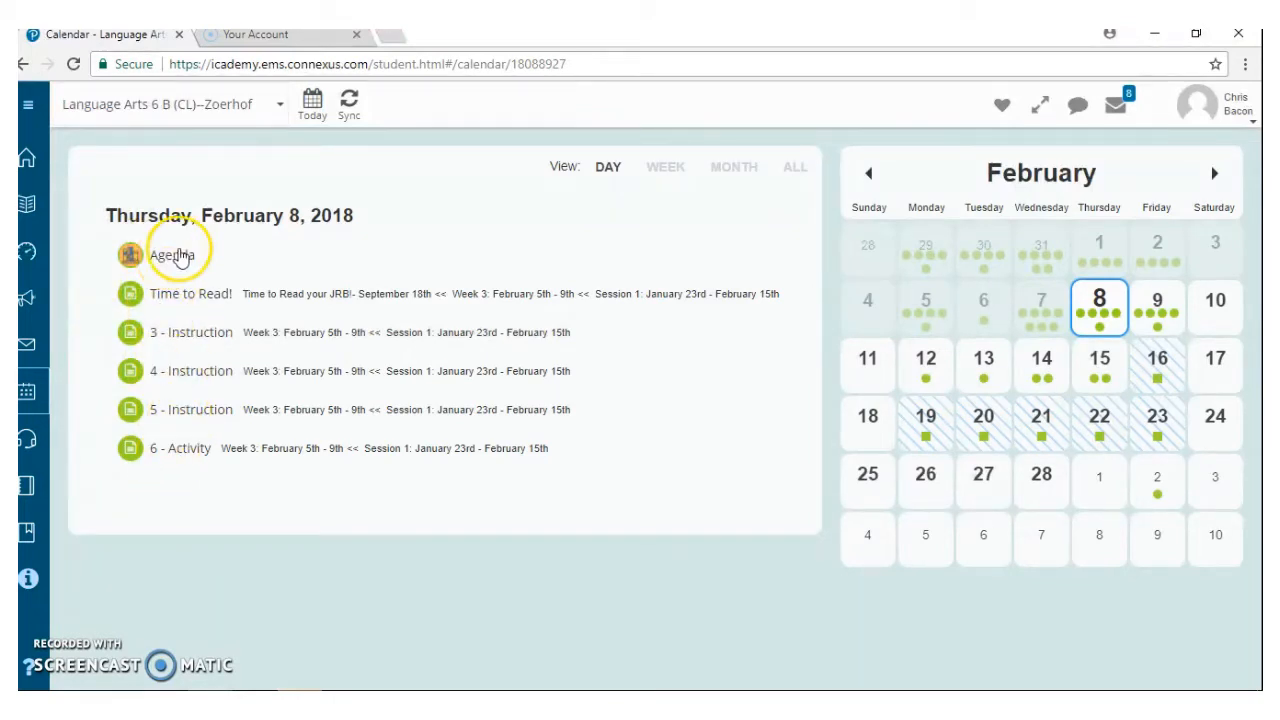
{"action": "mouse_move", "coordinate": [283, 340]}
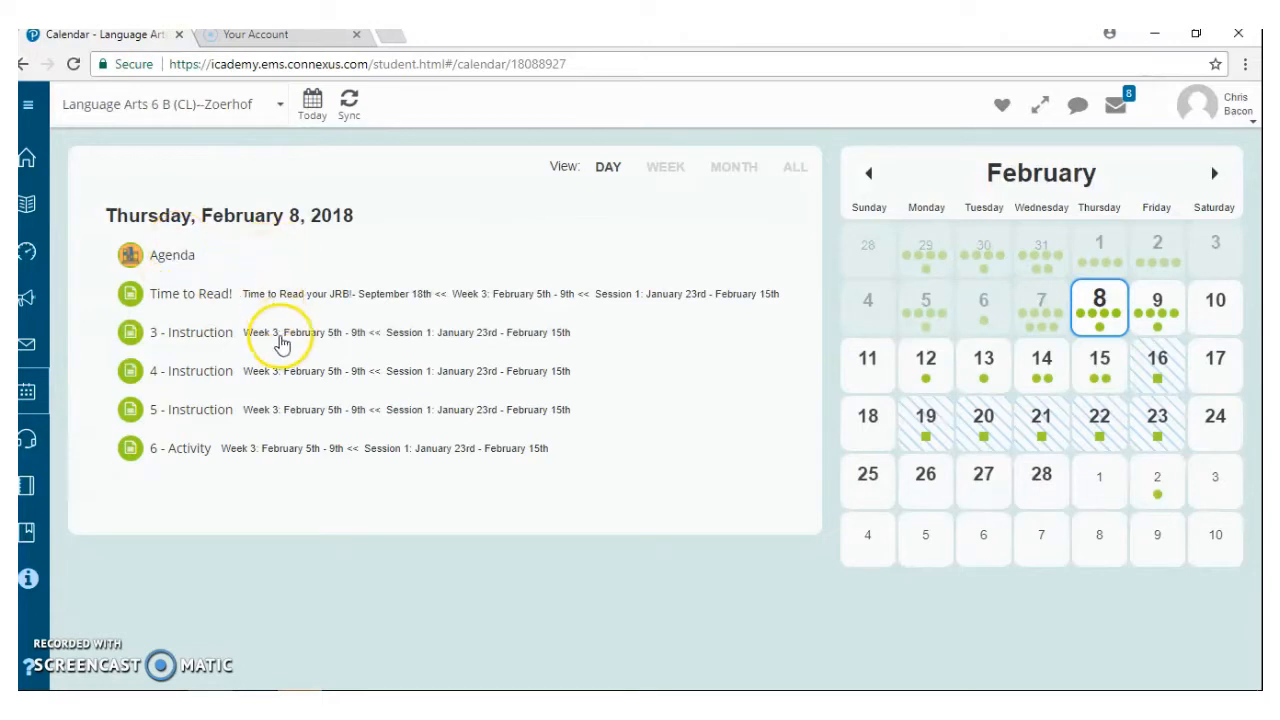
{"action": "mouse_move", "coordinate": [275, 430]}
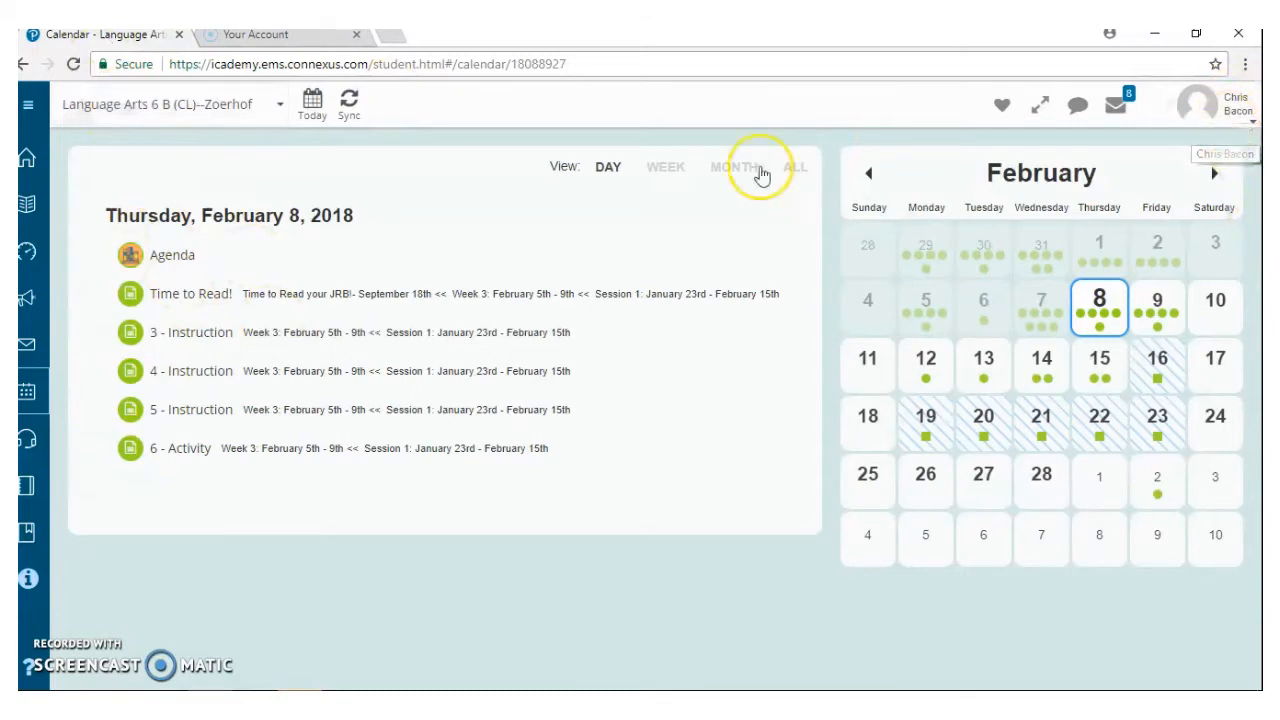
{"action": "mouse_move", "coordinate": [184, 128]}
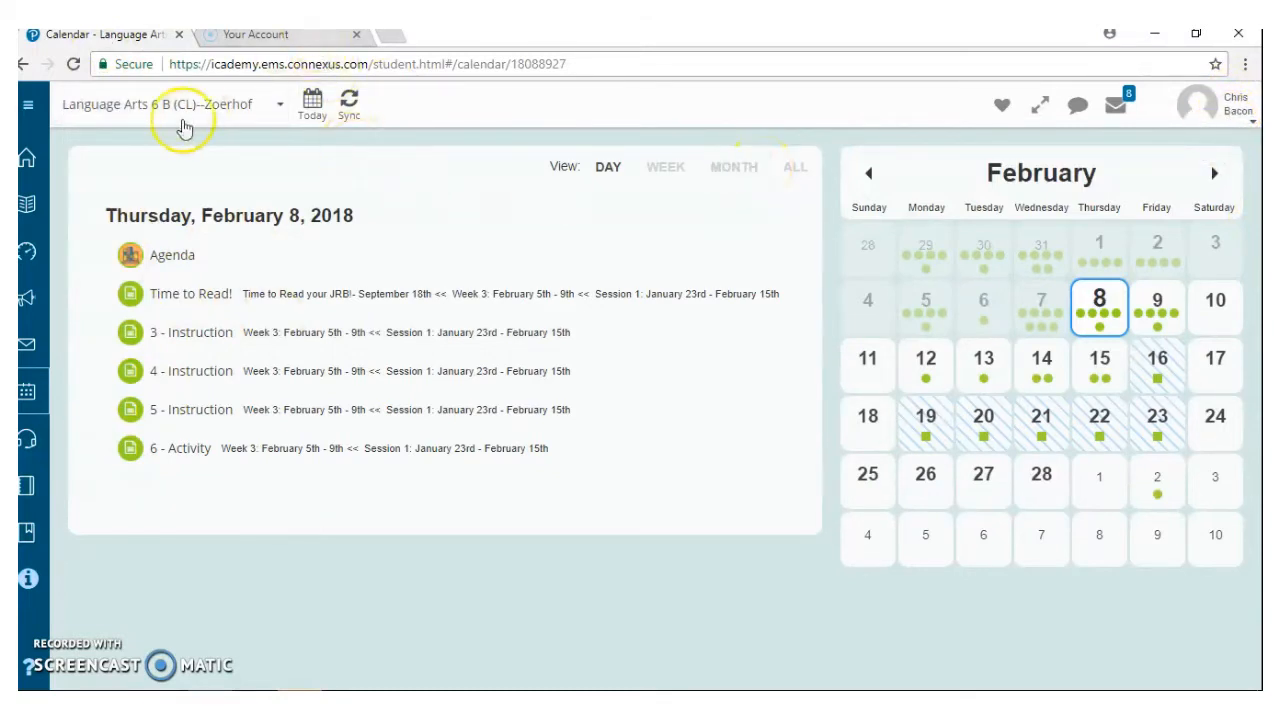
{"action": "mouse_move", "coordinate": [180, 110]}
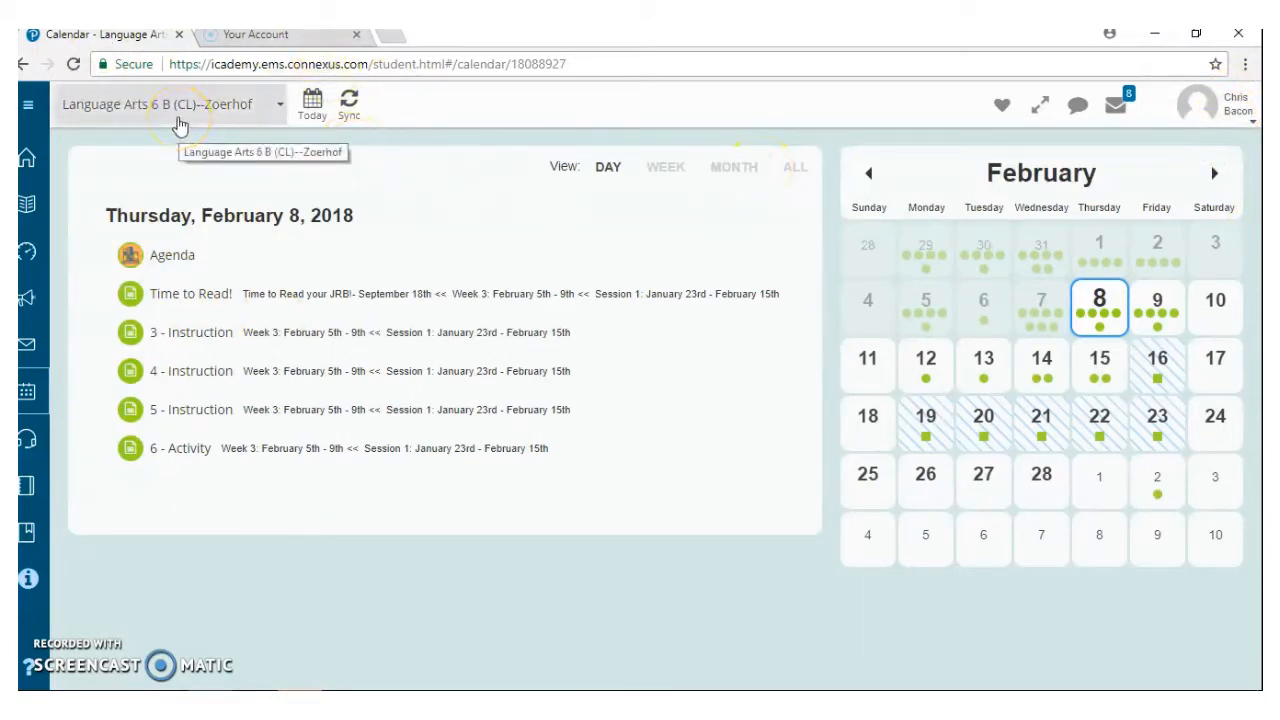
{"action": "mouse_move", "coordinate": [607, 167]}
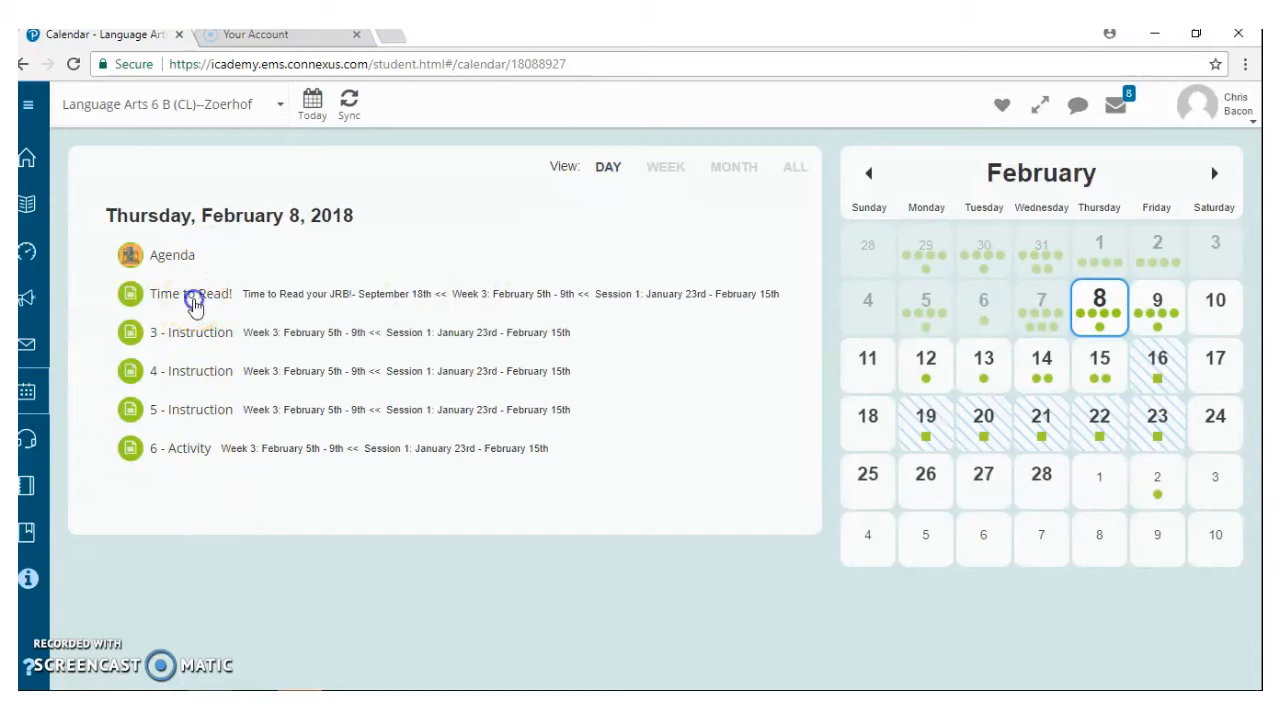
Step: Play the 10 Minute Timer video in Time to Read!, then return to the calendar
{"action": "left_click", "coordinate": [192, 293]}
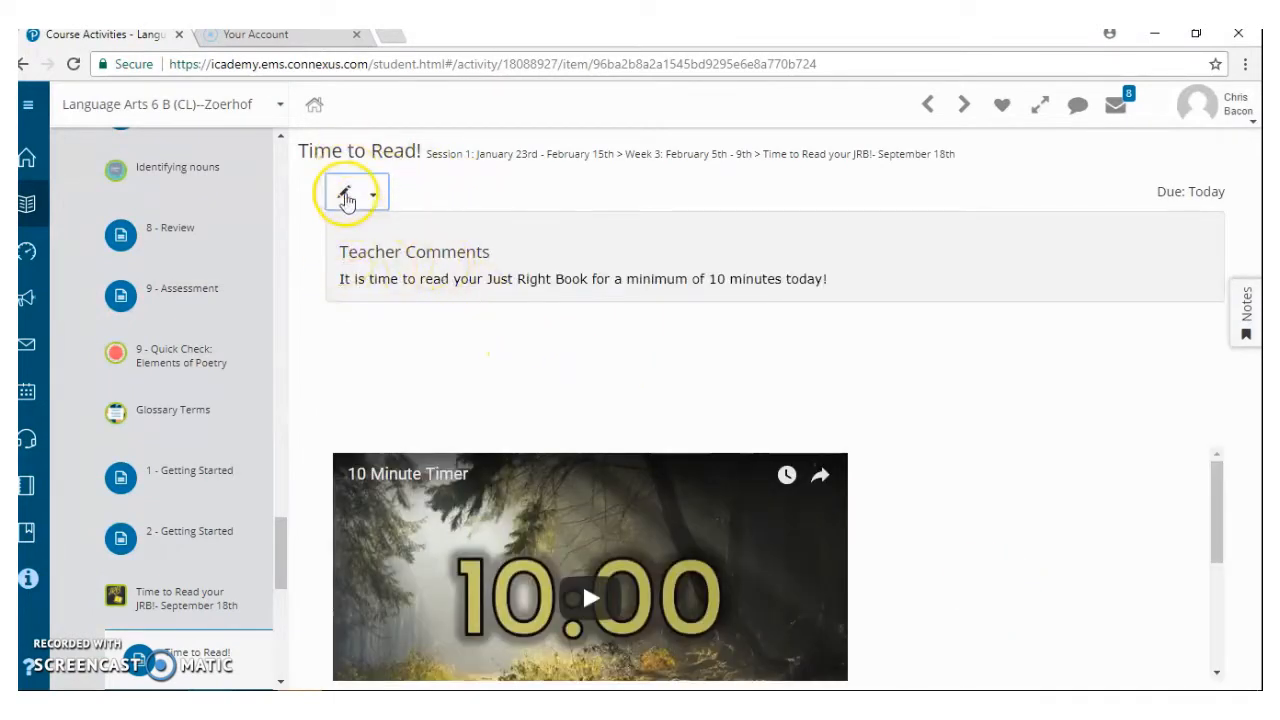
{"action": "mouse_move", "coordinate": [378, 381]}
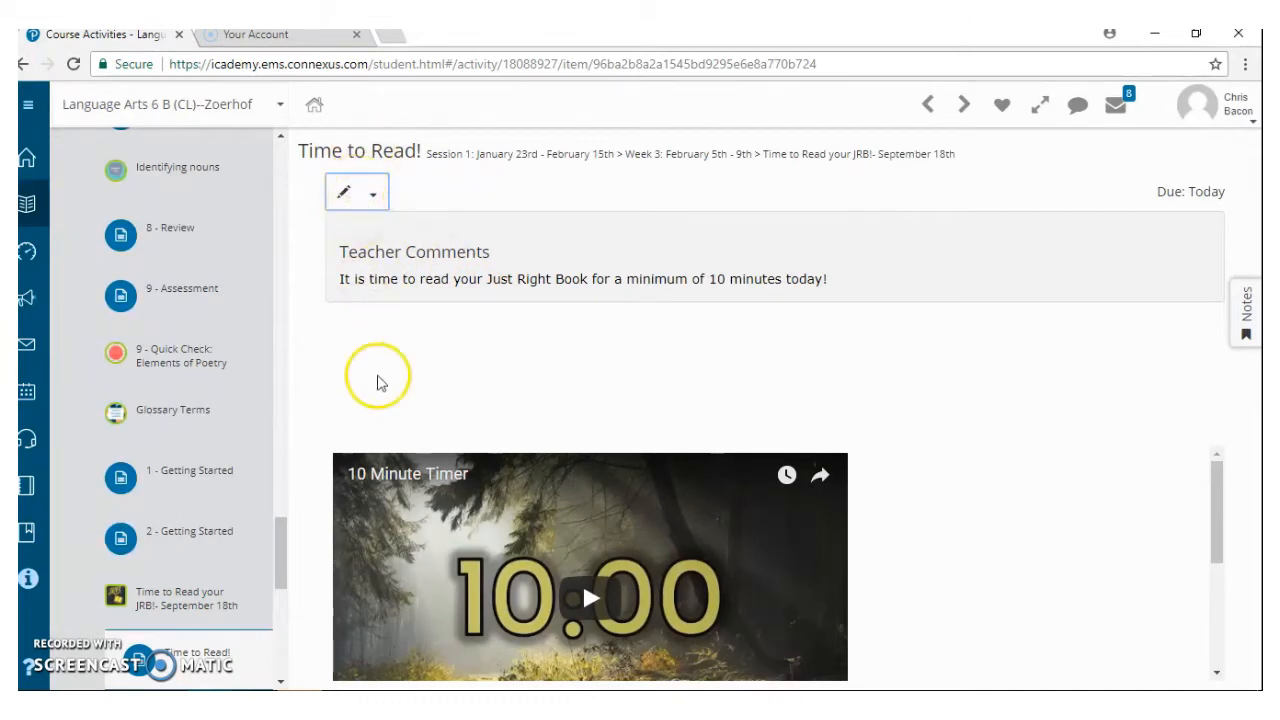
{"action": "mouse_move", "coordinate": [1035, 585]}
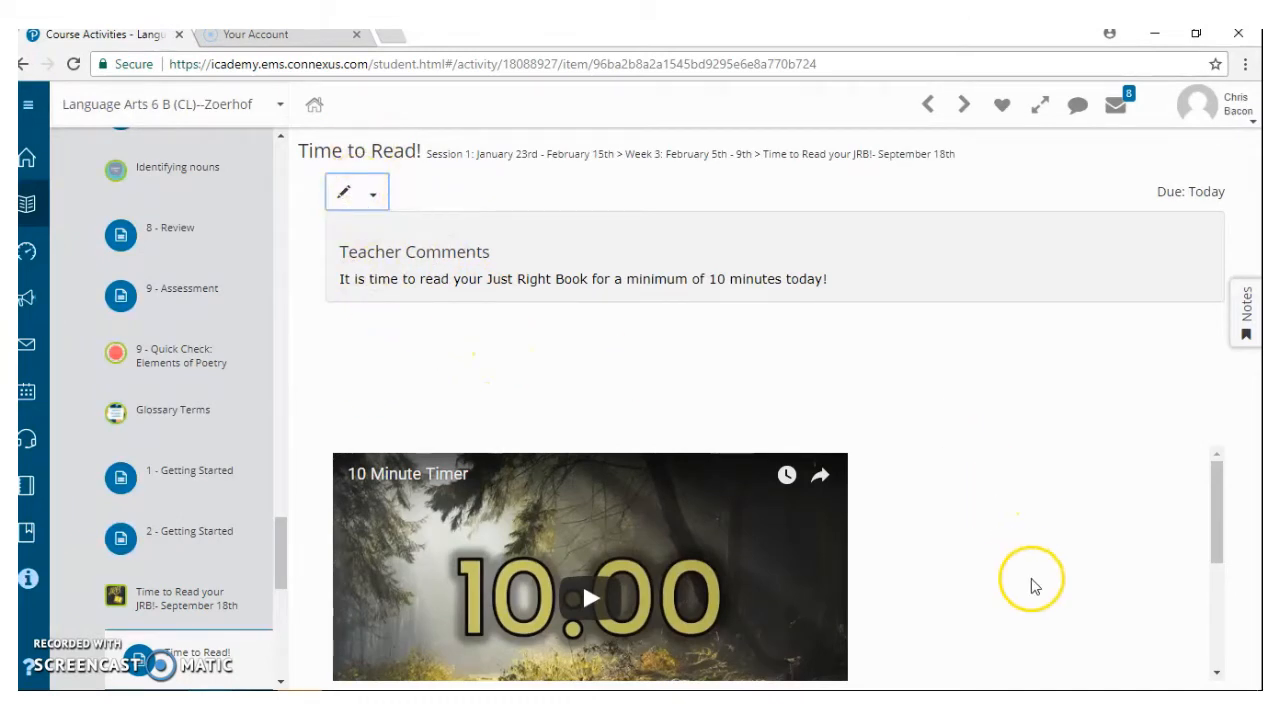
{"action": "mouse_move", "coordinate": [281, 524]}
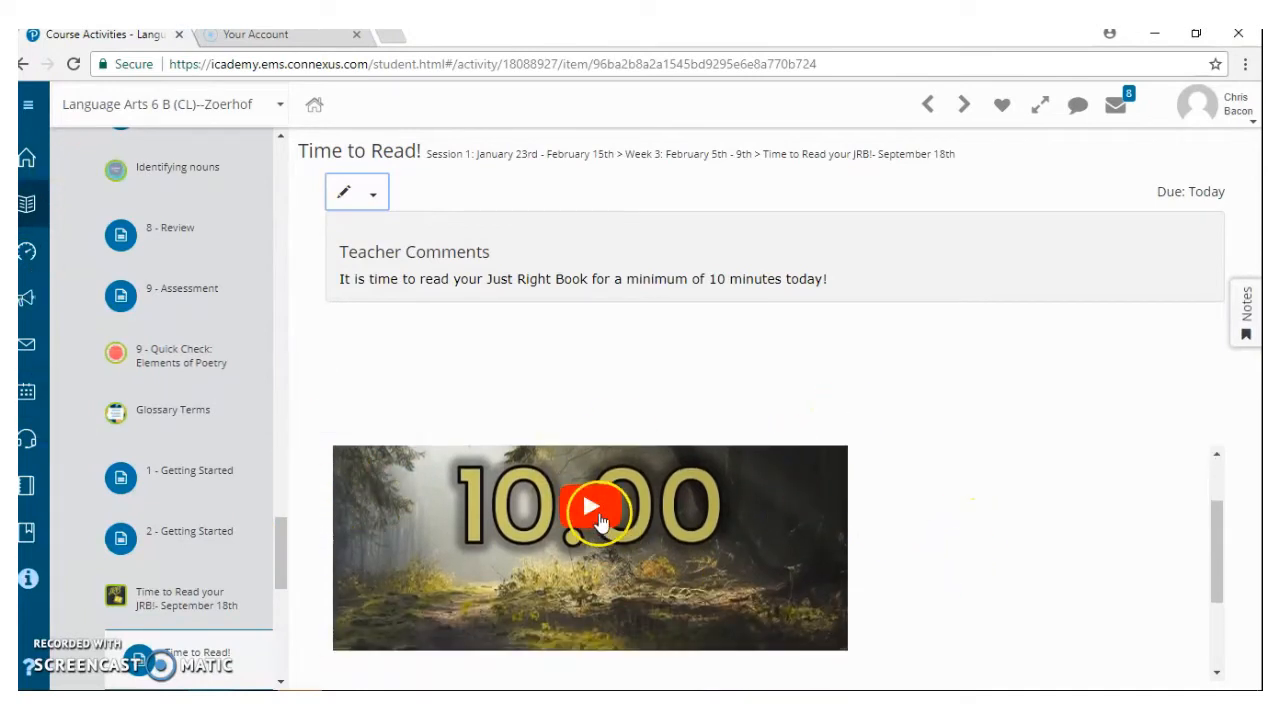
{"action": "left_click", "coordinate": [590, 510]}
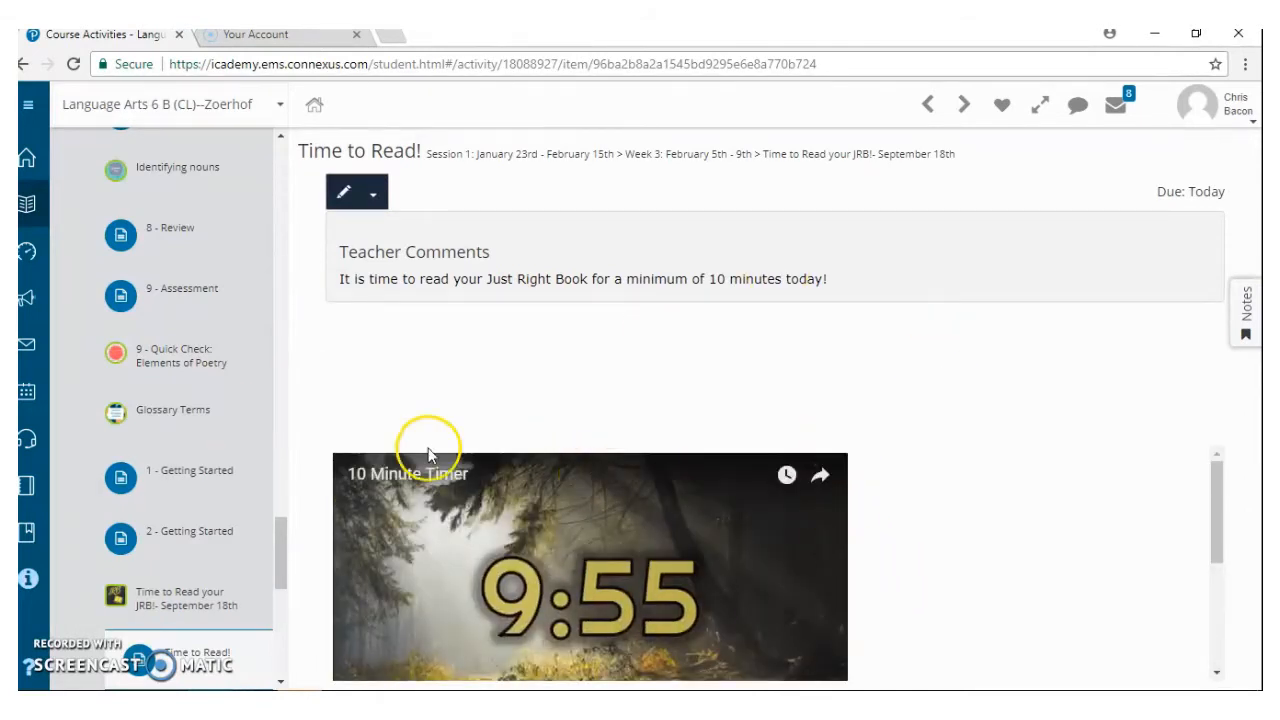
{"action": "left_click", "coordinate": [27, 392]}
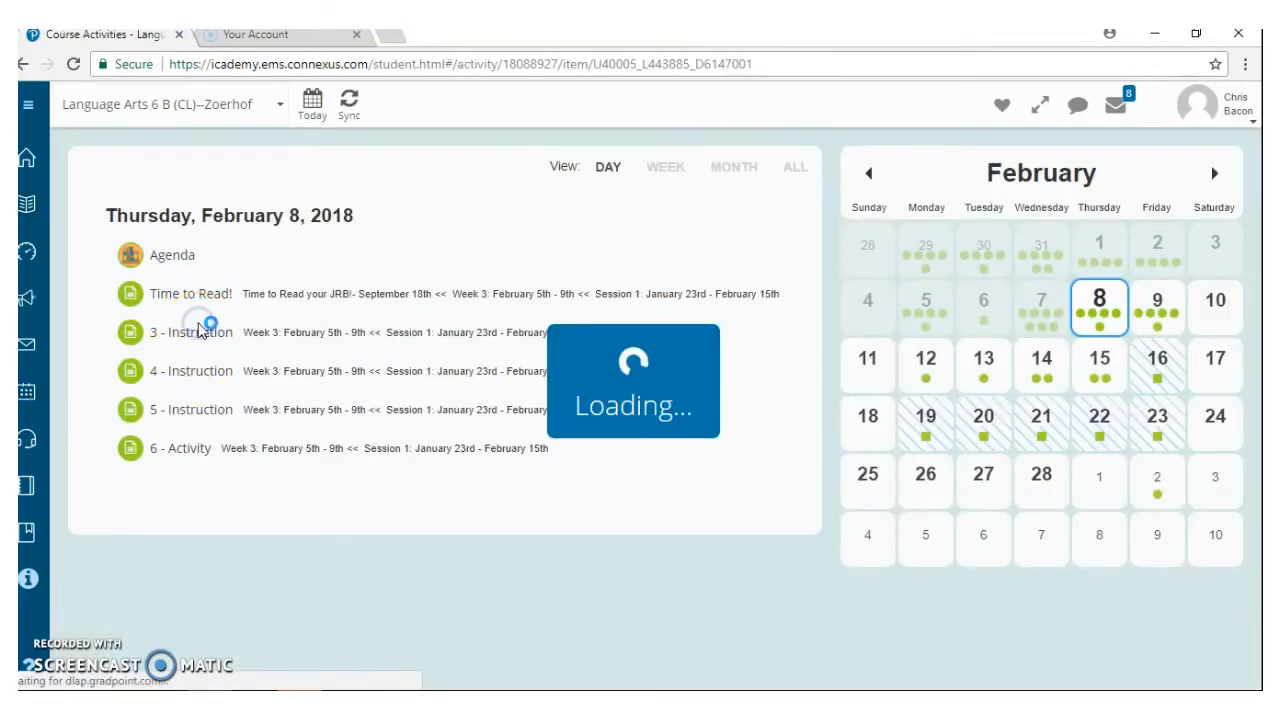
{"action": "left_click", "coordinate": [185, 331]}
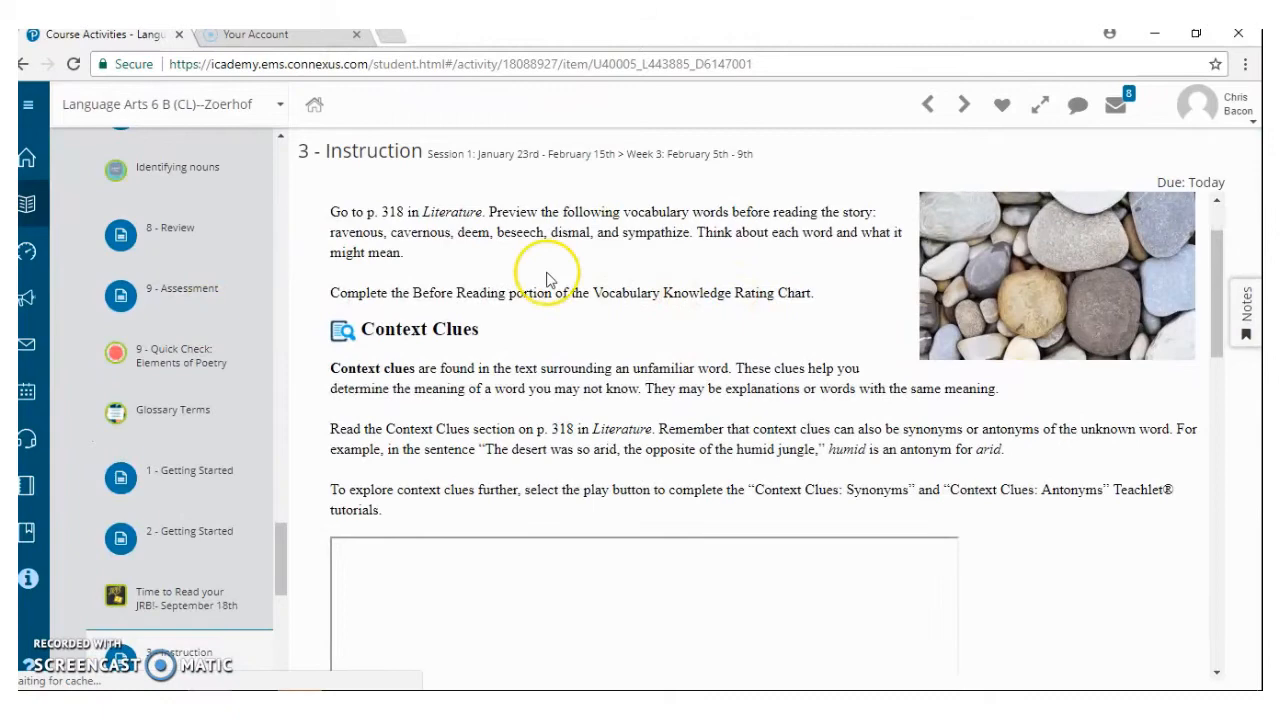
{"action": "mouse_move", "coordinate": [380, 182]}
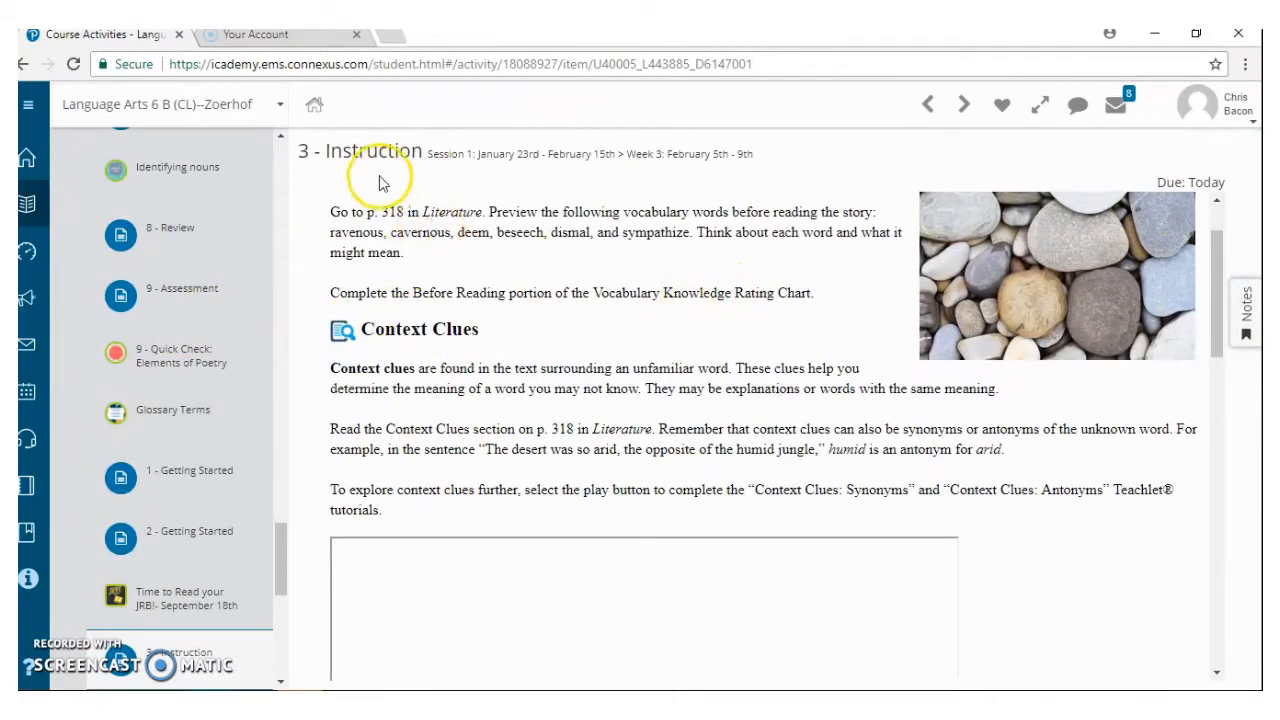
{"action": "scroll", "scroll_direction": "down", "scroll_amount": 3}
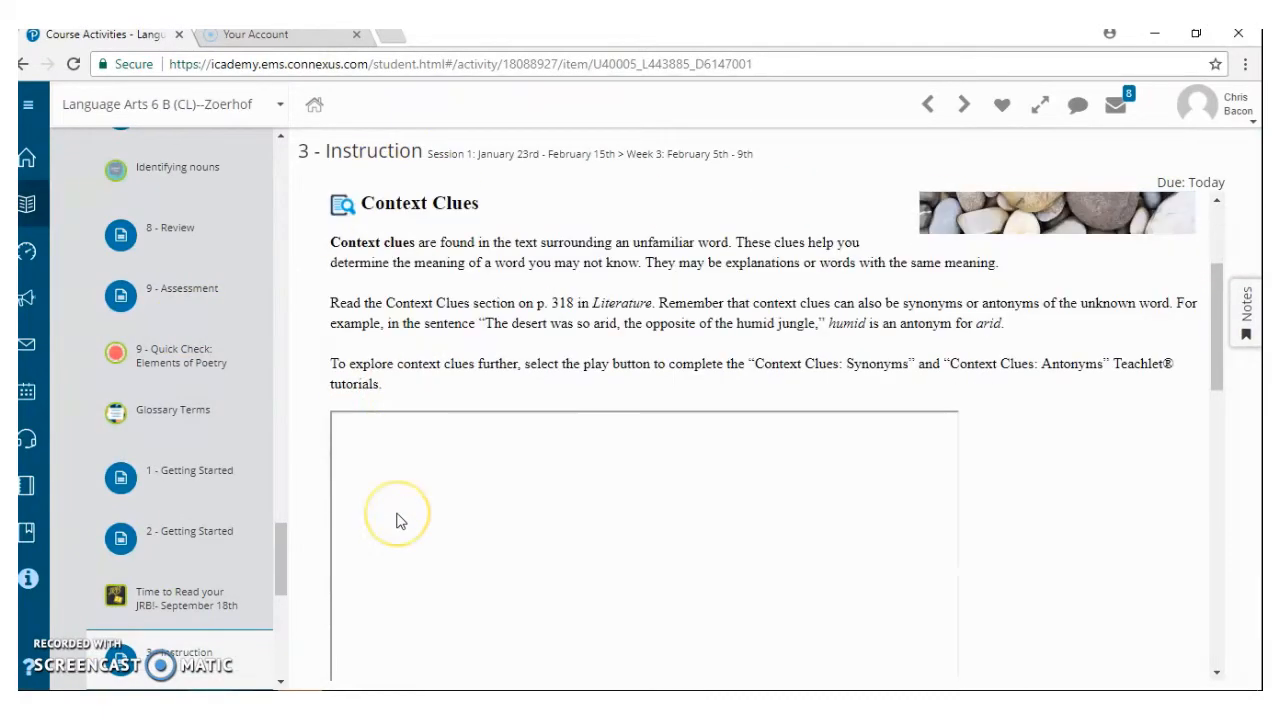
{"action": "scroll", "scroll_direction": "down", "scroll_amount": 3}
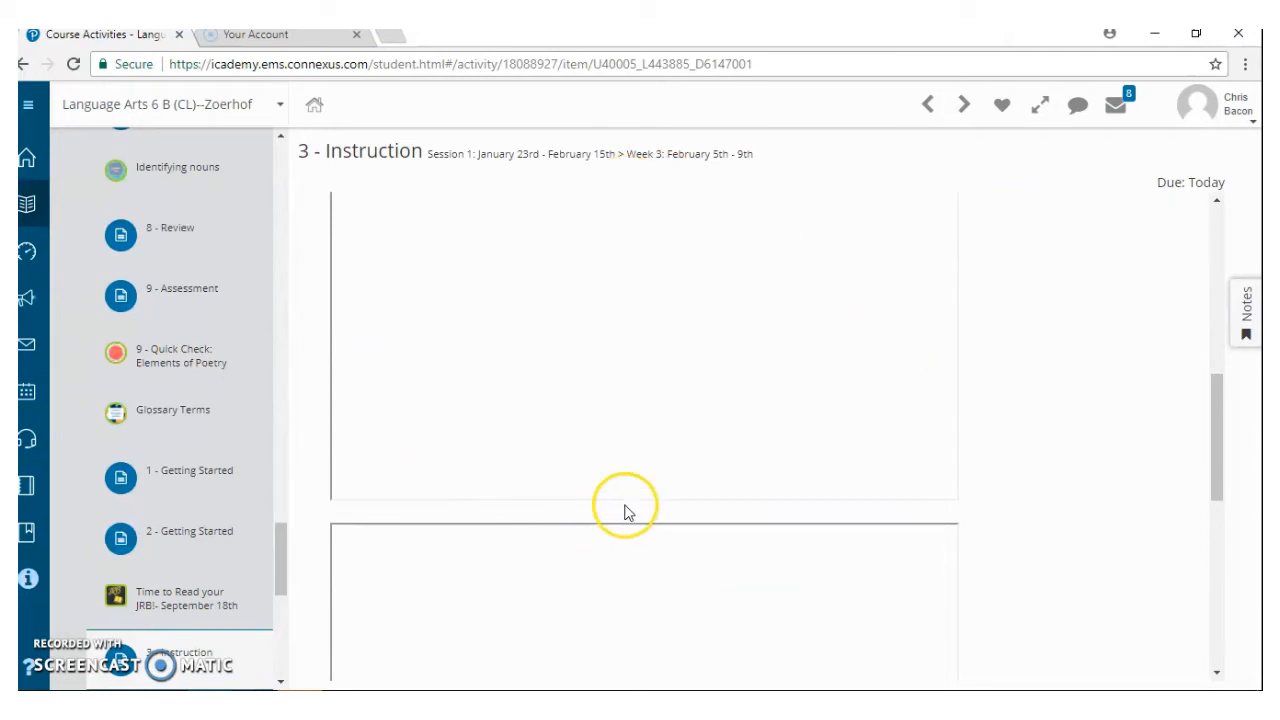
{"action": "scroll", "scroll_direction": "up", "scroll_amount": 3}
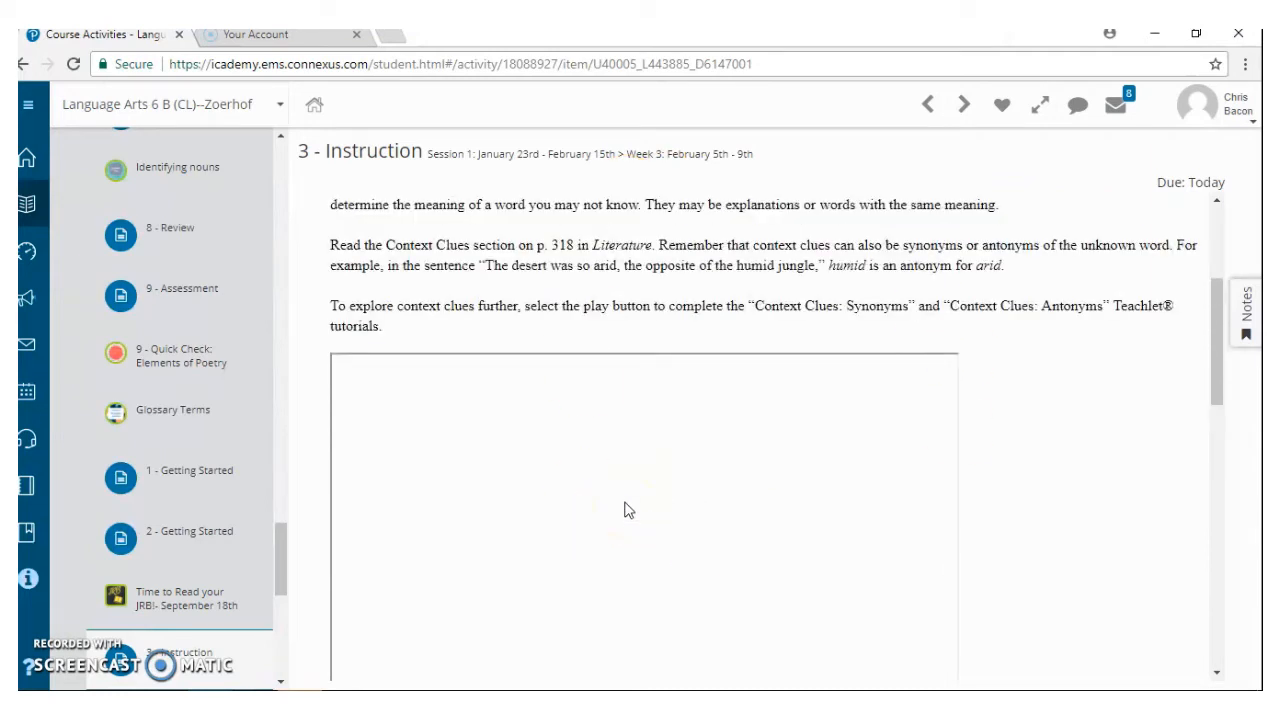
{"action": "scroll", "scroll_direction": "down", "scroll_amount": 3}
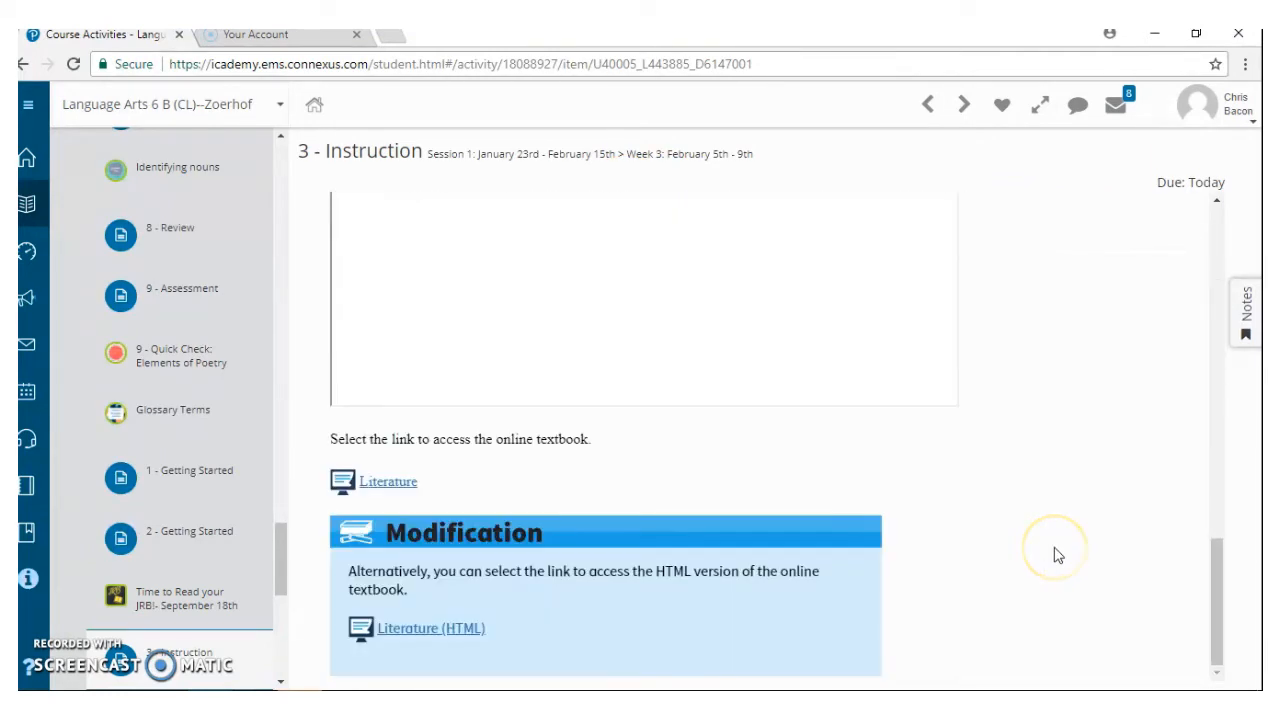
{"action": "mouse_move", "coordinate": [382, 528]}
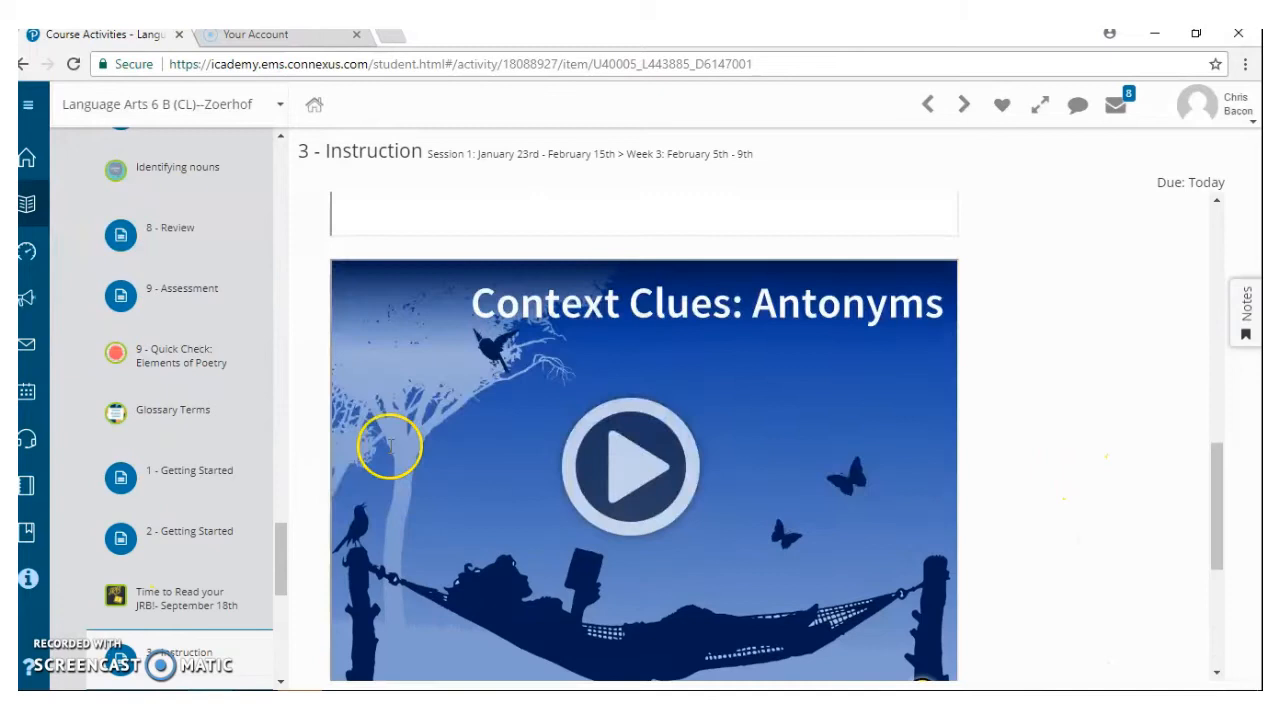
{"action": "left_click", "coordinate": [631, 466]}
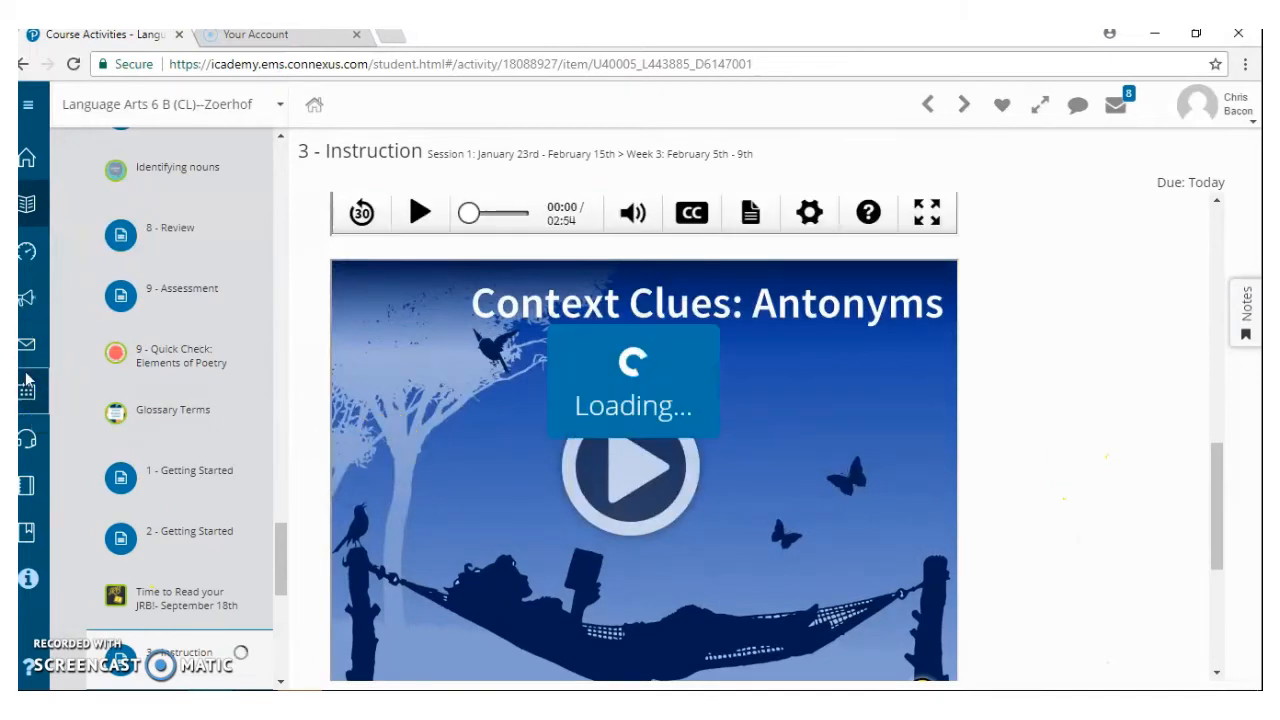
{"action": "left_click", "coordinate": [27, 390]}
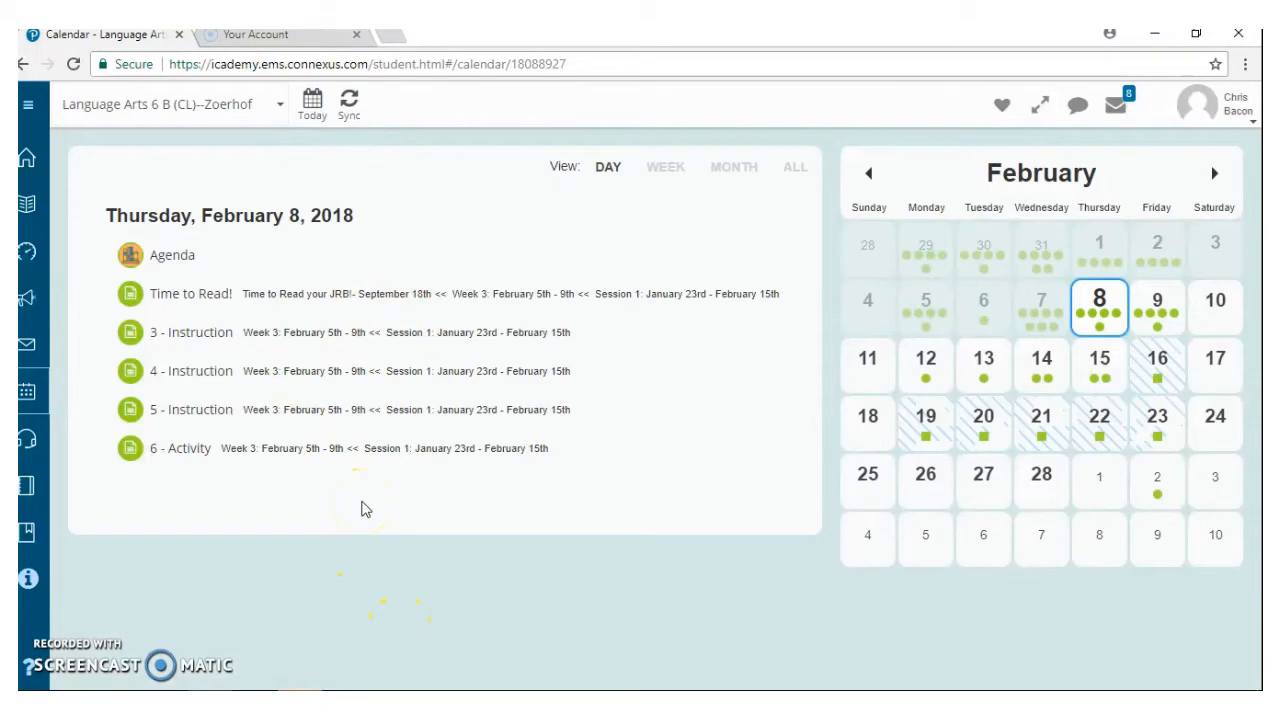
Step: Go from the course home to Session 1, then open and browse the Week 3 folder
{"action": "left_click", "coordinate": [26, 204]}
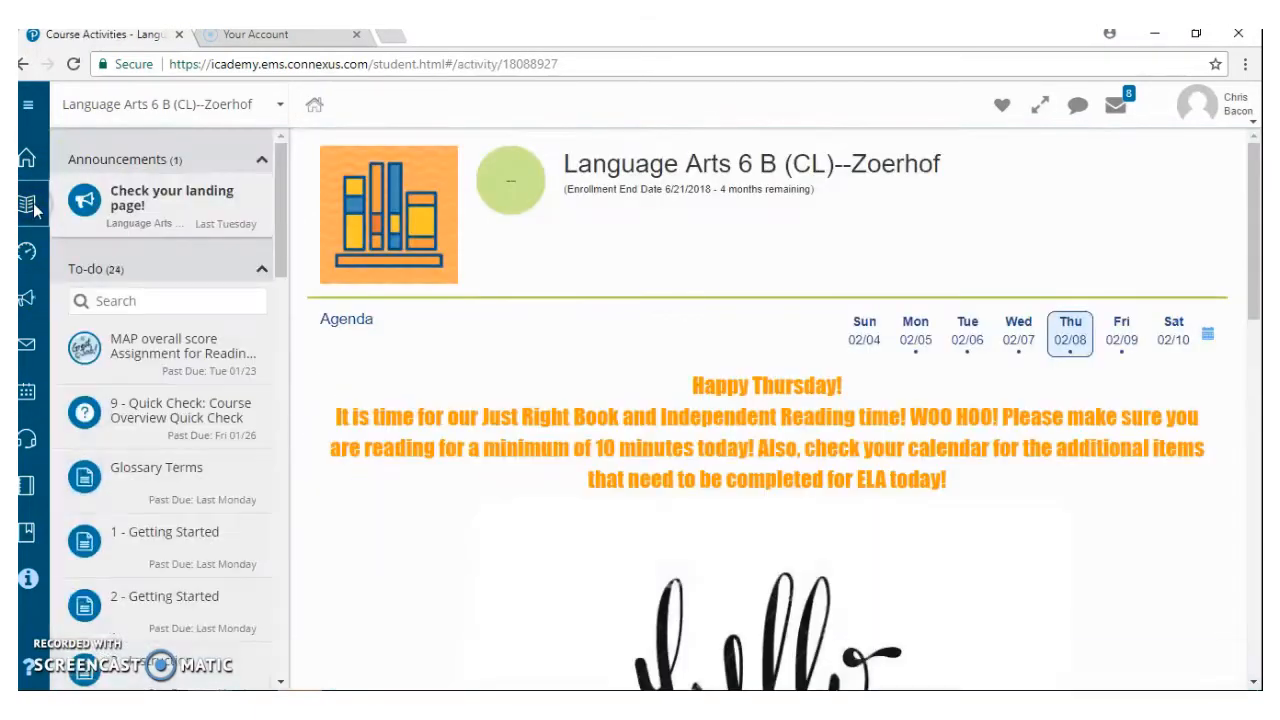
{"action": "scroll", "scroll_direction": "down", "scroll_amount": 3}
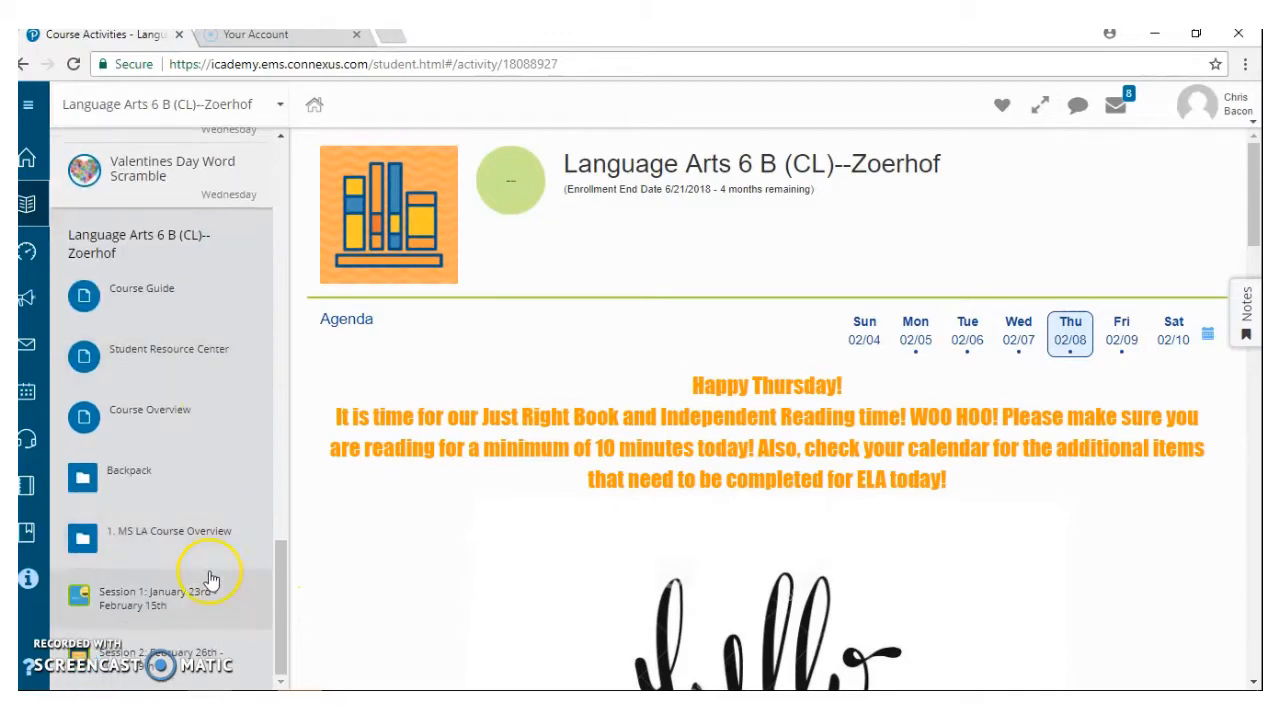
{"action": "mouse_move", "coordinate": [190, 600]}
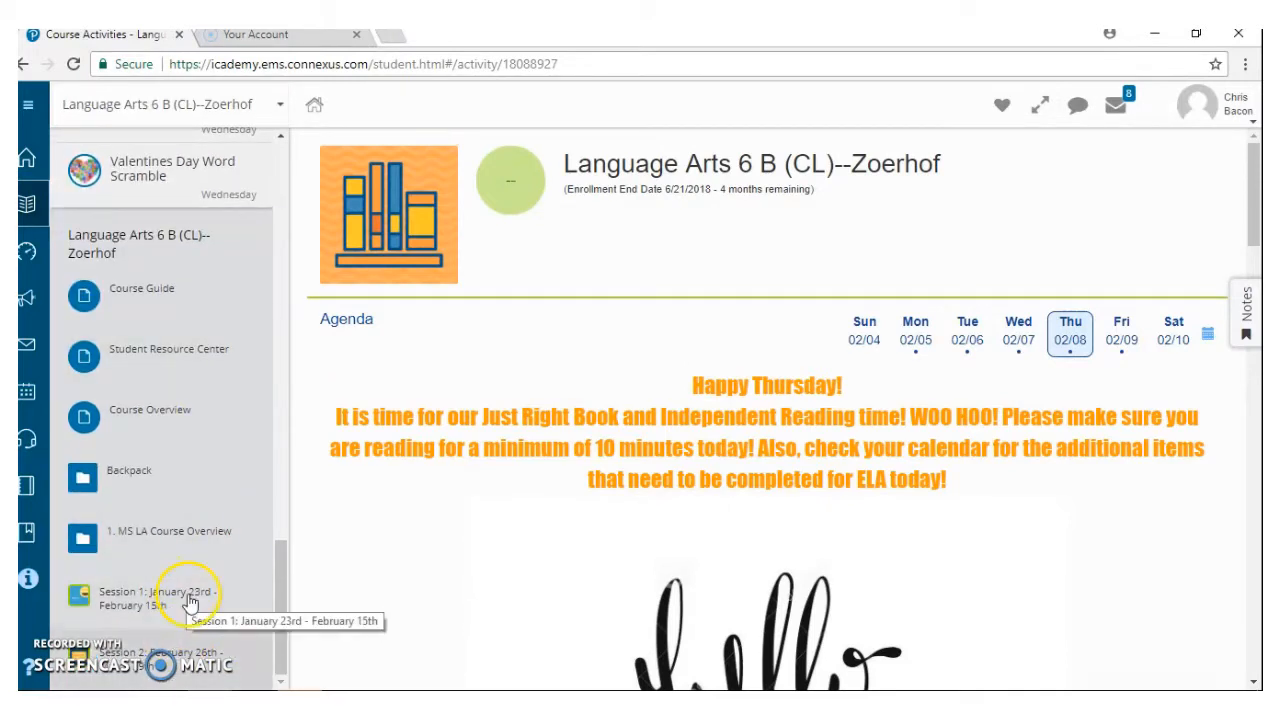
{"action": "left_click", "coordinate": [150, 598]}
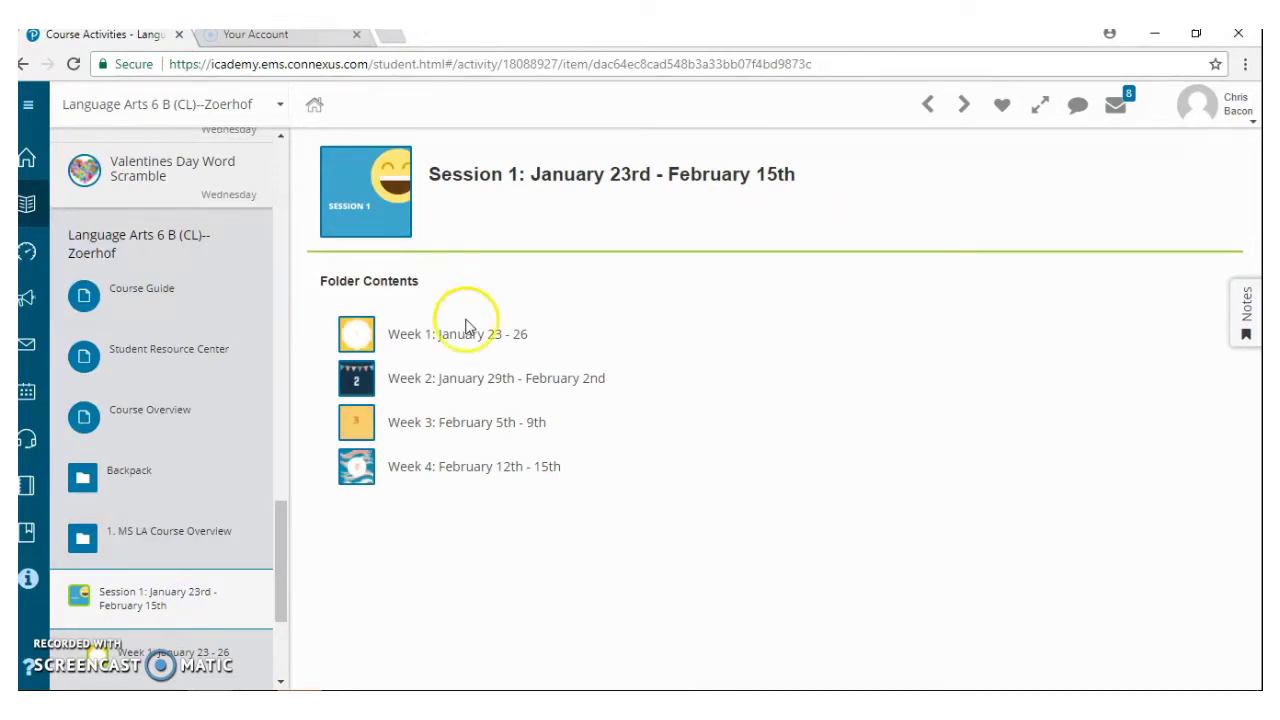
{"action": "mouse_move", "coordinate": [698, 195]}
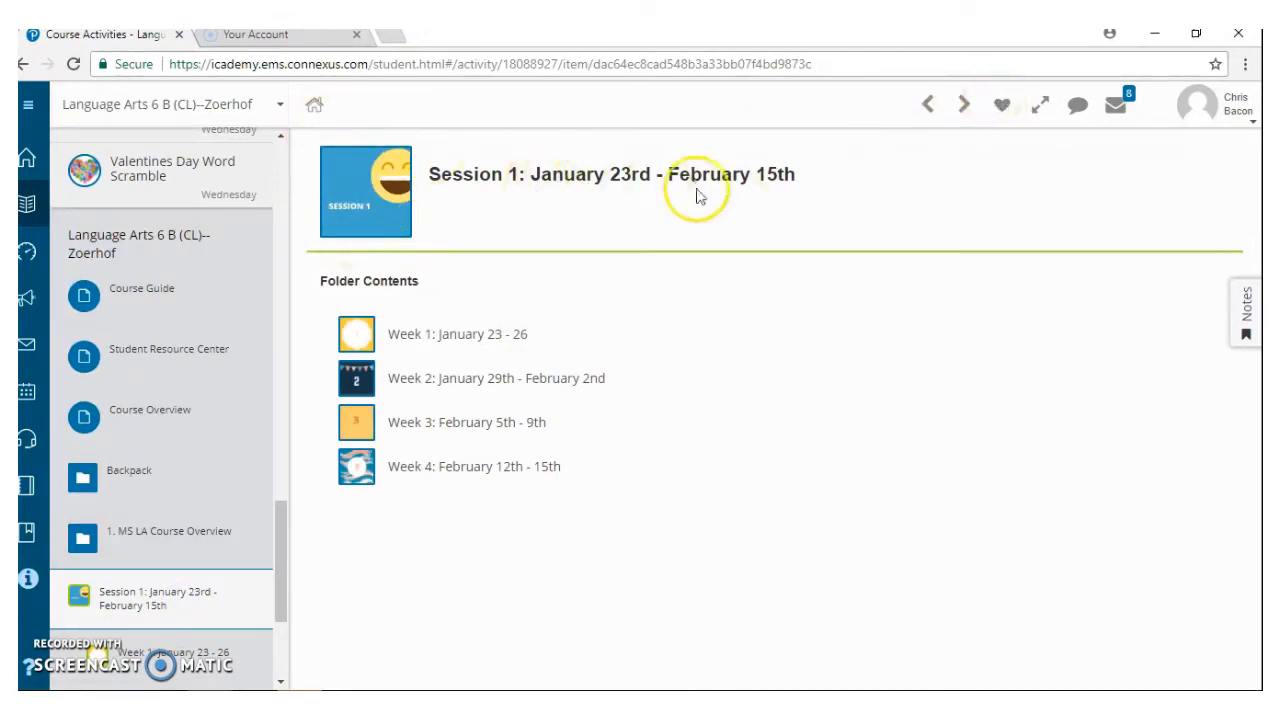
{"action": "left_click", "coordinate": [466, 422]}
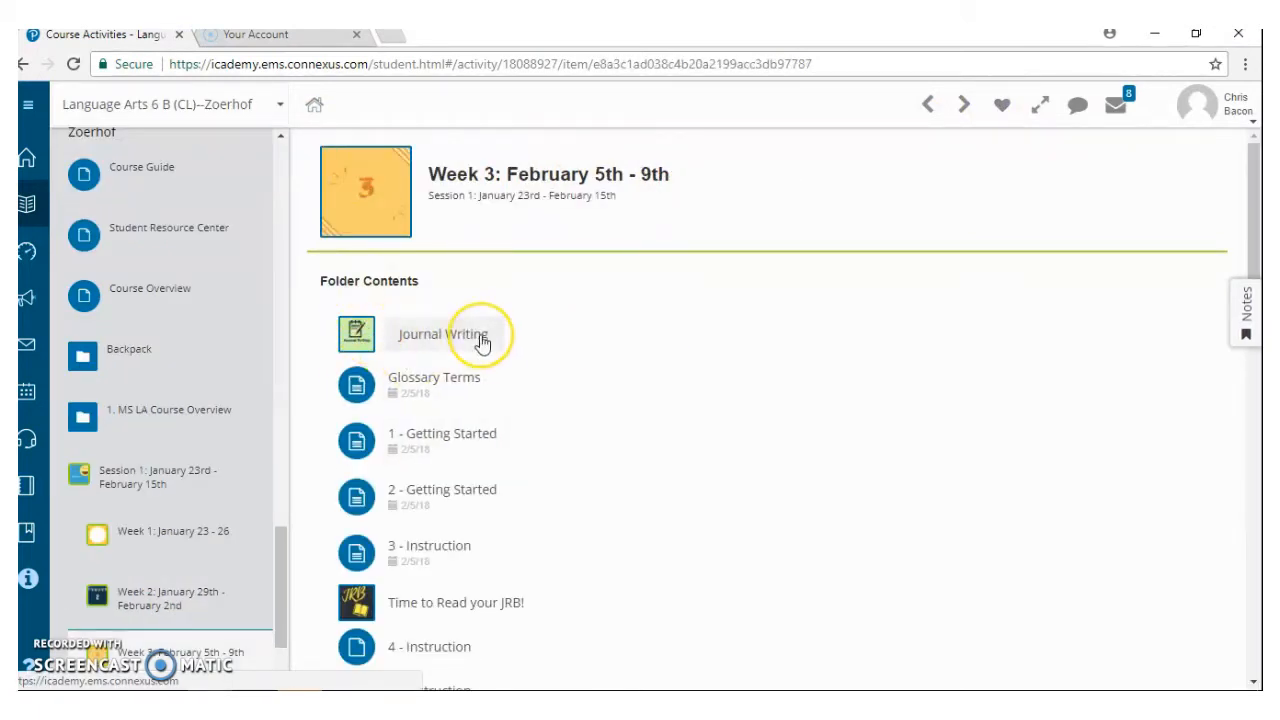
{"action": "scroll", "scroll_direction": "down", "scroll_amount": 3}
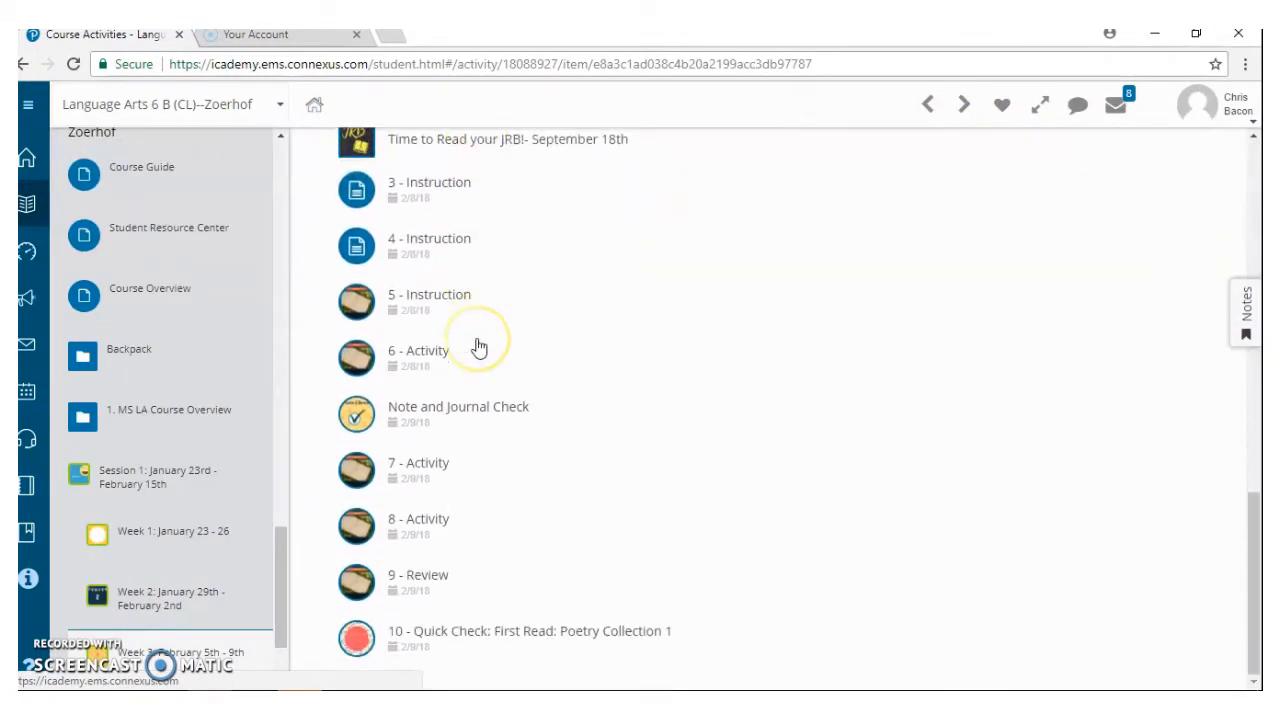
{"action": "scroll", "scroll_direction": "up", "scroll_amount": 3}
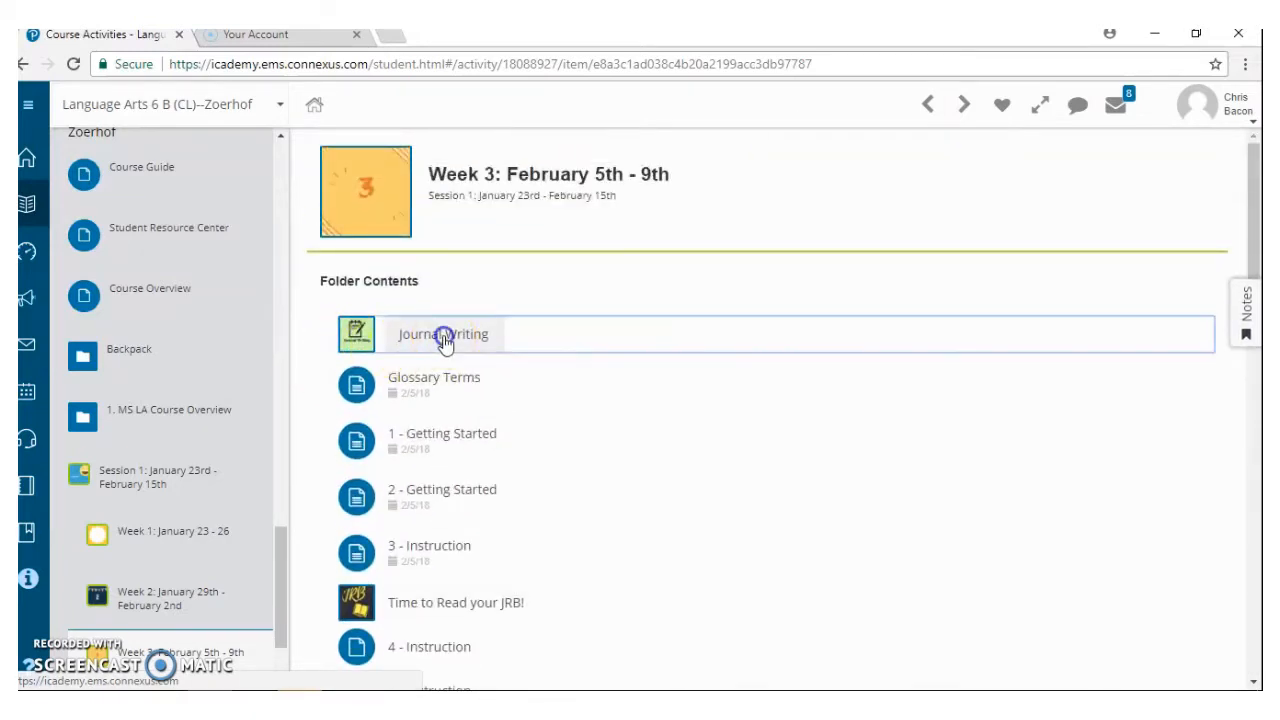
Step: Pass through Journal Writing and Identifying nouns, then open 9 - Quick Check: Elements of Poetry
{"action": "left_click", "coordinate": [443, 334]}
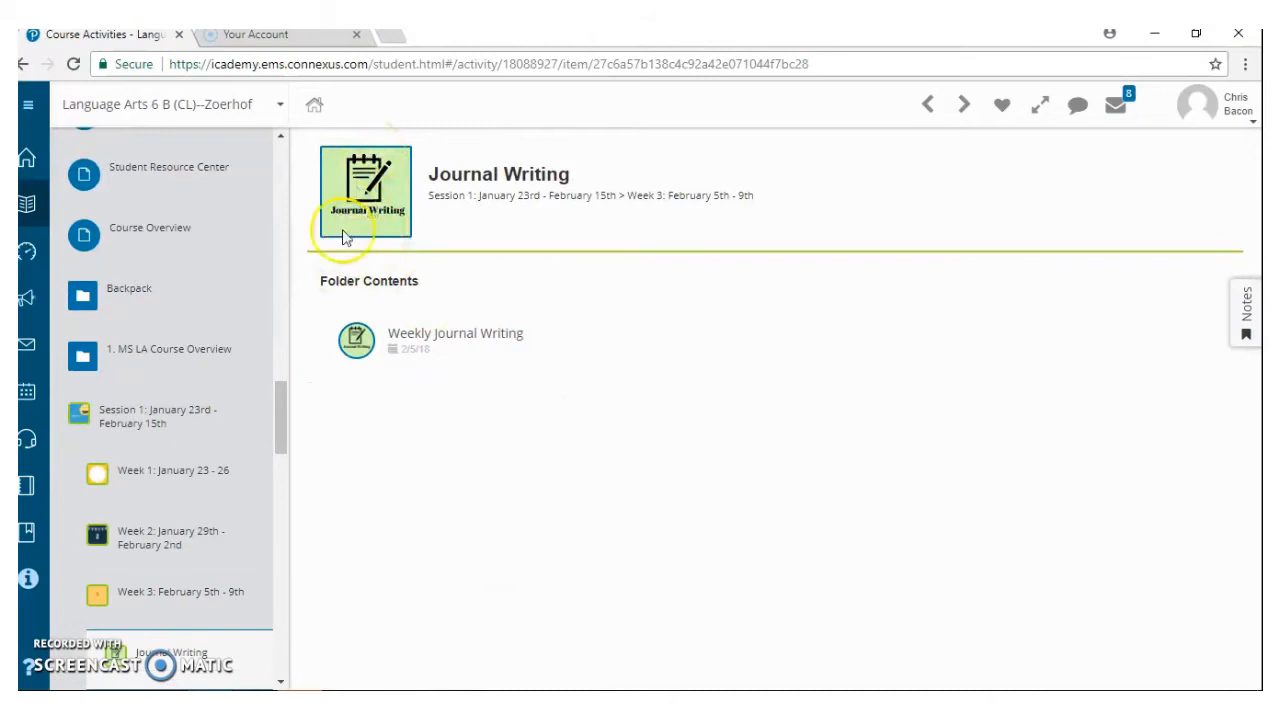
{"action": "mouse_move", "coordinate": [410, 190]}
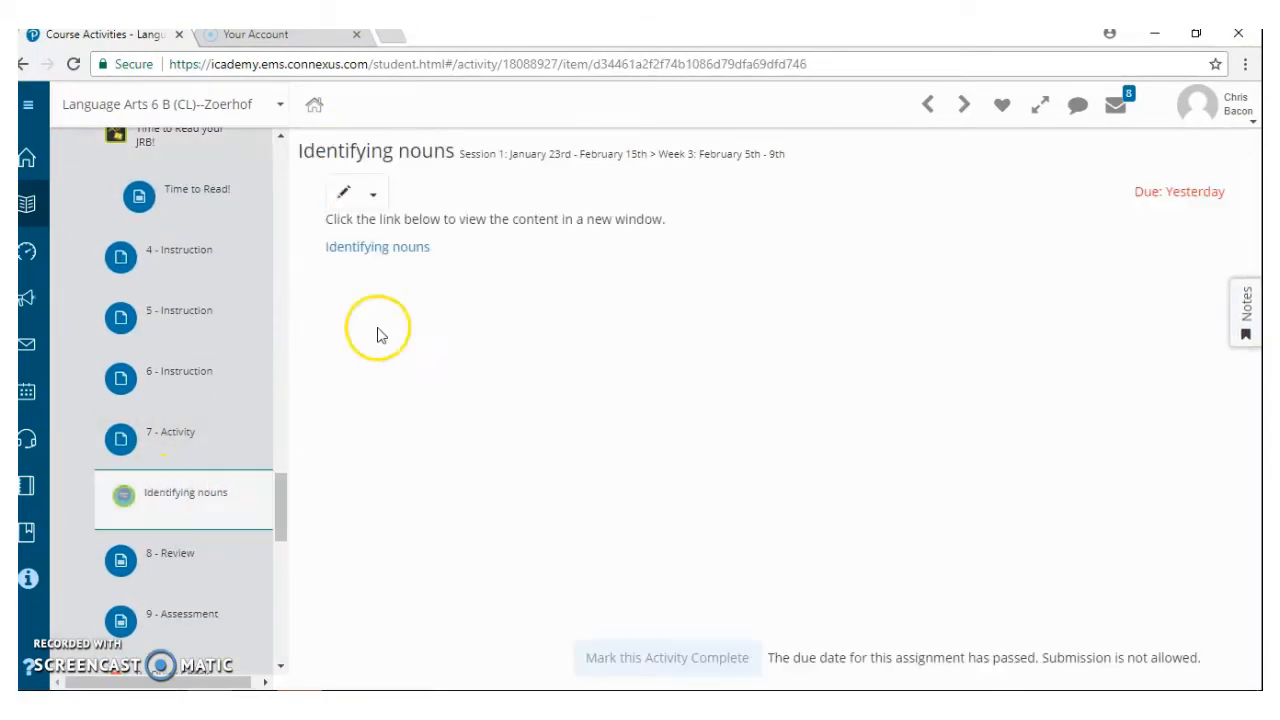
{"action": "mouse_move", "coordinate": [363, 316]}
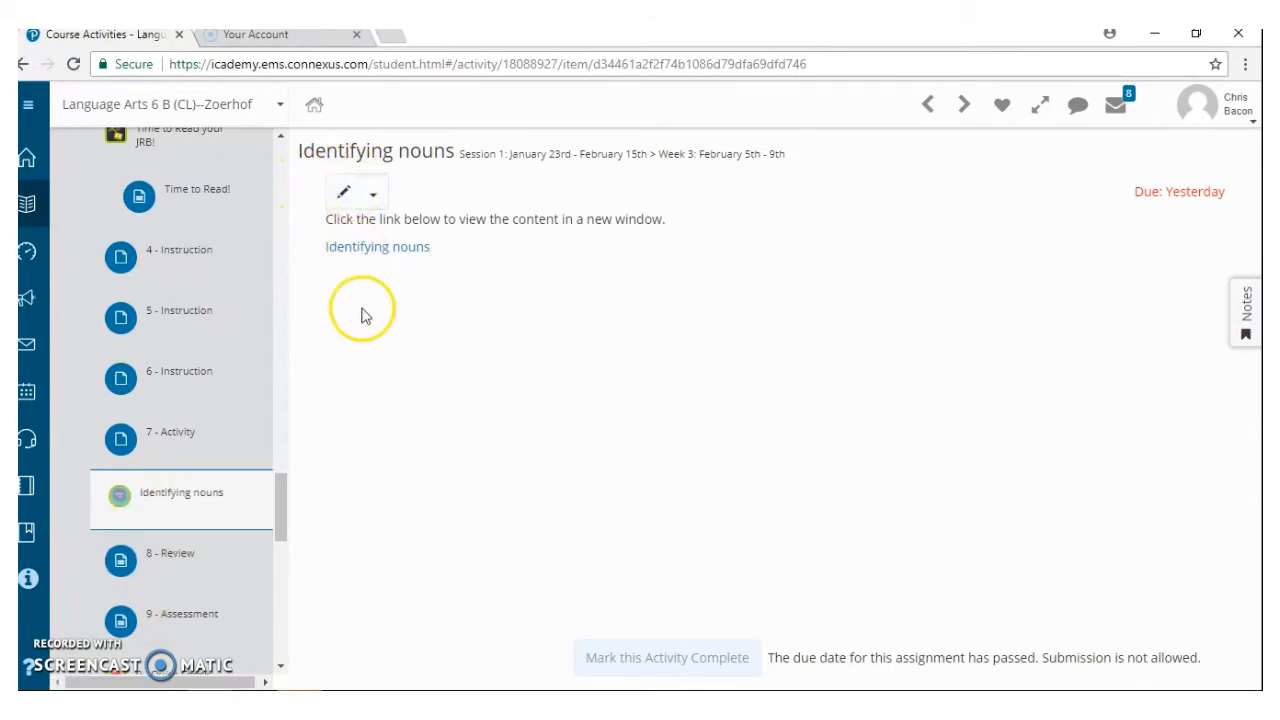
{"action": "left_click", "coordinate": [344, 191]}
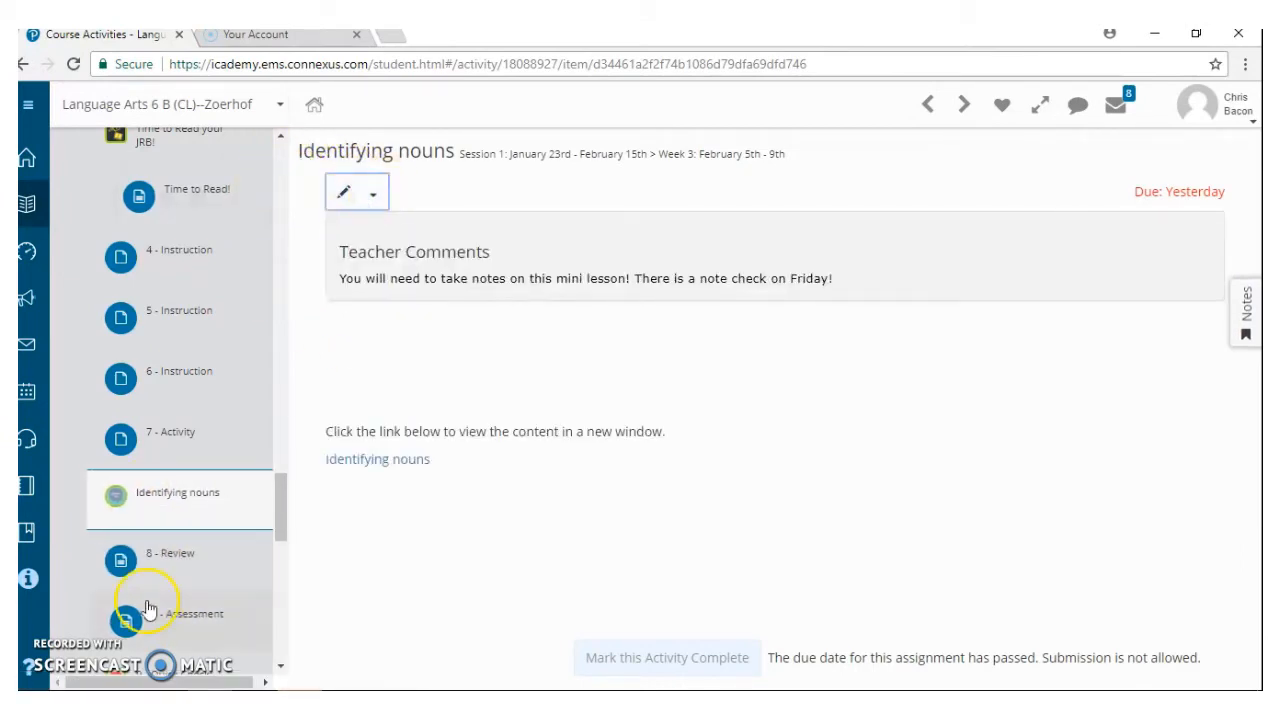
{"action": "scroll", "scroll_direction": "down", "scroll_amount": 3}
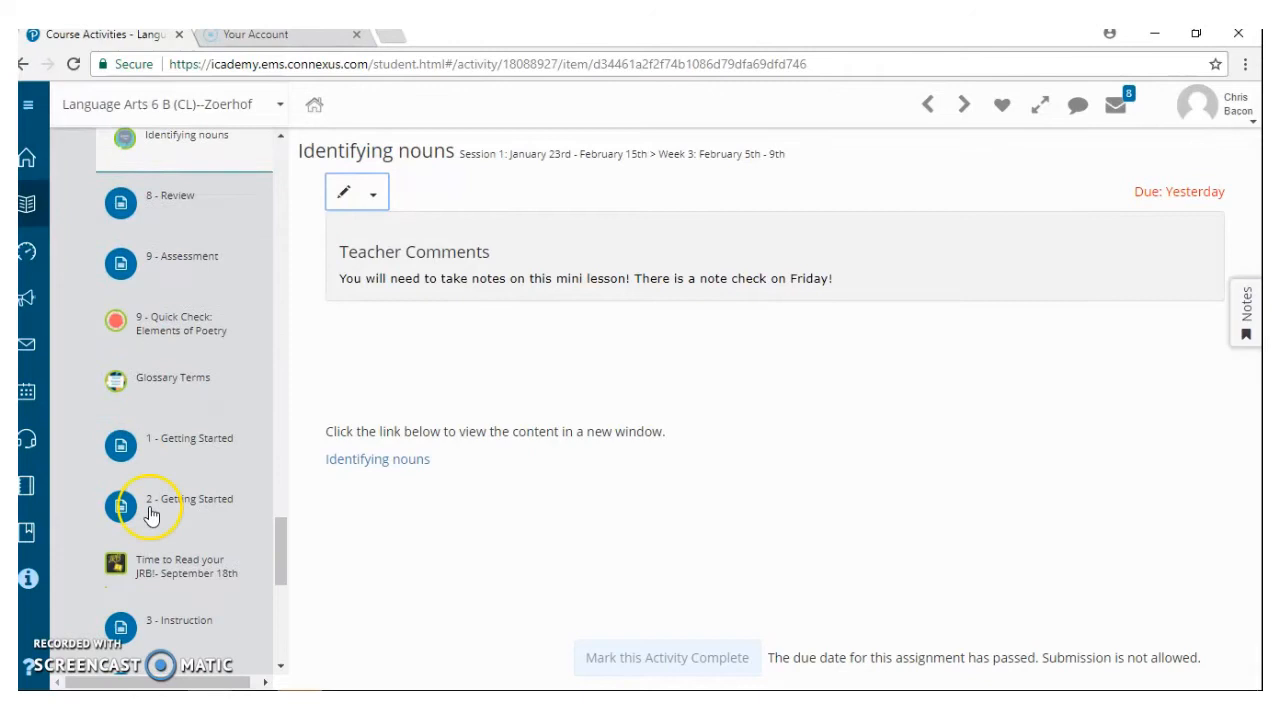
{"action": "left_click", "coordinate": [181, 313]}
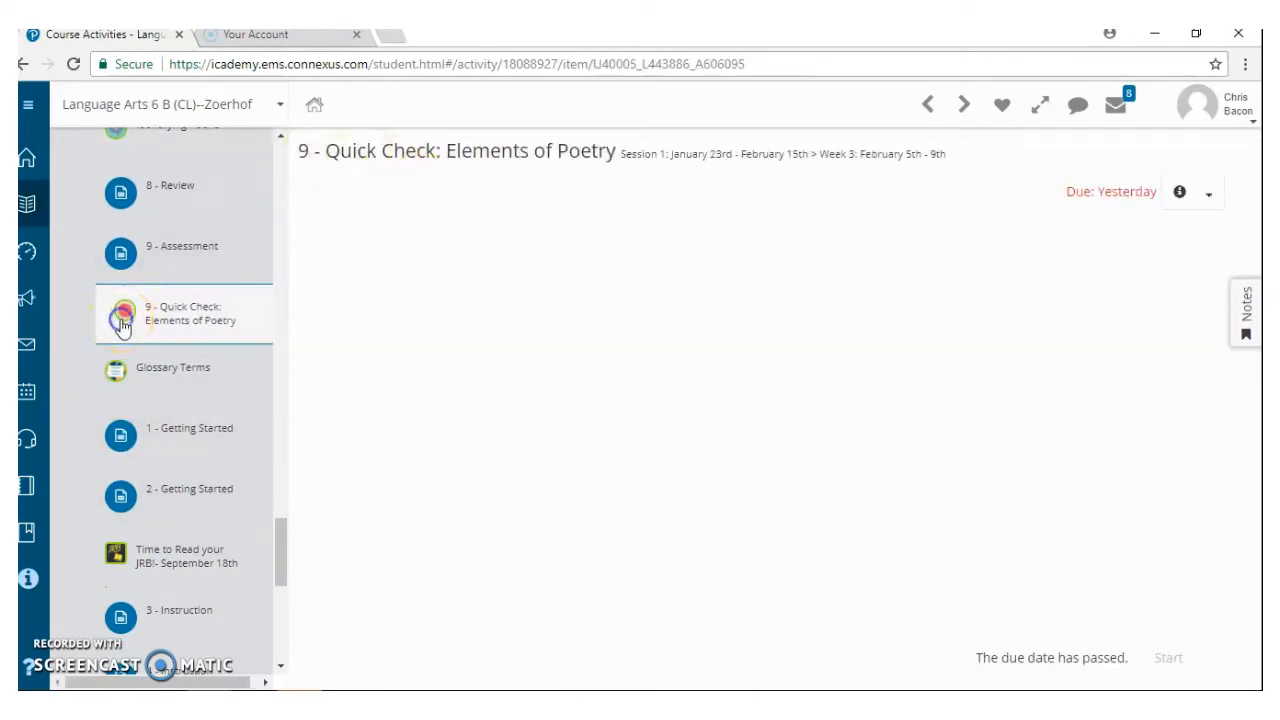
{"action": "scroll", "scroll_direction": "up", "scroll_amount": 3}
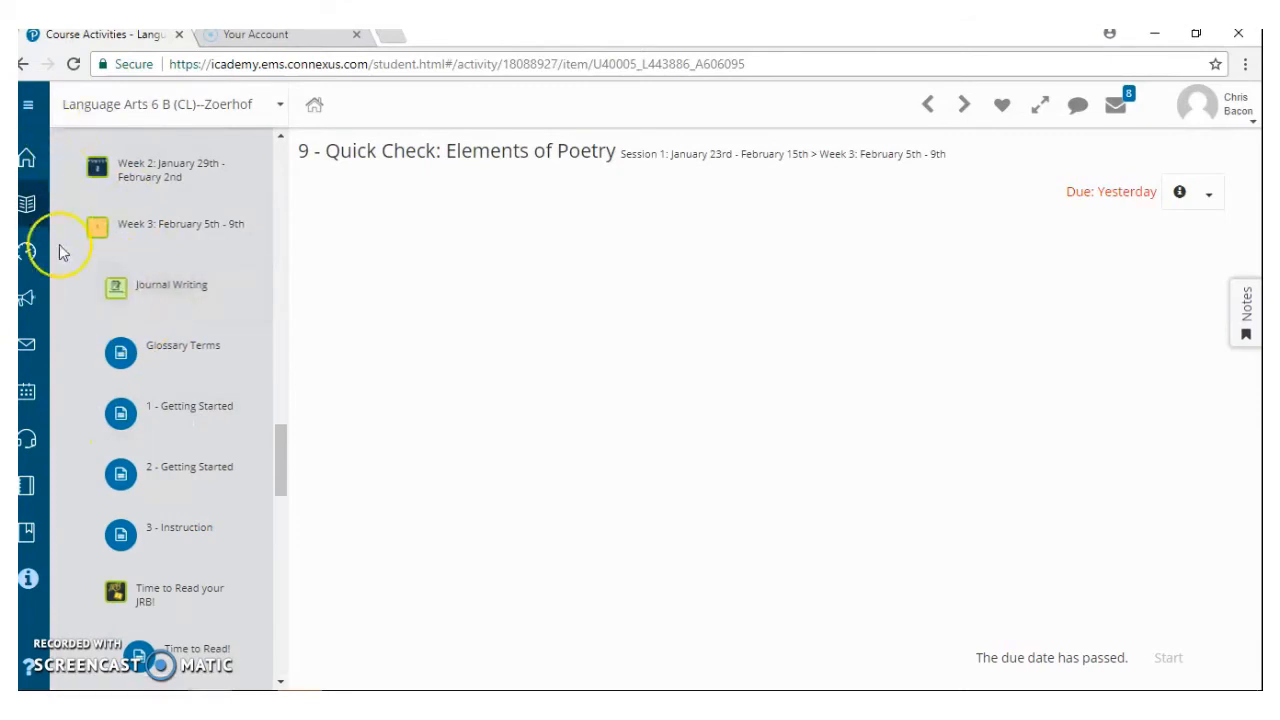
Step: Go to the course Grades page, toggling the navigation labels along the way
{"action": "left_click", "coordinate": [25, 203]}
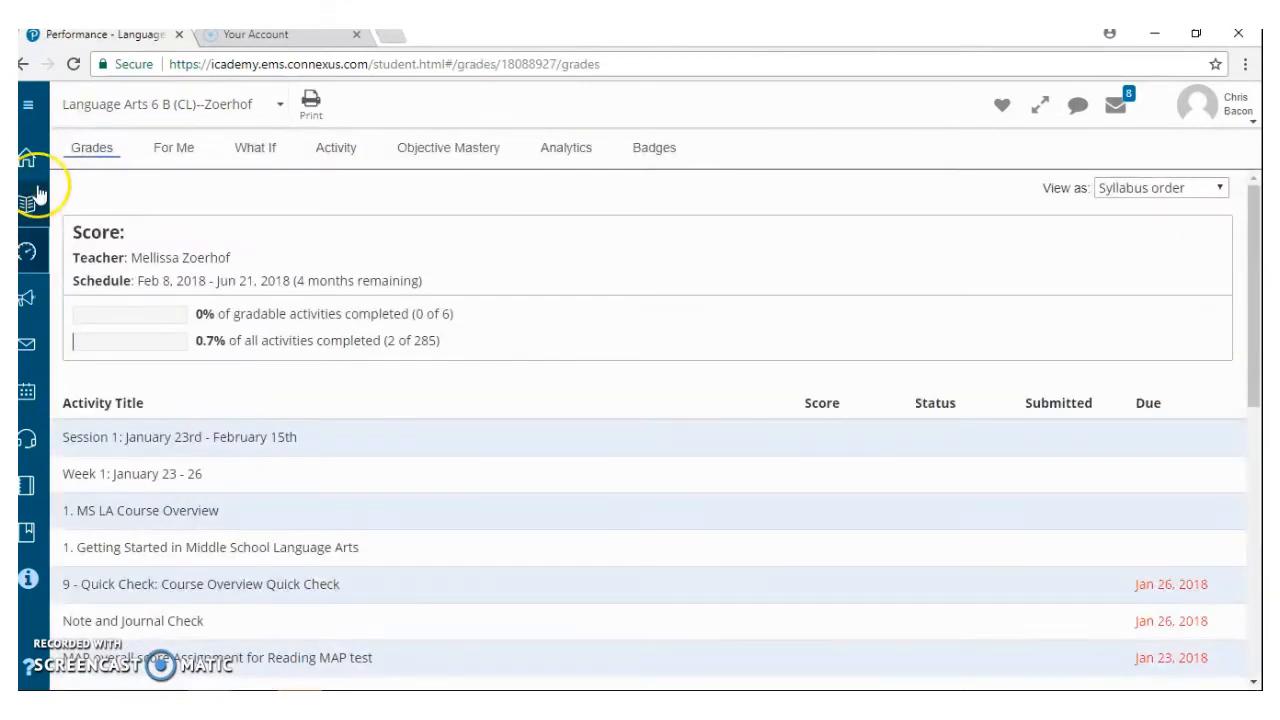
{"action": "mouse_move", "coordinate": [337, 216]}
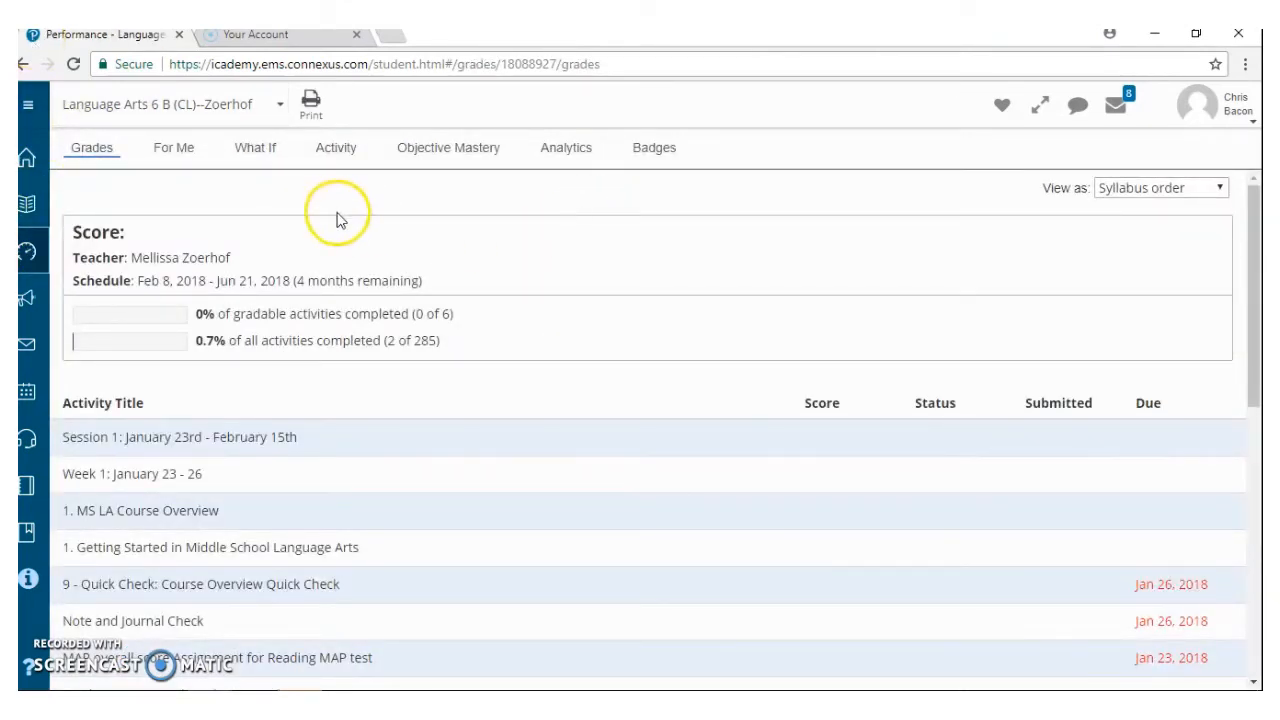
{"action": "left_click", "coordinate": [25, 103]}
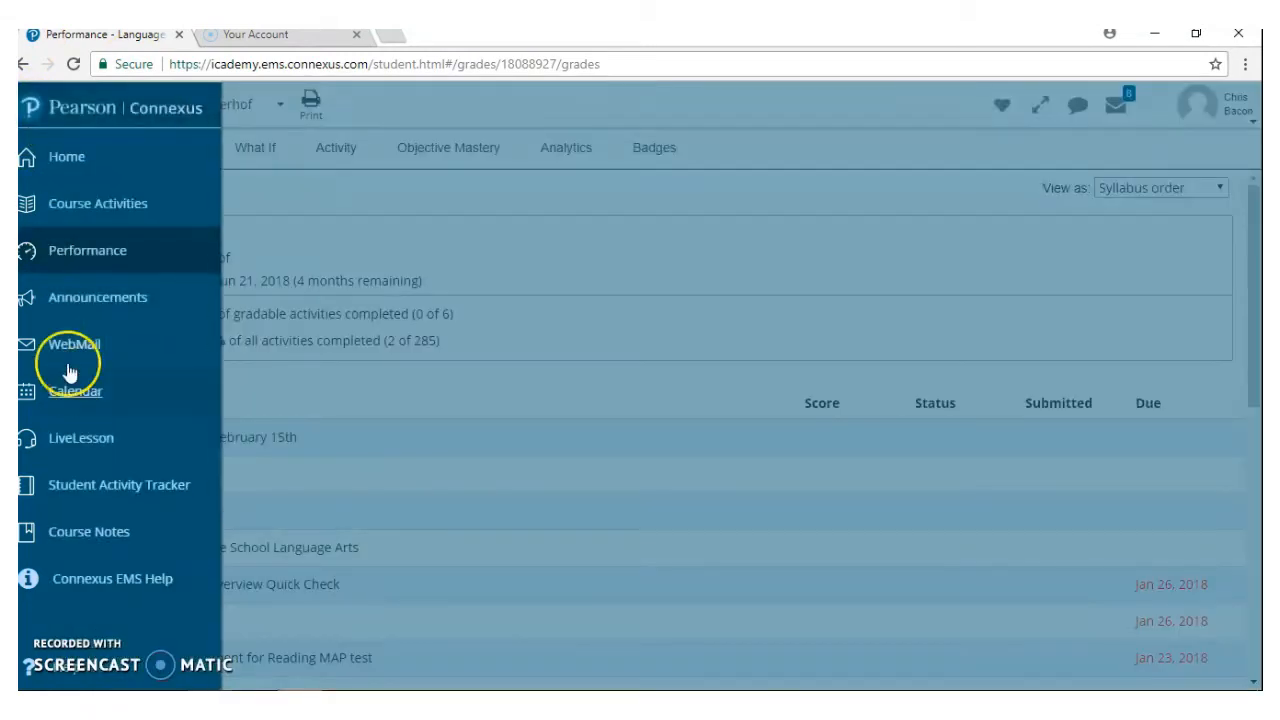
{"action": "left_click", "coordinate": [25, 104]}
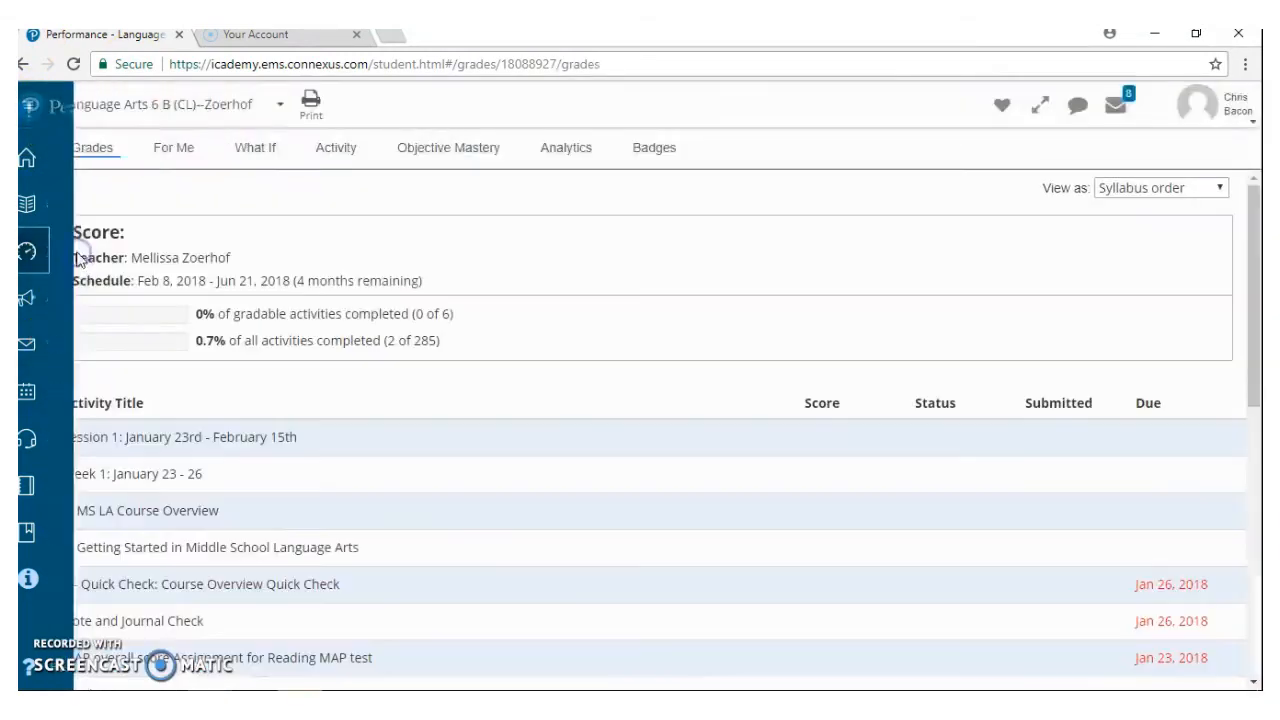
{"action": "left_click", "coordinate": [24, 104]}
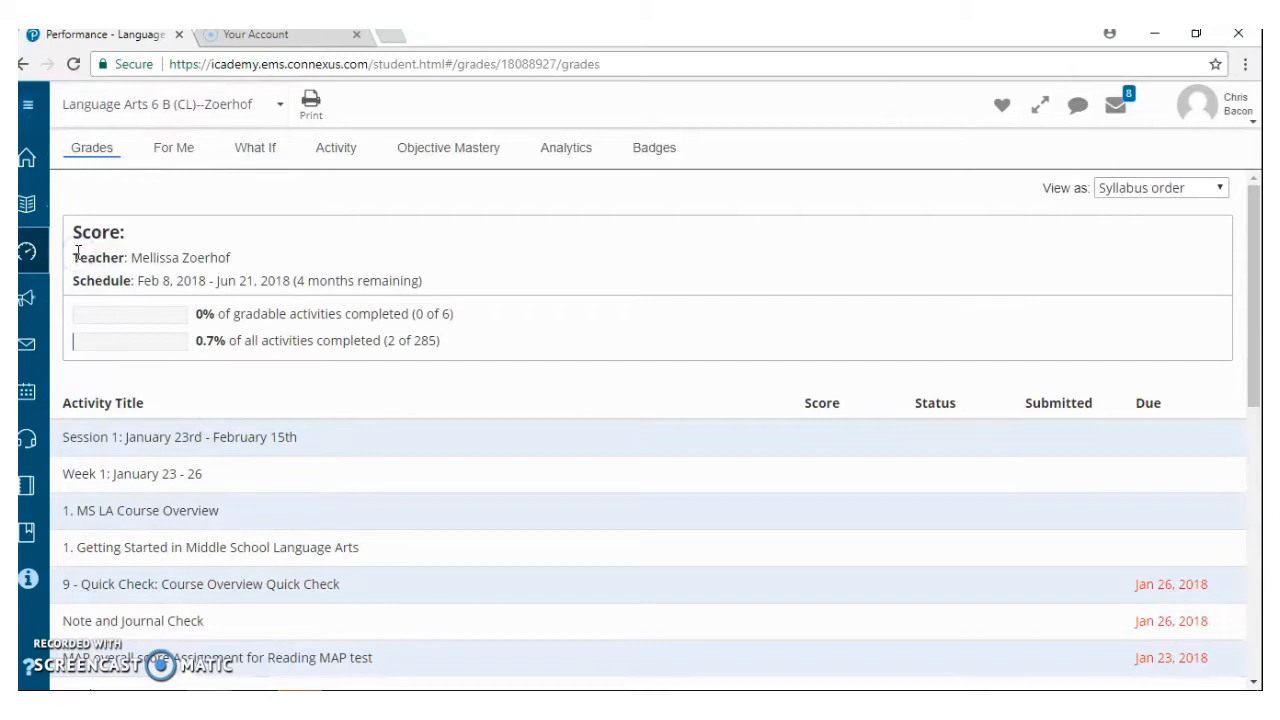
{"action": "scroll", "scroll_direction": "down", "scroll_amount": 3}
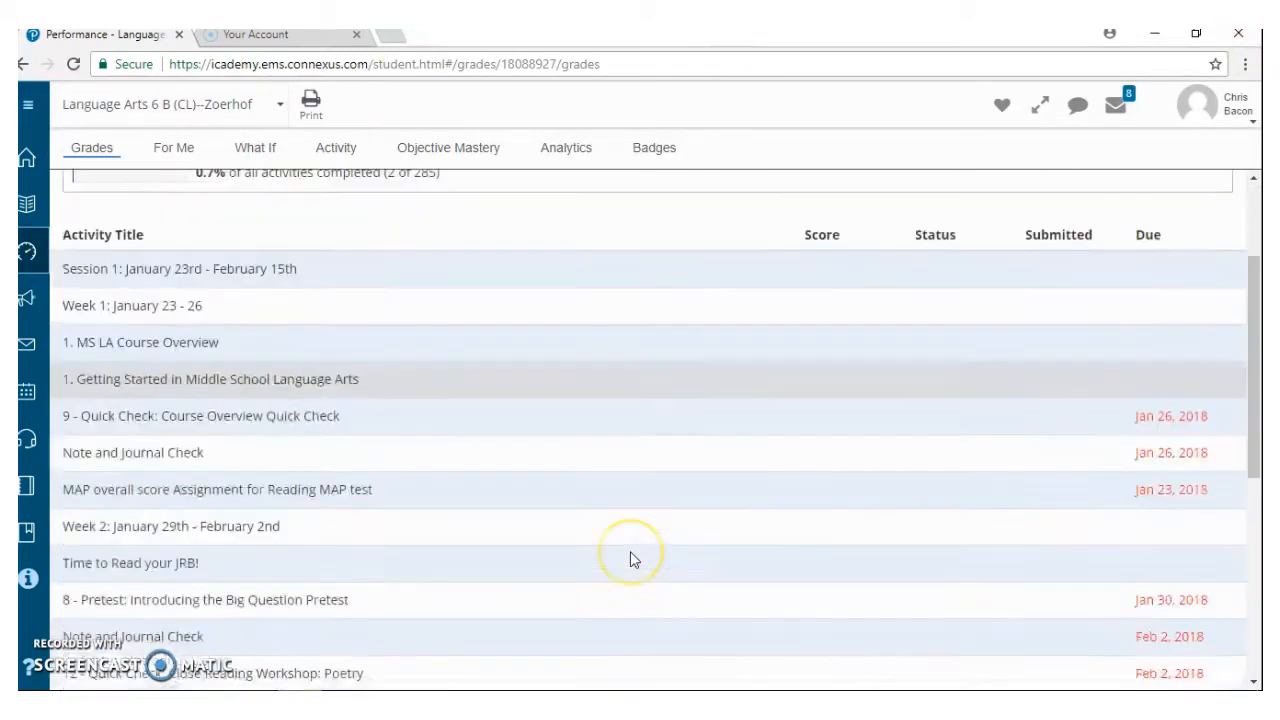
{"action": "scroll", "scroll_direction": "up", "scroll_amount": 3}
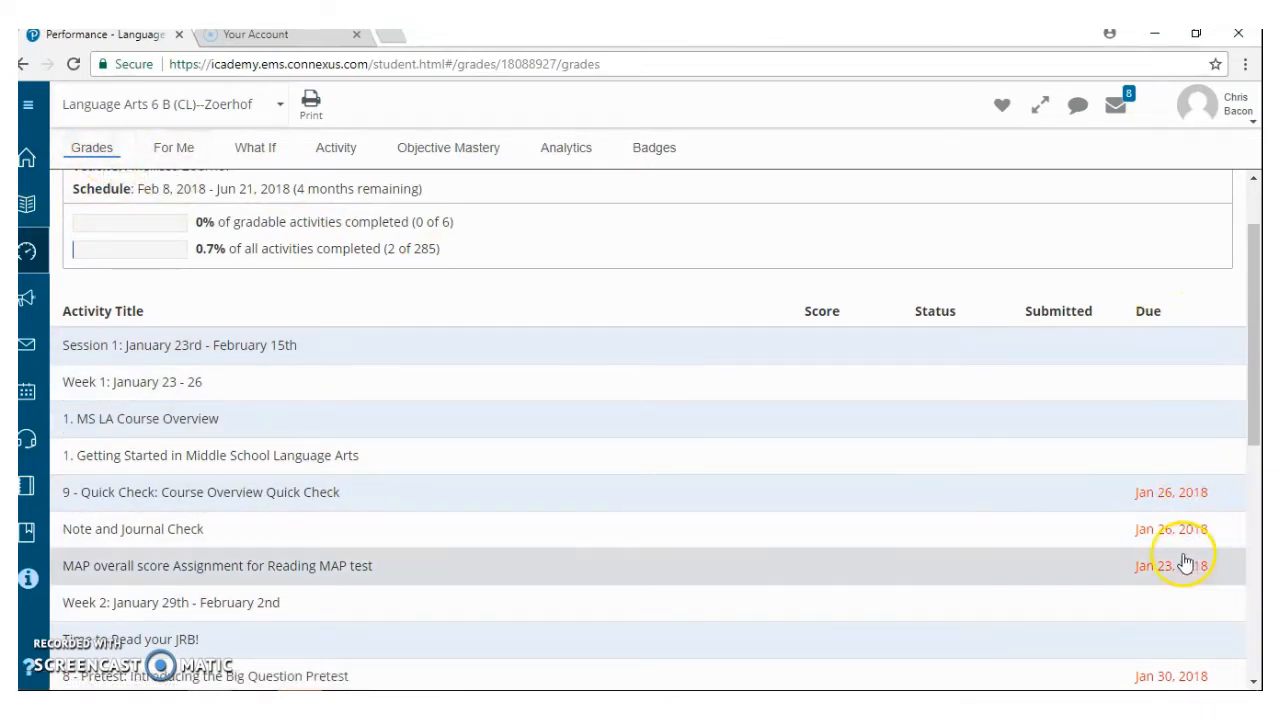
{"action": "mouse_move", "coordinate": [1189, 662]}
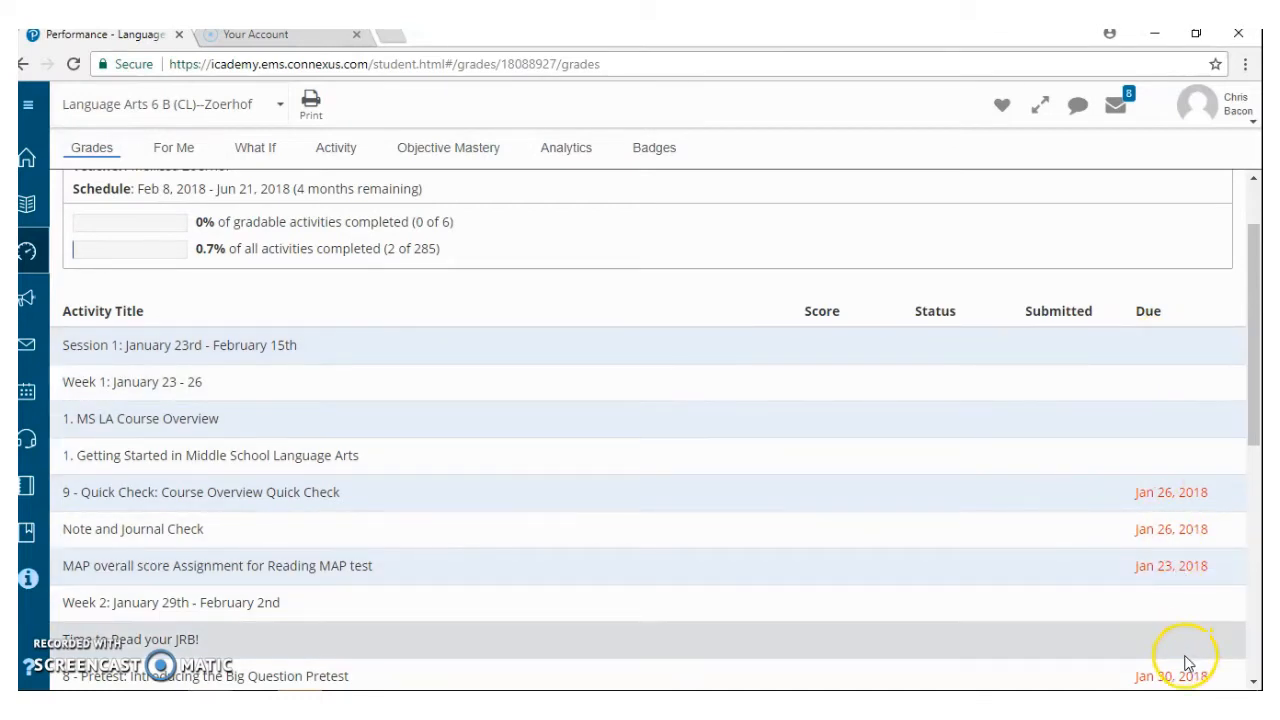
{"action": "mouse_move", "coordinate": [1190, 500]}
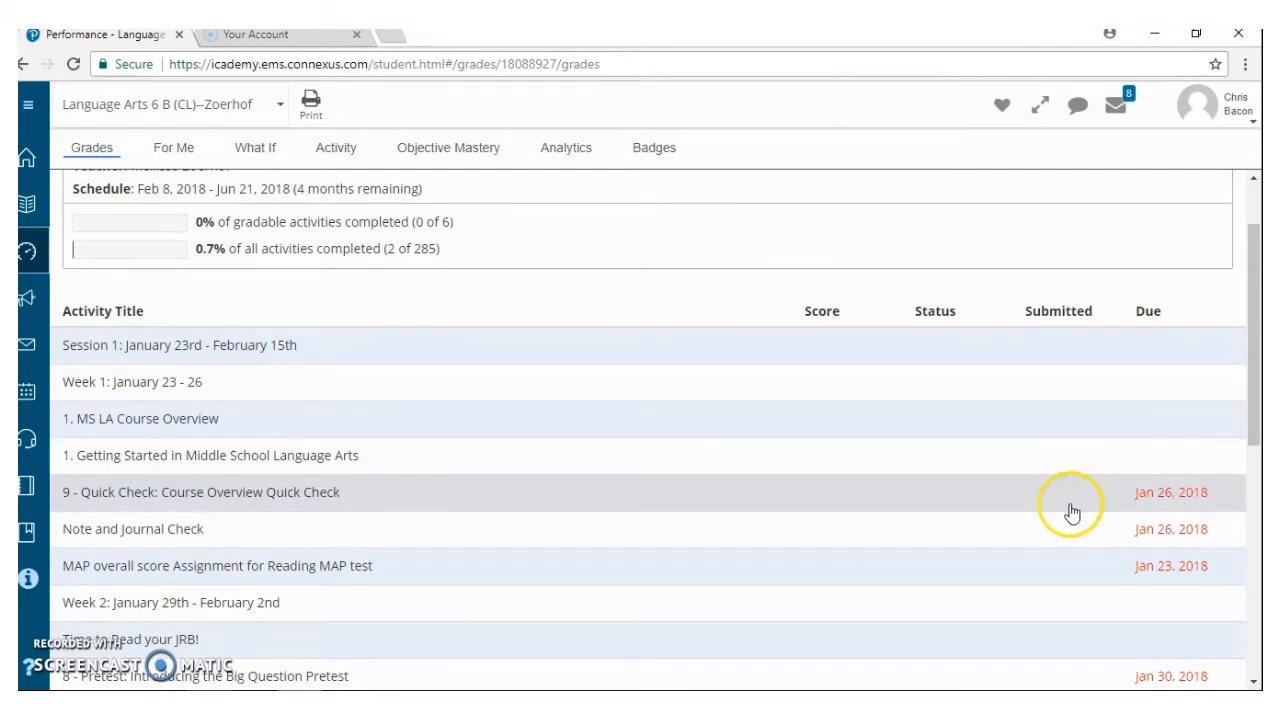
{"action": "mouse_move", "coordinate": [1060, 388]}
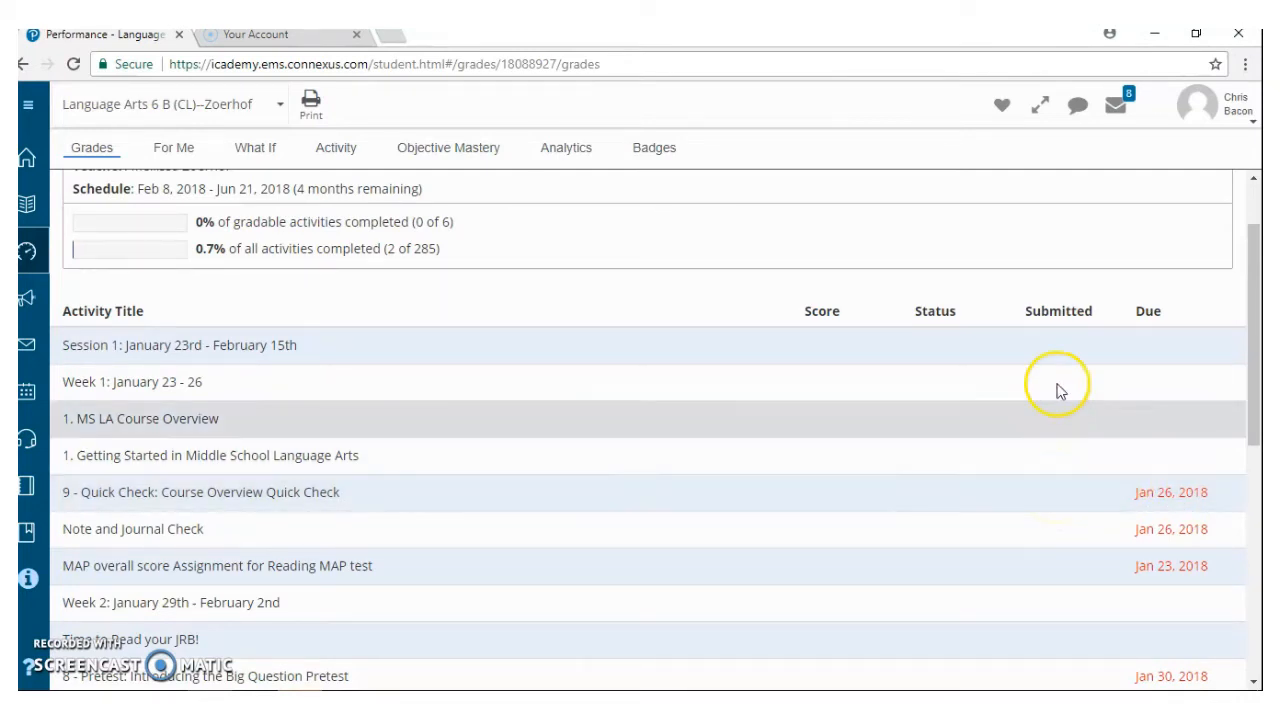
{"action": "mouse_move", "coordinate": [1055, 493]}
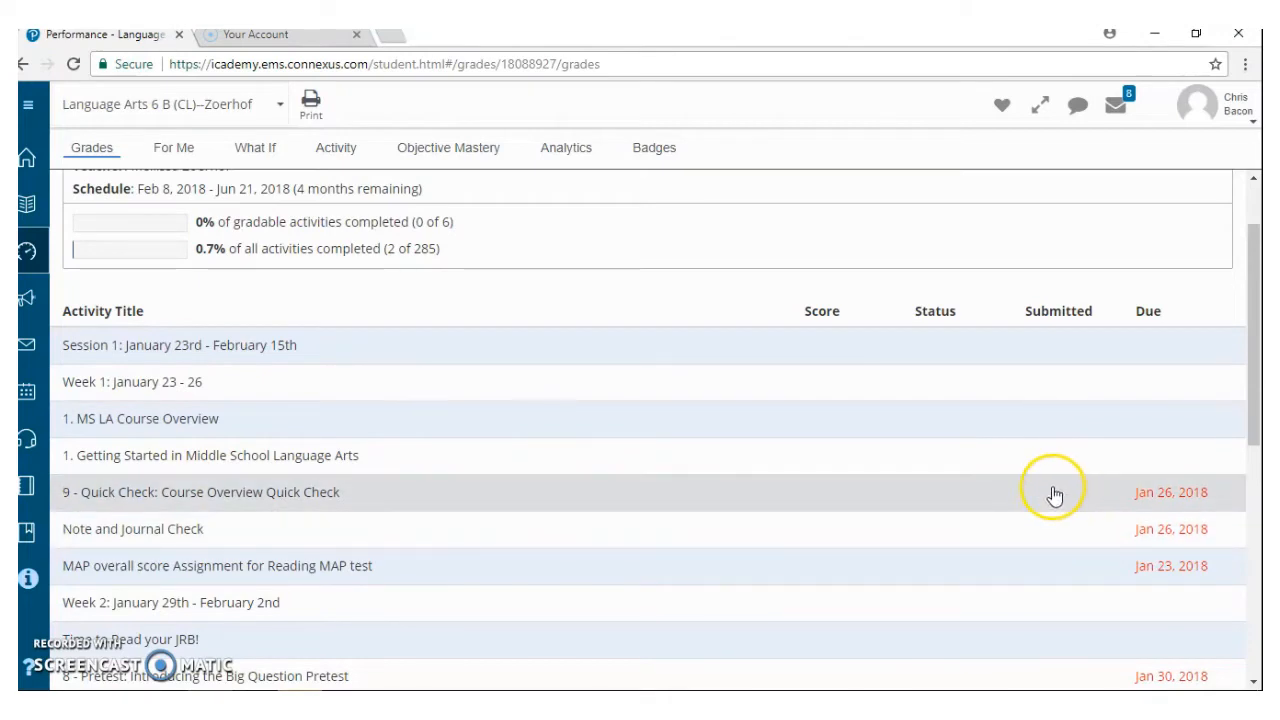
{"action": "mouse_move", "coordinate": [1180, 505]}
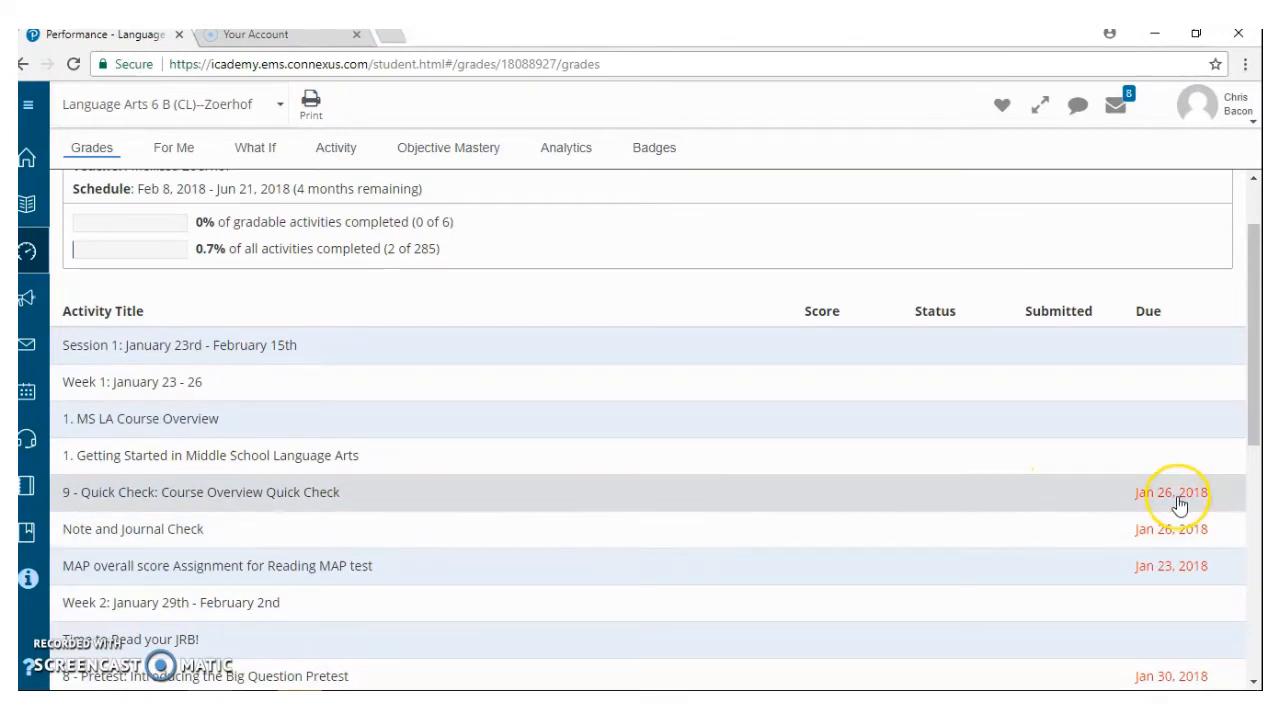
{"action": "mouse_move", "coordinate": [1090, 478]}
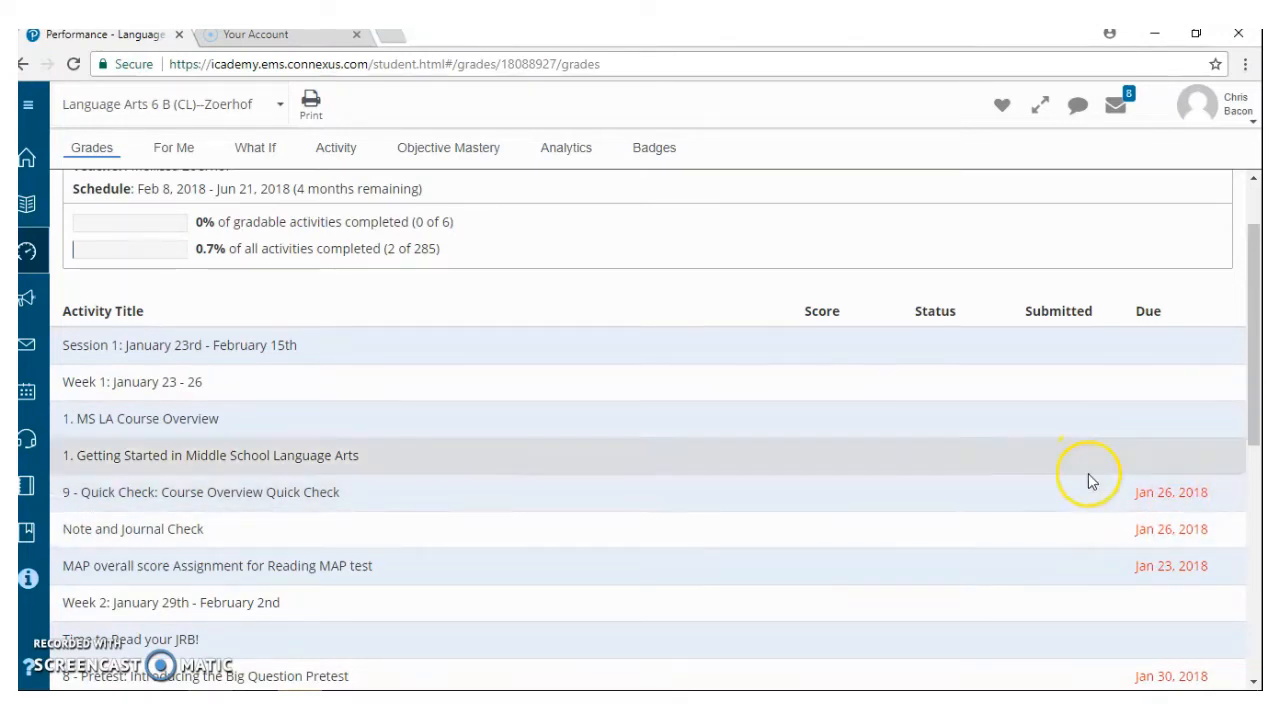
Step: Open Grade Details for the 100% Note and Journal Check in the grades list
{"action": "scroll", "scroll_direction": "down", "scroll_amount": 3}
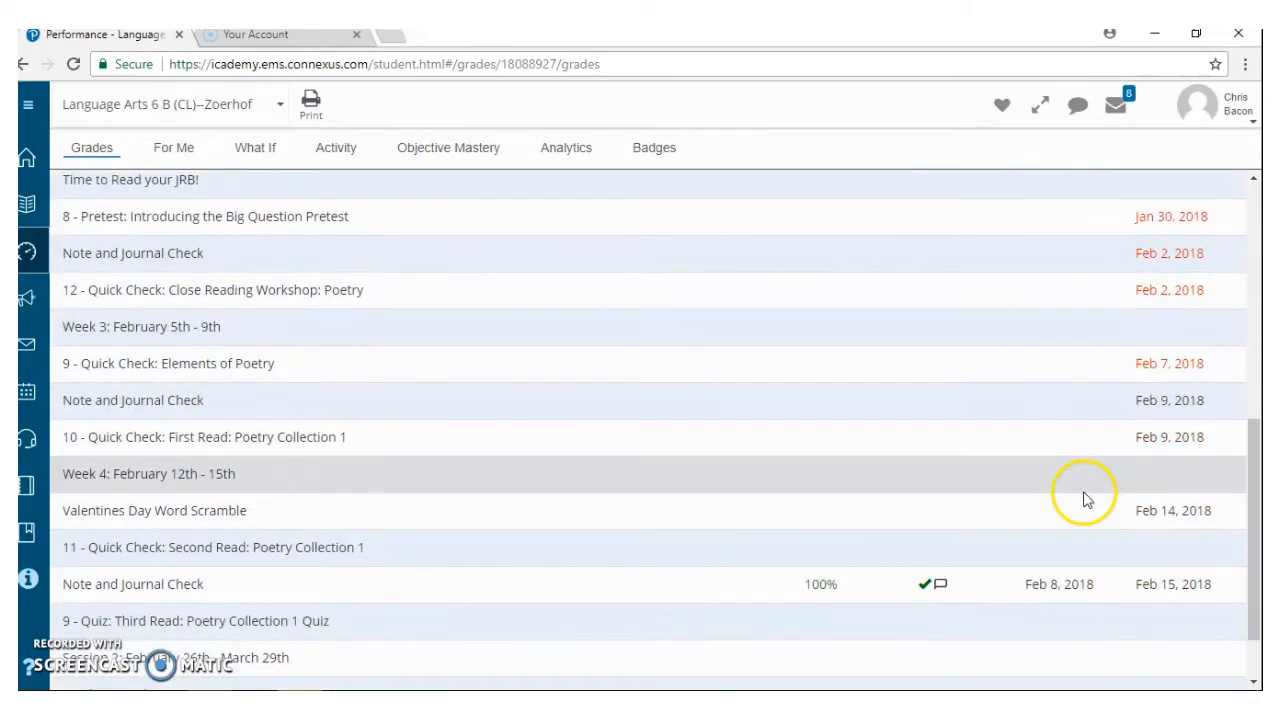
{"action": "mouse_move", "coordinate": [1175, 458]}
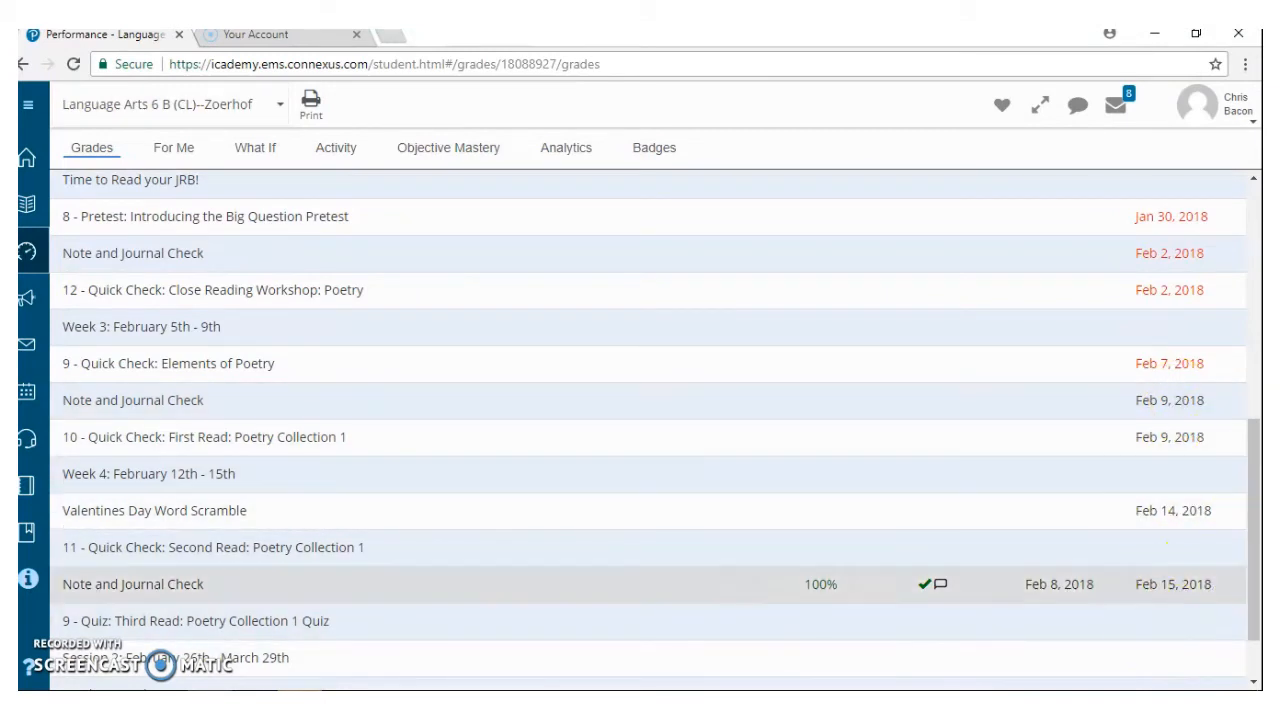
{"action": "mouse_move", "coordinate": [1078, 590]}
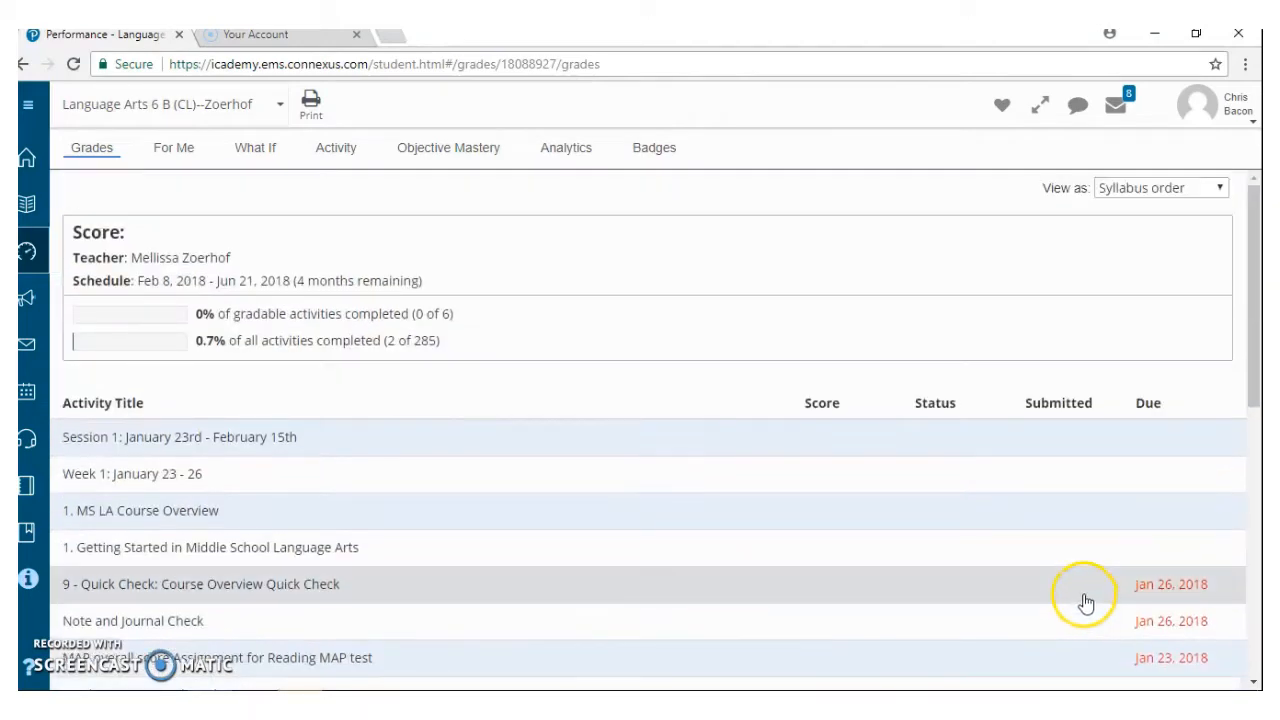
{"action": "mouse_move", "coordinate": [1070, 428]}
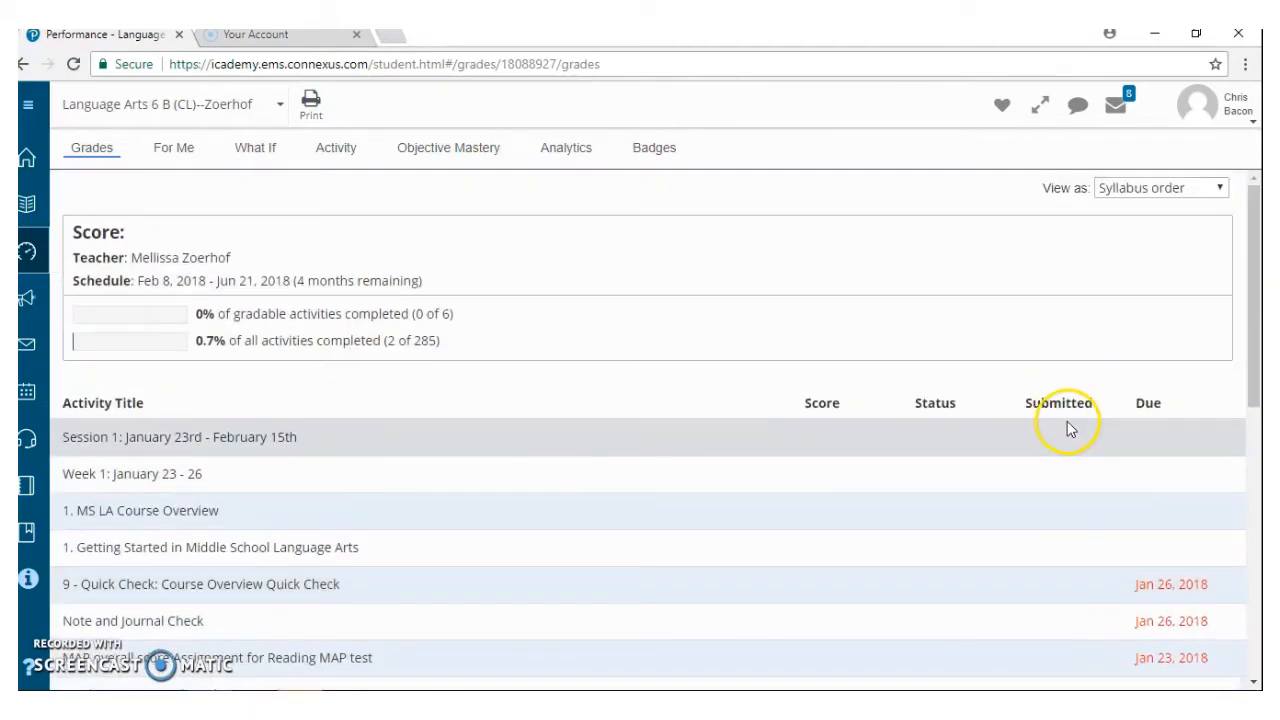
{"action": "scroll", "scroll_direction": "down", "scroll_amount": 3}
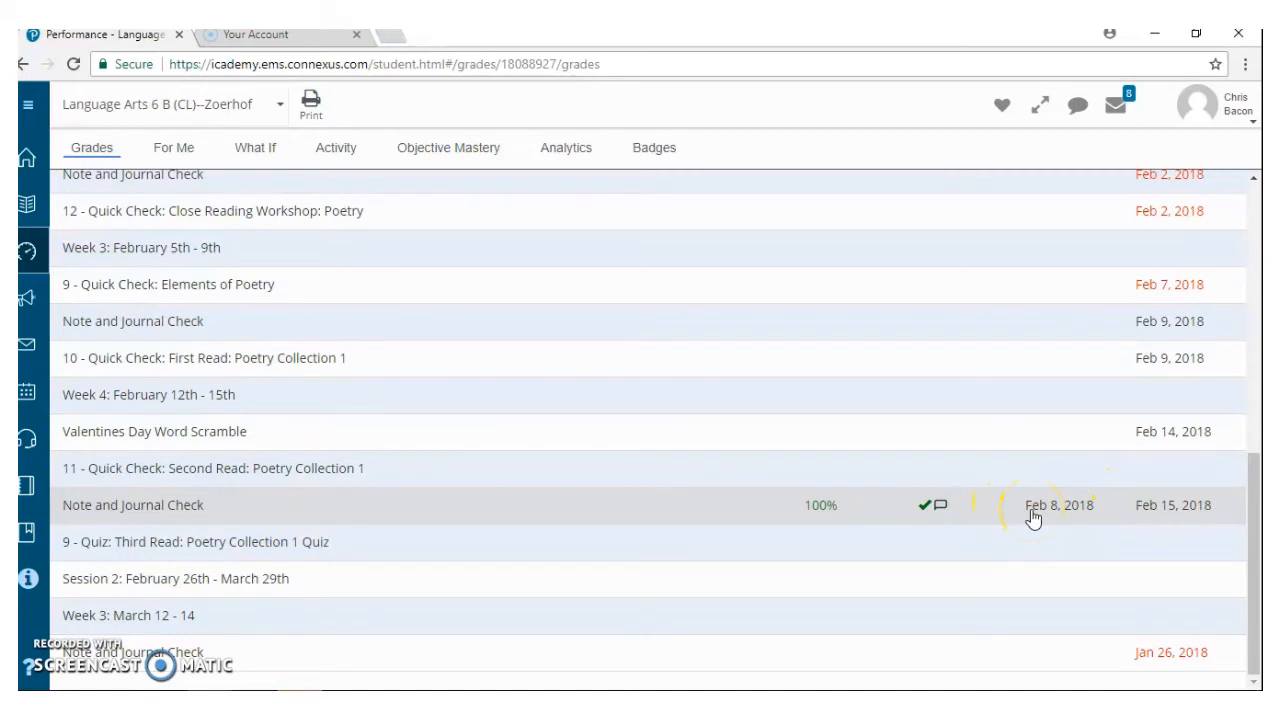
{"action": "mouse_move", "coordinate": [378, 538]}
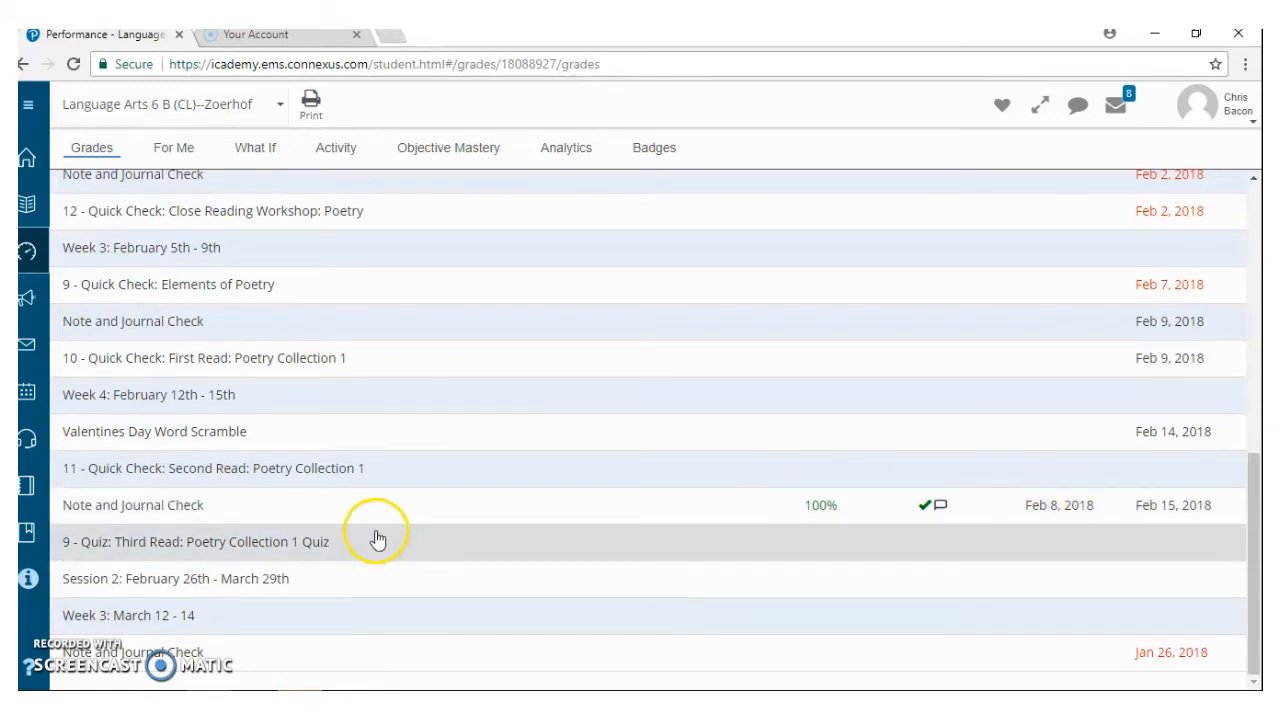
{"action": "mouse_move", "coordinate": [1057, 520]}
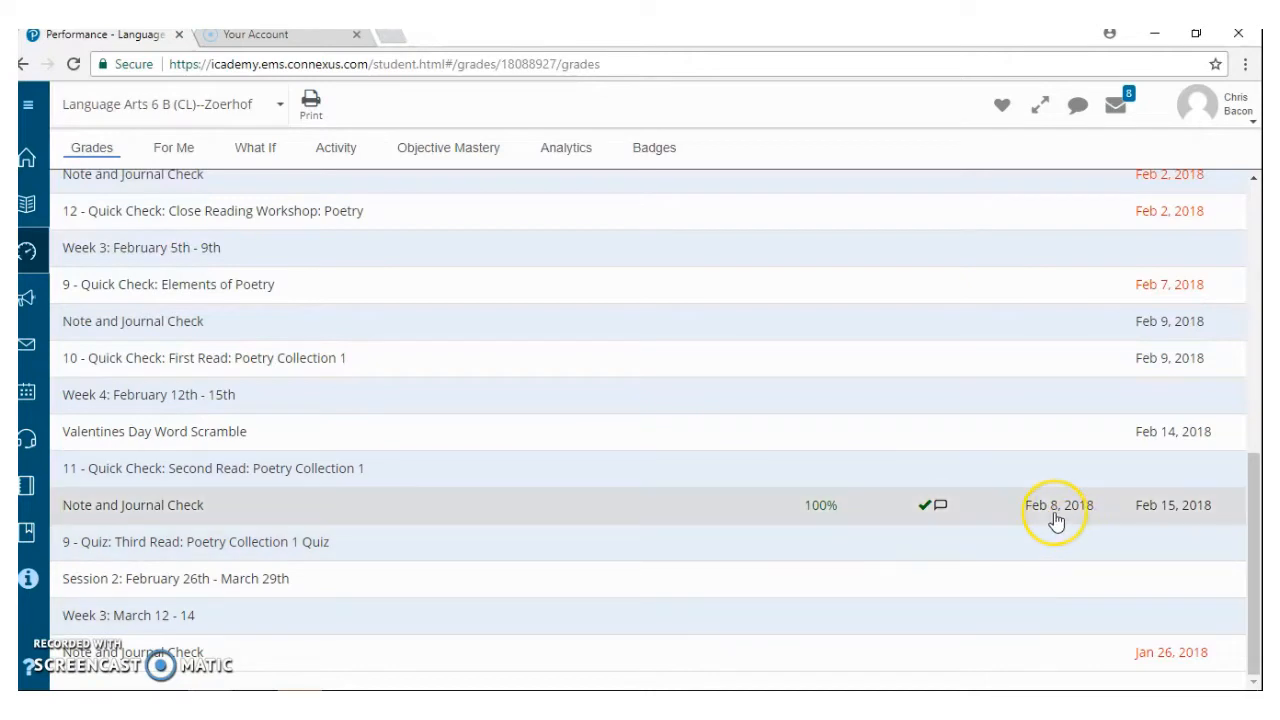
{"action": "mouse_move", "coordinate": [1057, 521]}
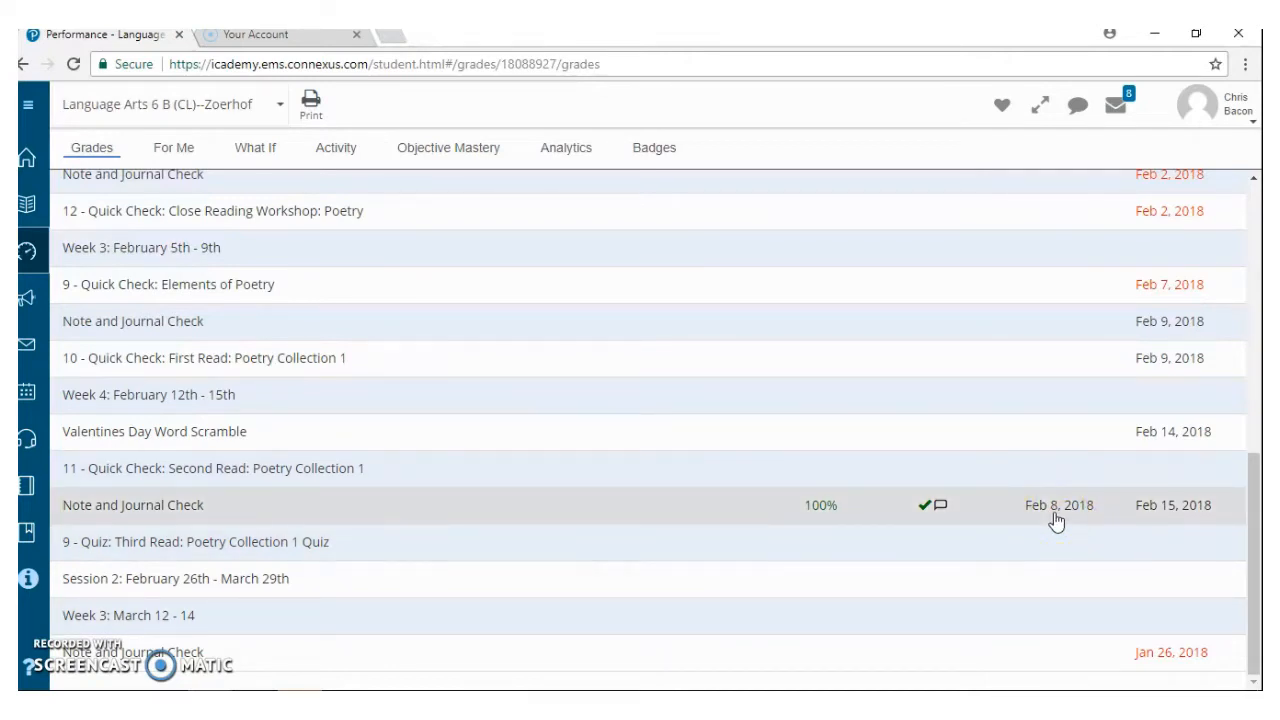
{"action": "mouse_move", "coordinate": [830, 530]}
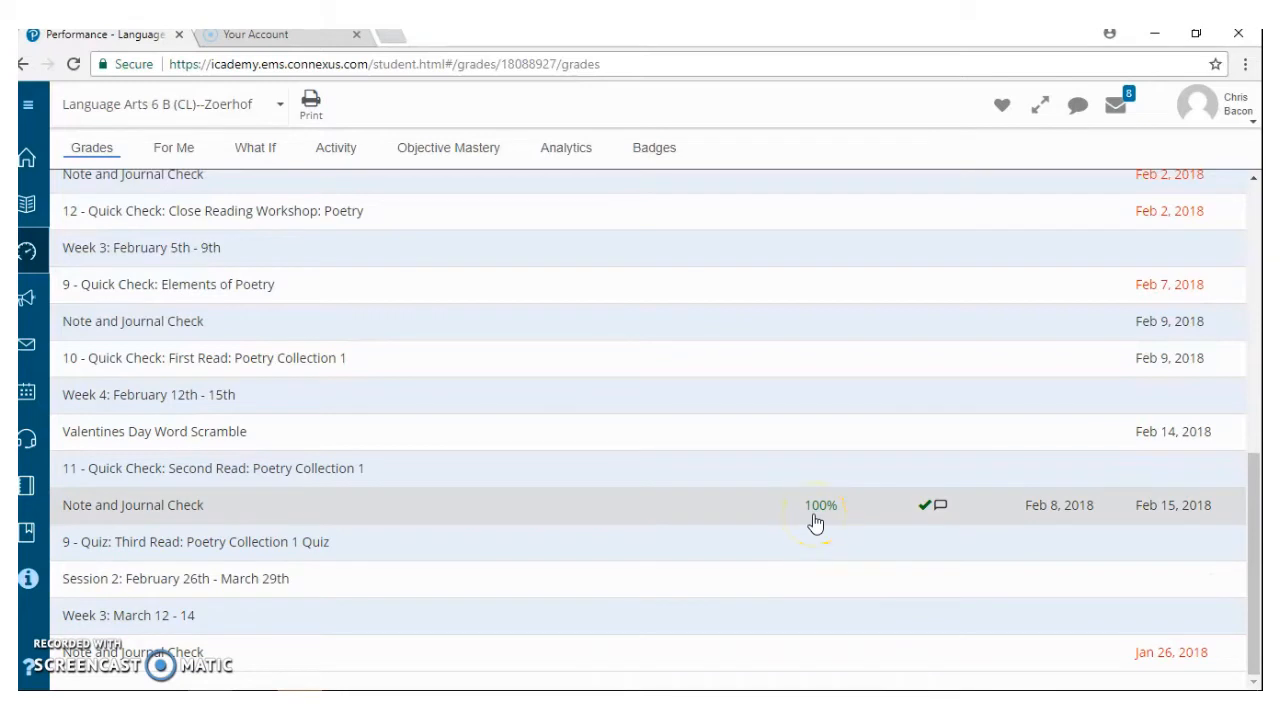
{"action": "mouse_move", "coordinate": [941, 509]}
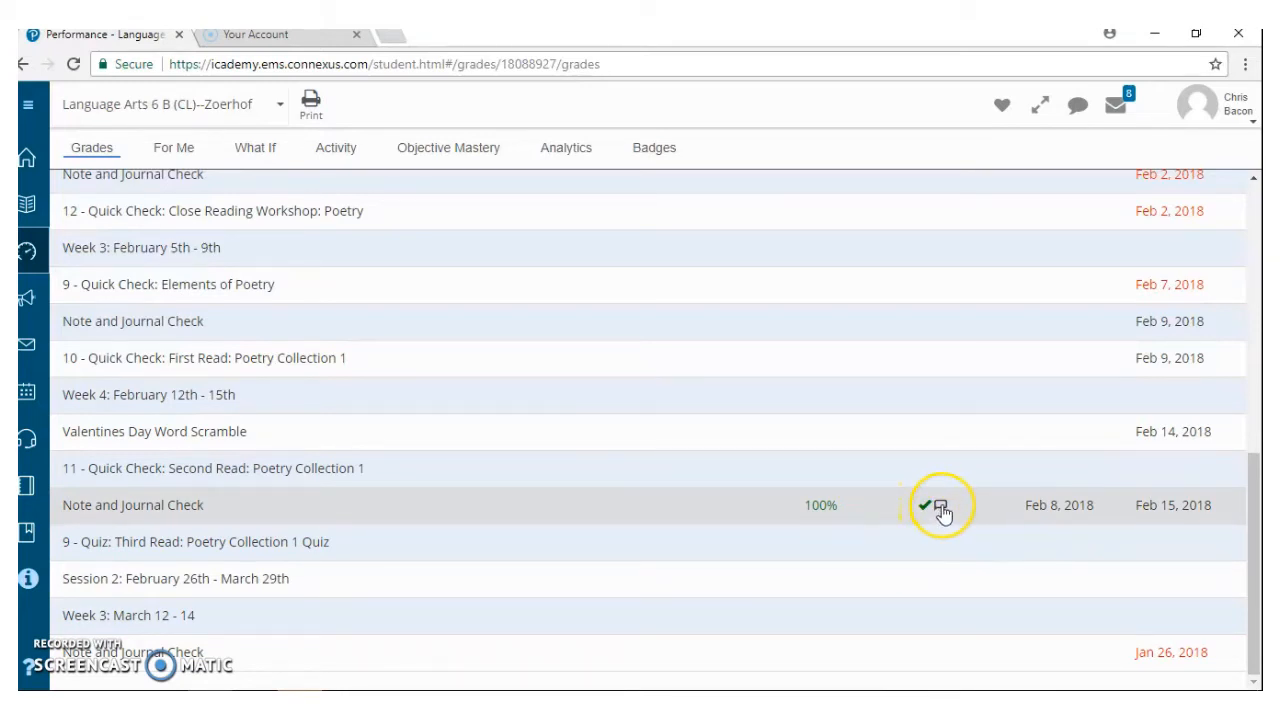
{"action": "mouse_move", "coordinate": [940, 505]}
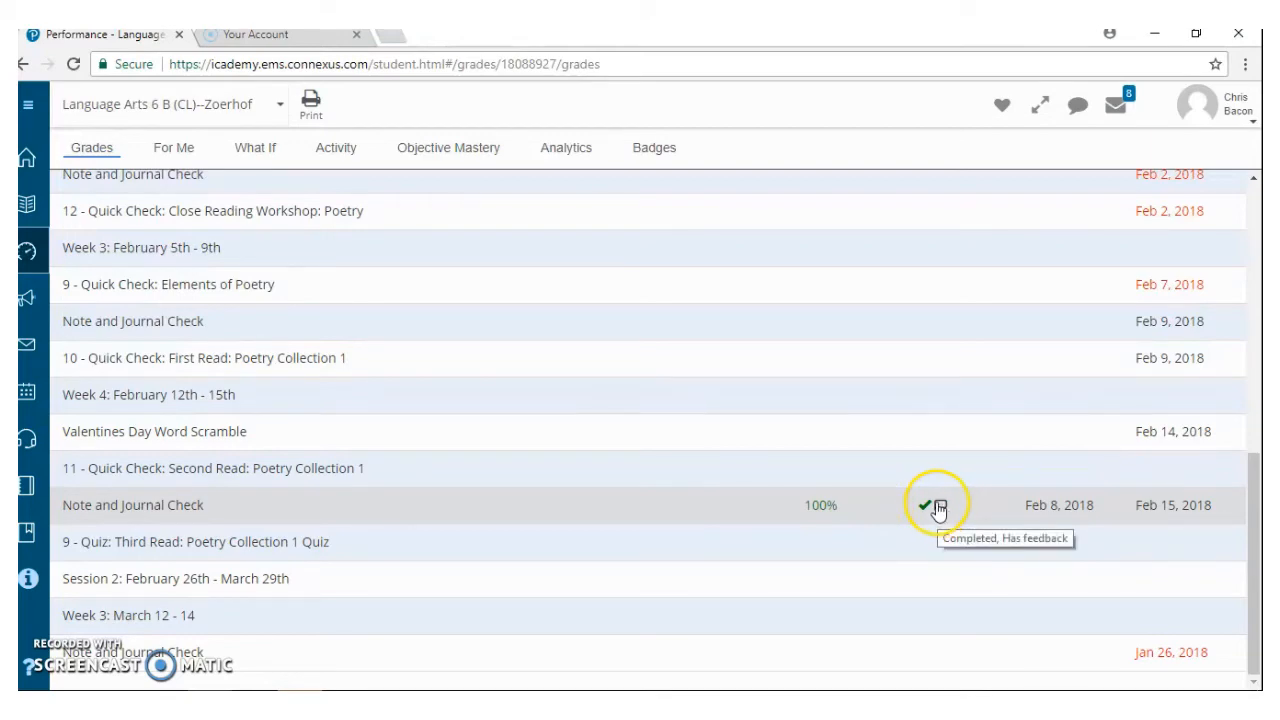
{"action": "left_click", "coordinate": [937, 505]}
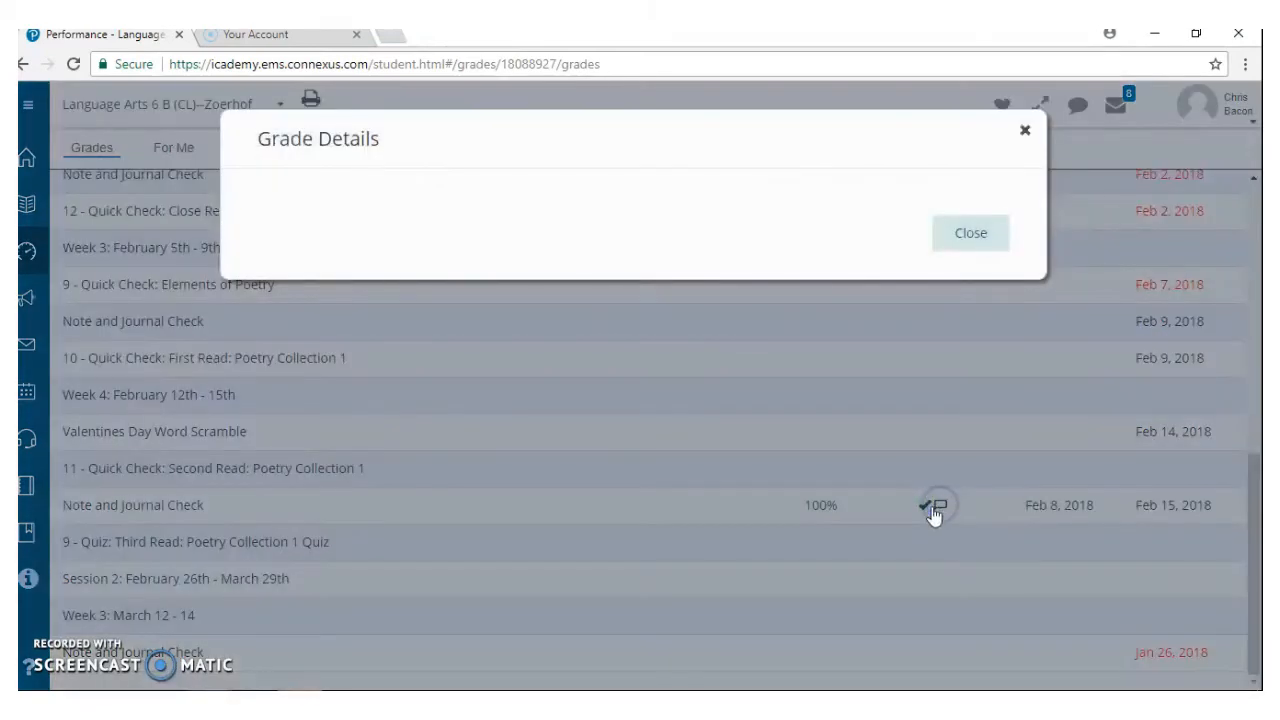
{"action": "left_click", "coordinate": [935, 505]}
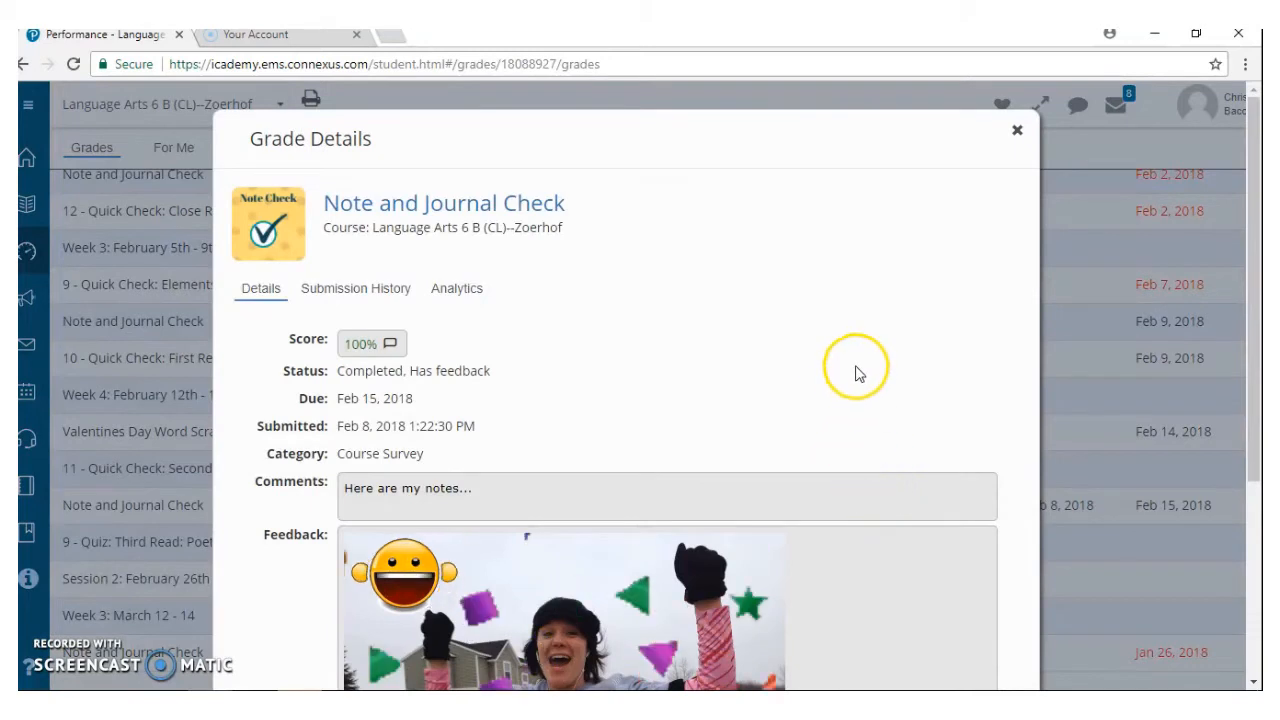
{"action": "mouse_move", "coordinate": [293, 205]}
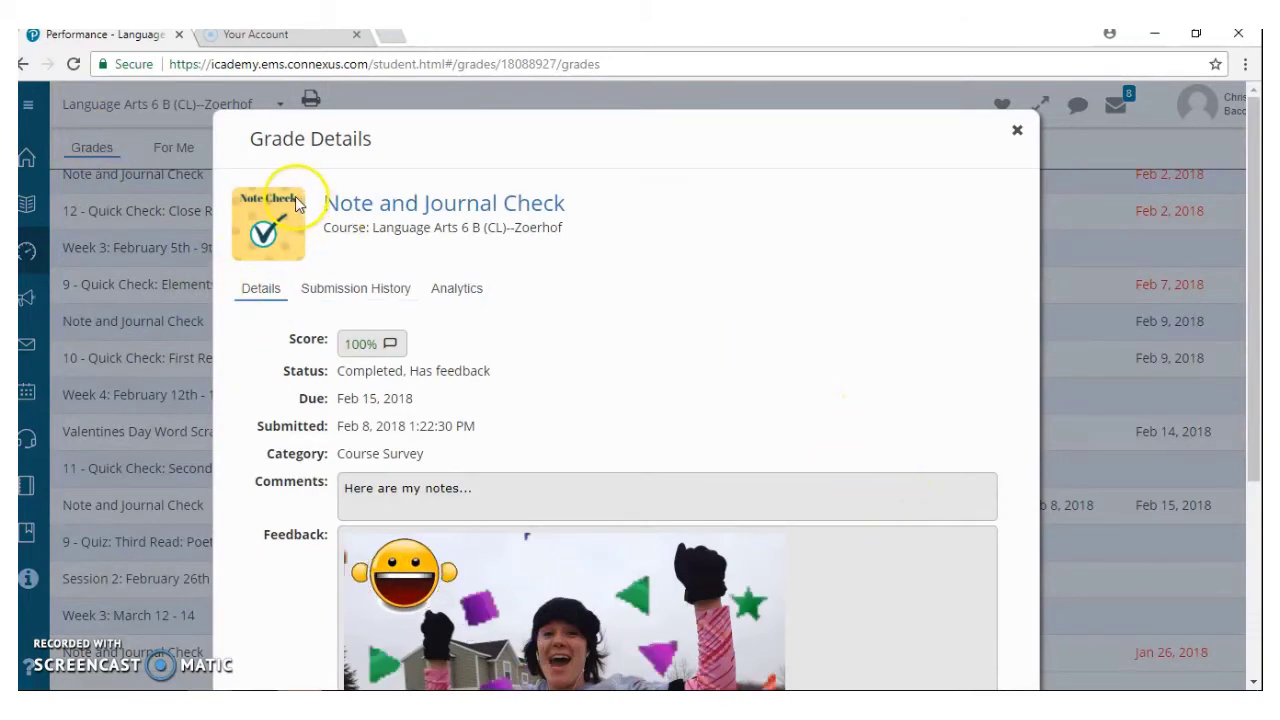
{"action": "mouse_move", "coordinate": [405, 522]}
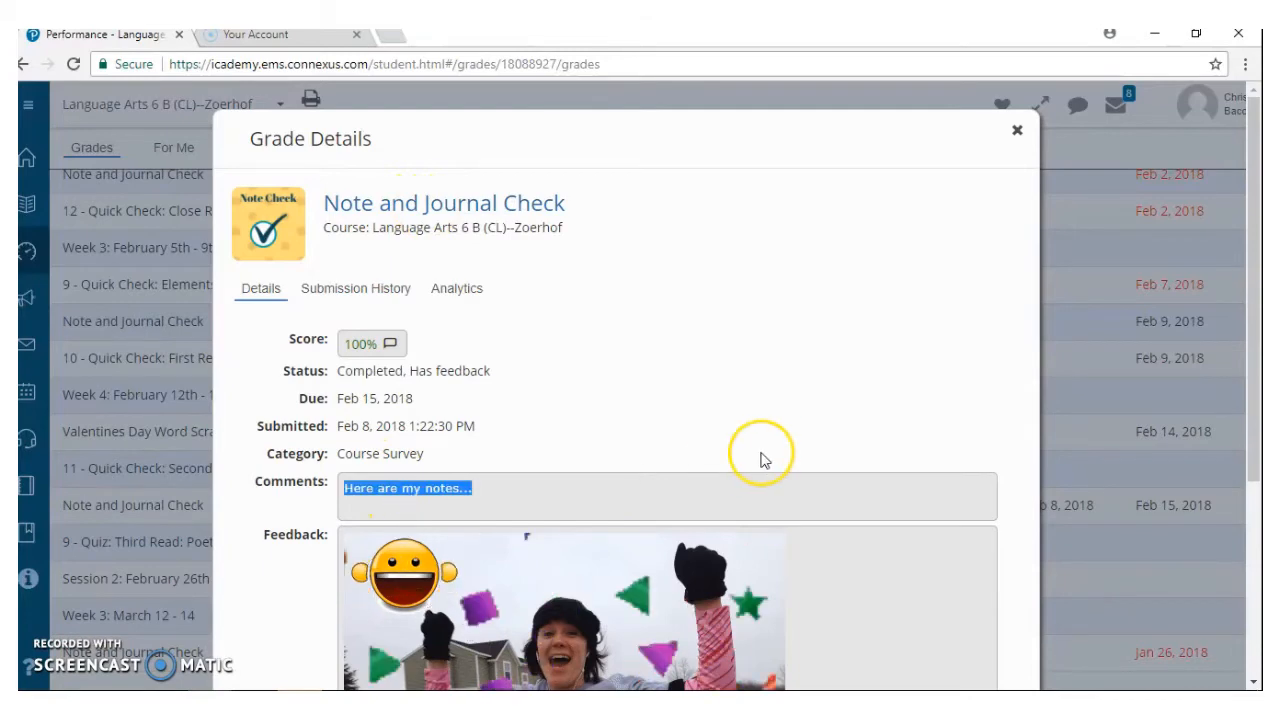
{"action": "scroll", "scroll_direction": "down", "scroll_amount": 3}
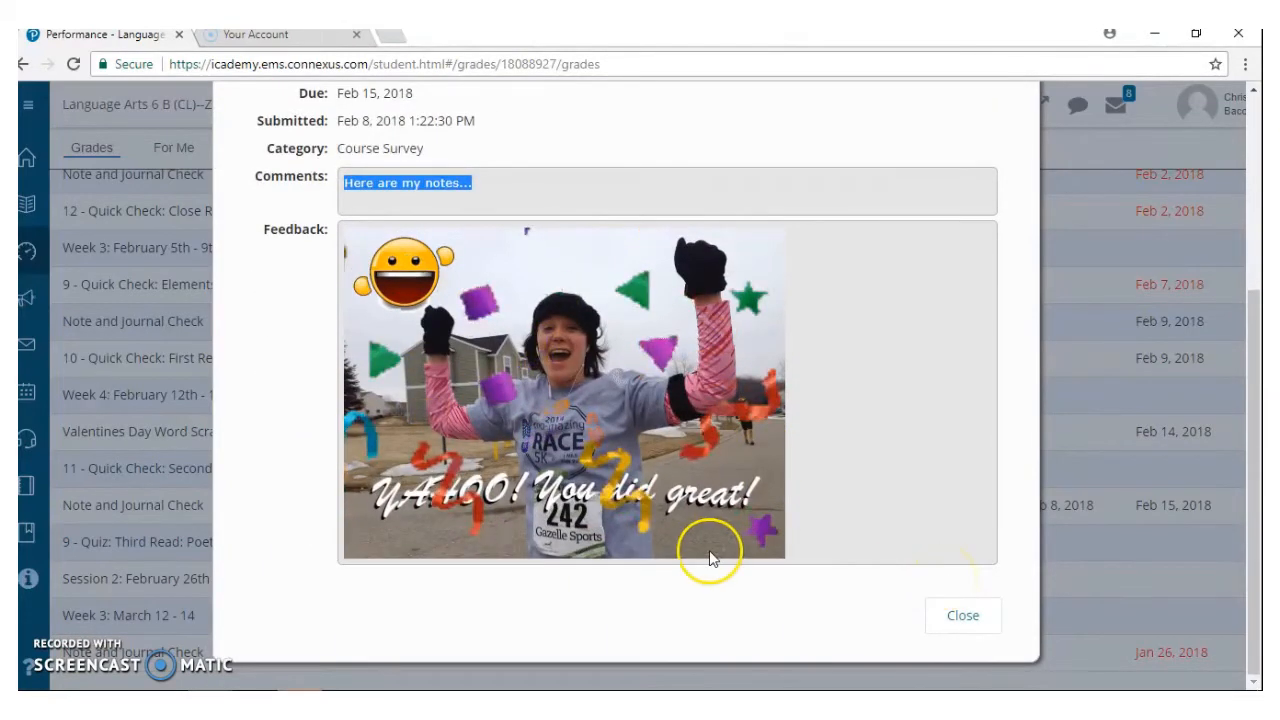
{"action": "mouse_move", "coordinate": [505, 628]}
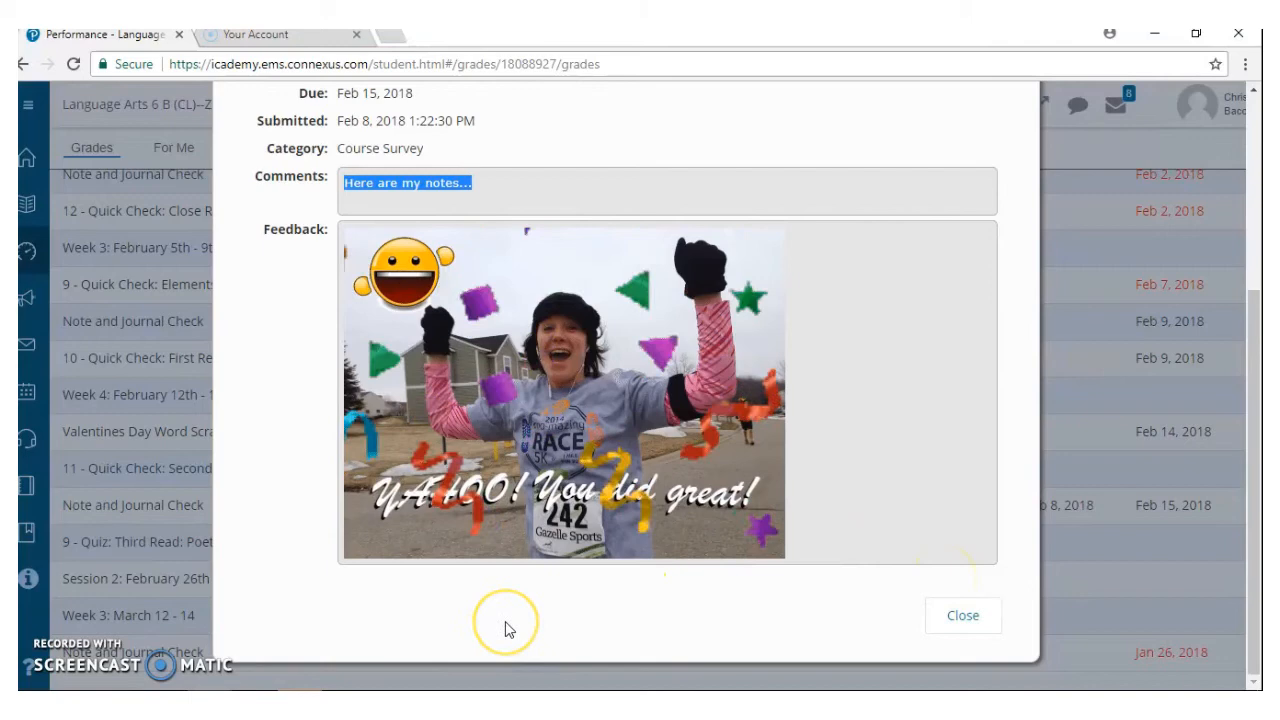
{"action": "mouse_move", "coordinate": [890, 610]}
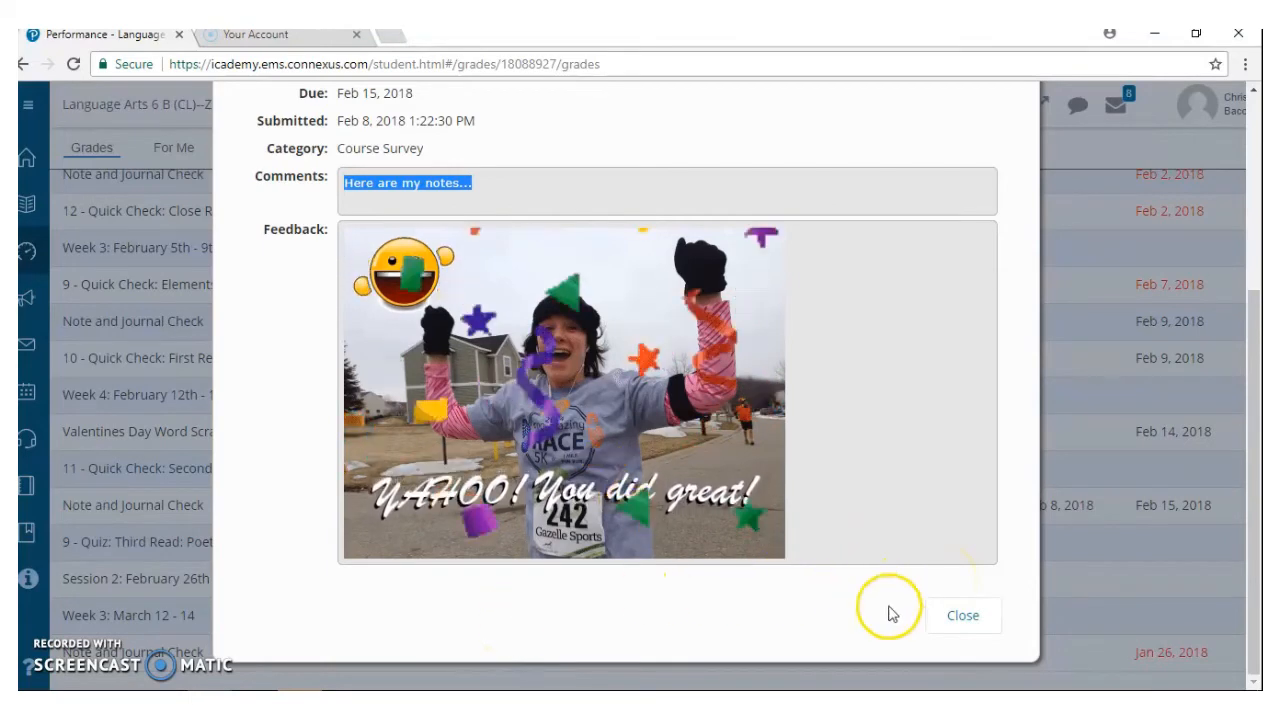
{"action": "left_click", "coordinate": [961, 615]}
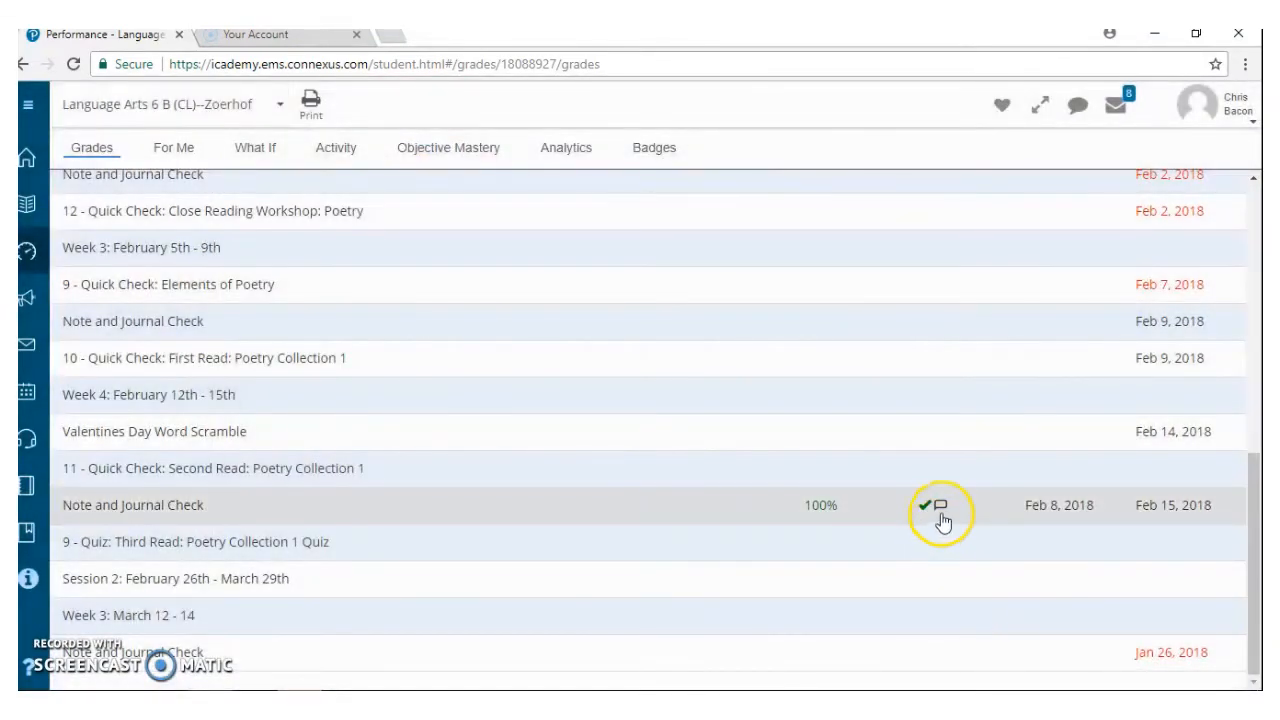
{"action": "mouse_move", "coordinate": [938, 505]}
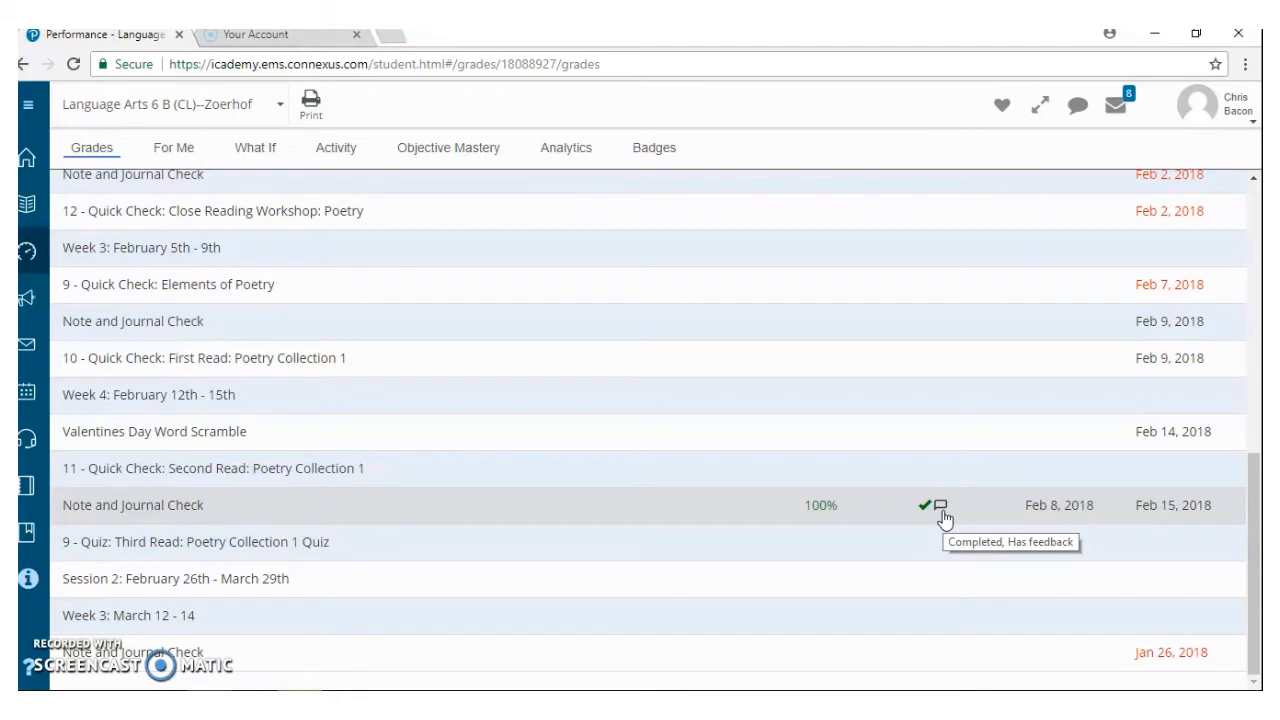
{"action": "mouse_move", "coordinate": [950, 555]}
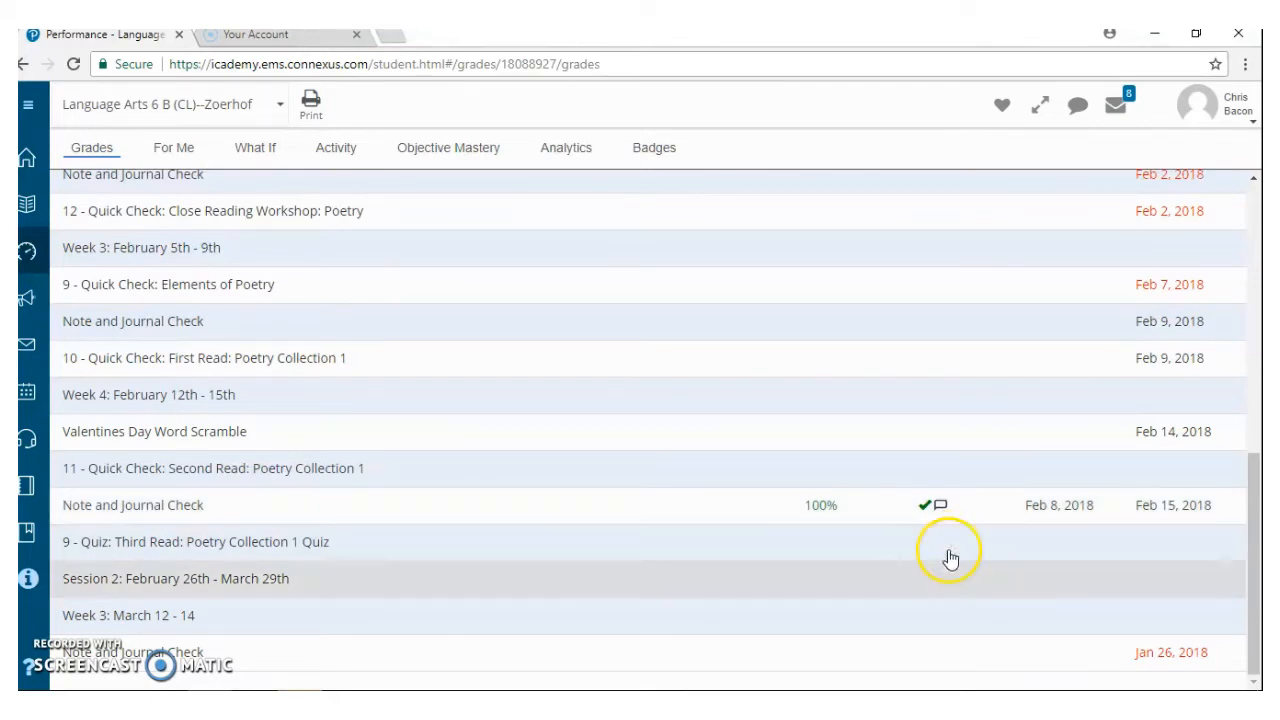
{"action": "mouse_move", "coordinate": [958, 600]}
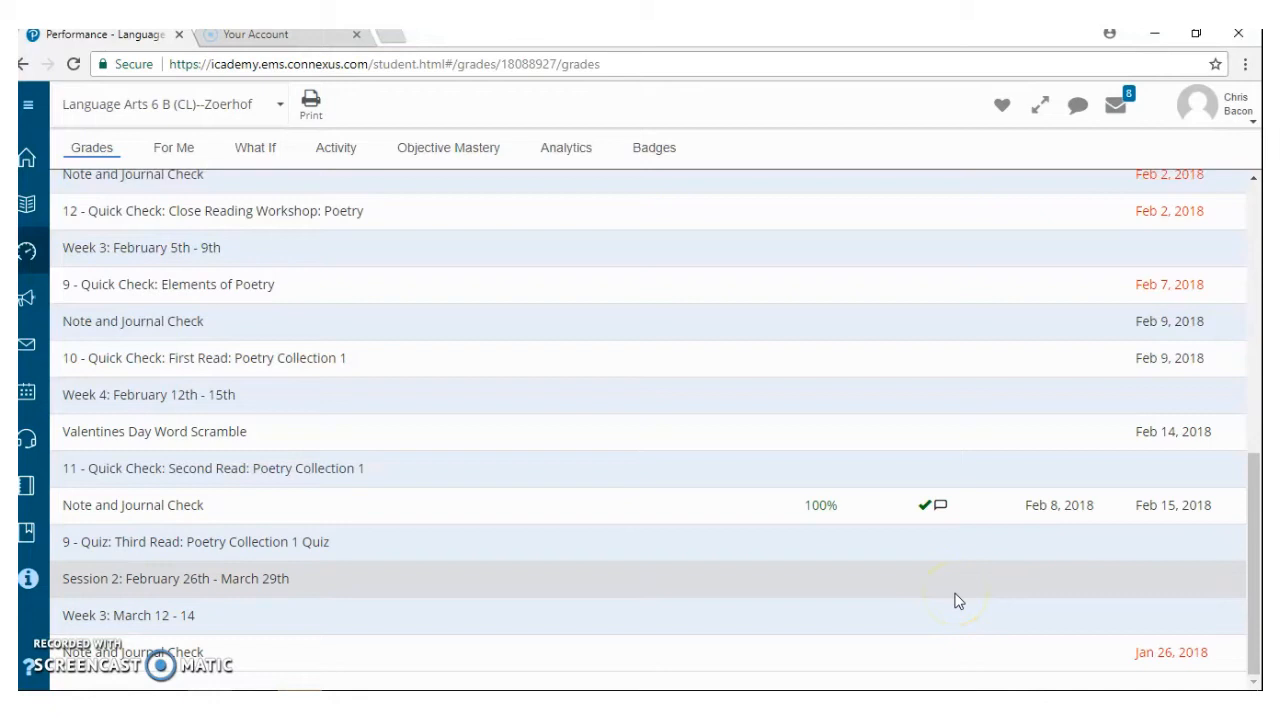
Step: Return to the top of the grades list and switch to the Activity tab
{"action": "scroll", "scroll_direction": "up", "scroll_amount": 3}
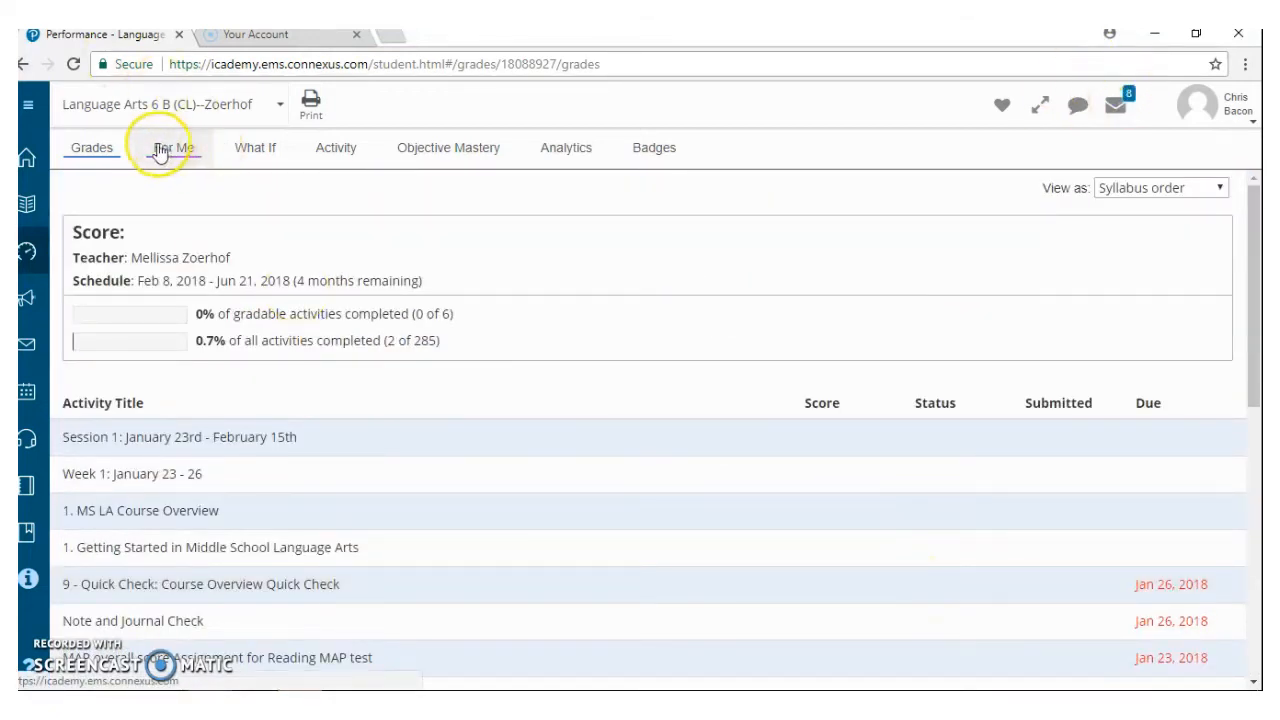
{"action": "mouse_move", "coordinate": [167, 104]}
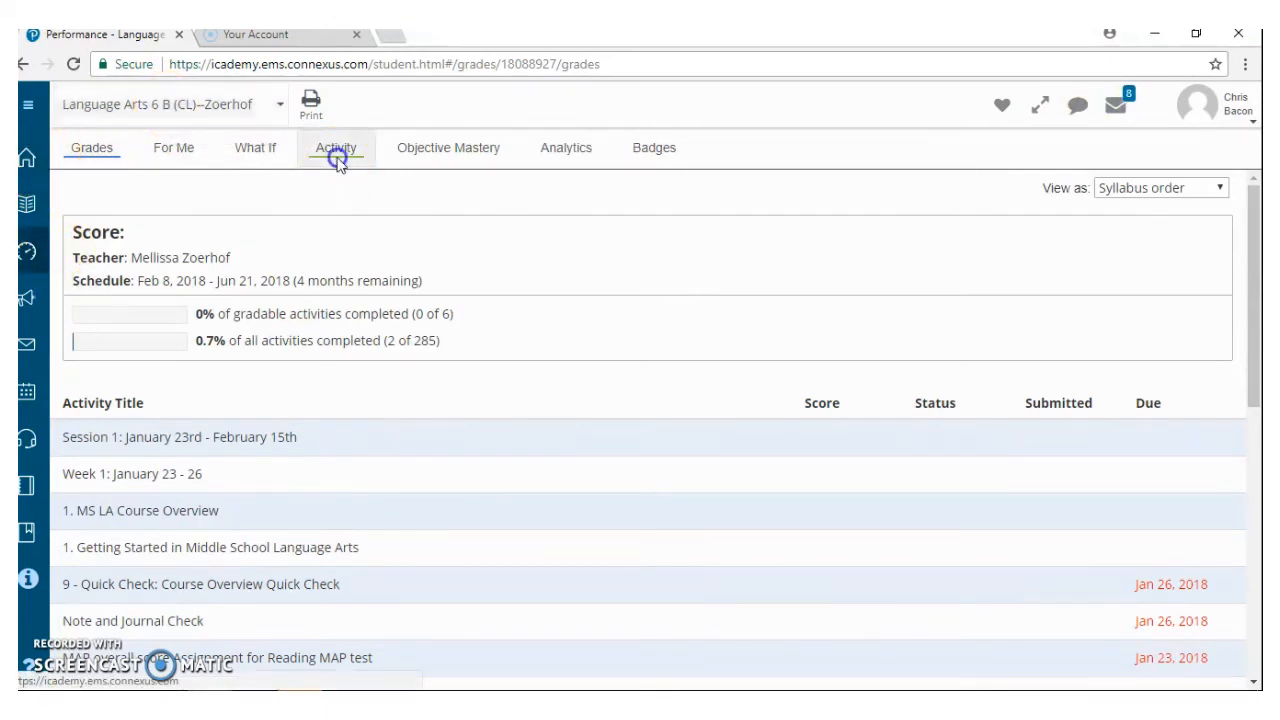
{"action": "left_click", "coordinate": [335, 147]}
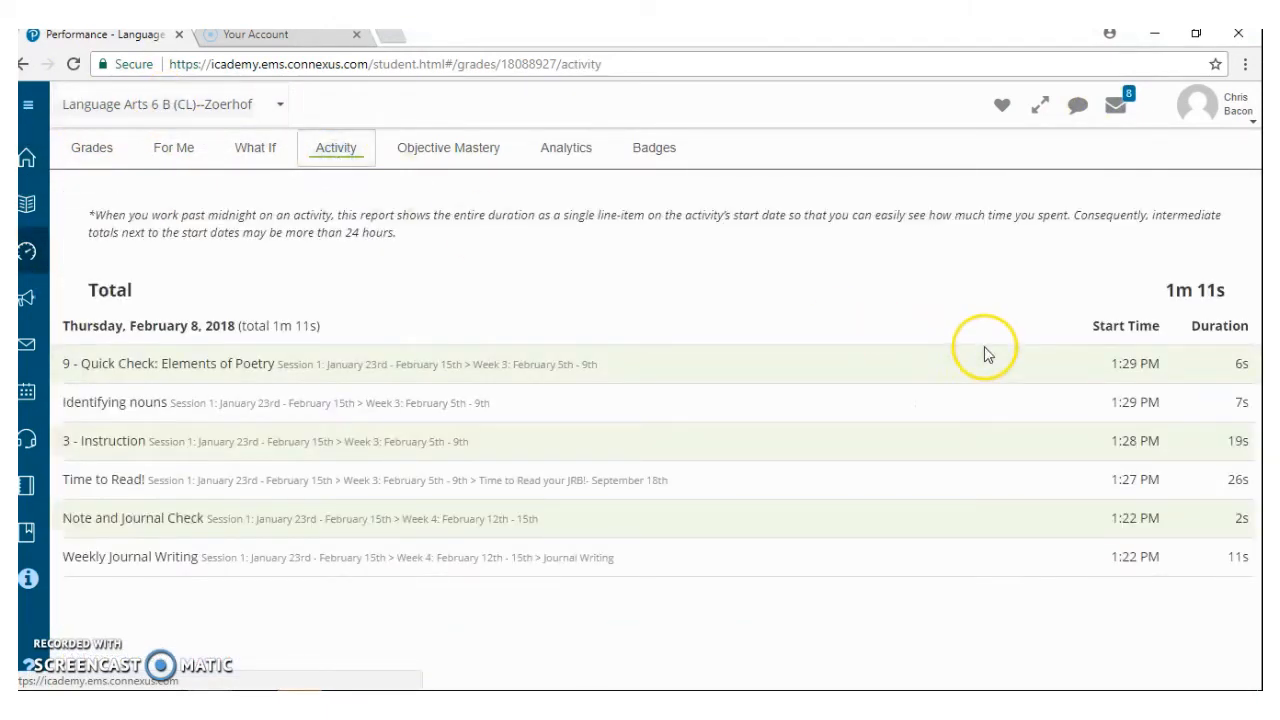
{"action": "mouse_move", "coordinate": [1018, 342]}
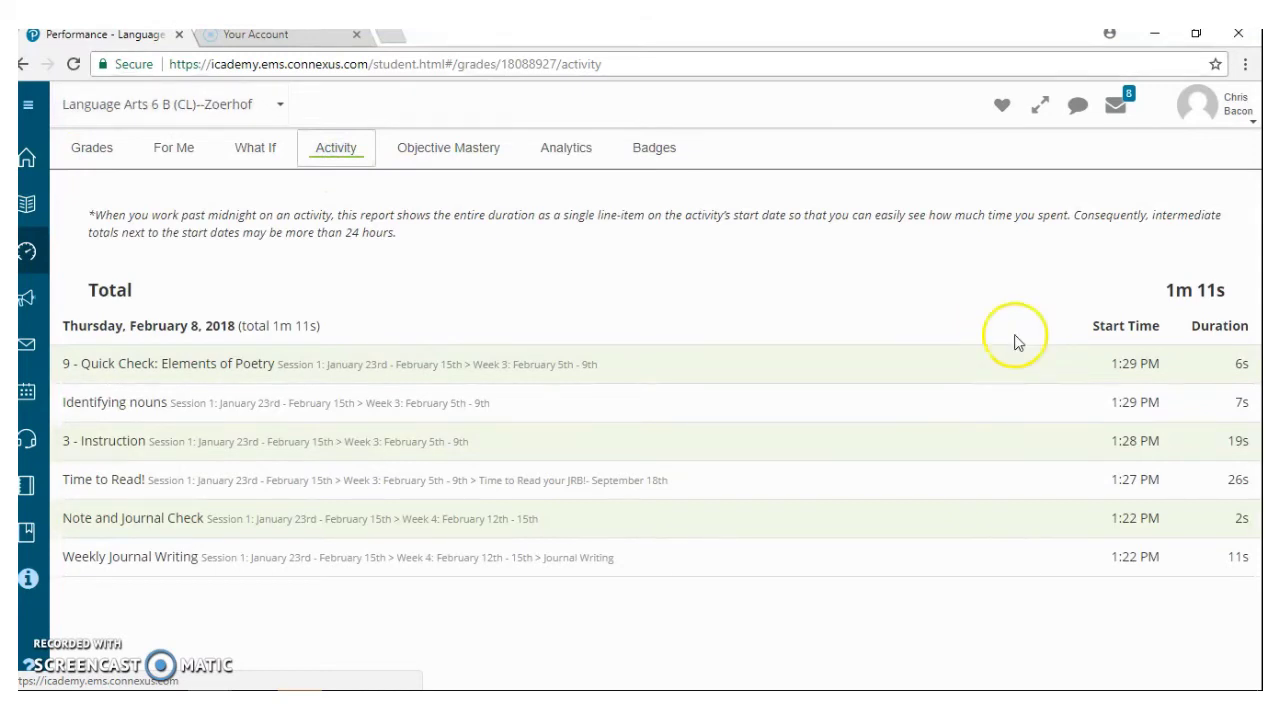
Step: Highlight the 1m 11s total time in the Activity report
{"action": "double_click", "coordinate": [1194, 290]}
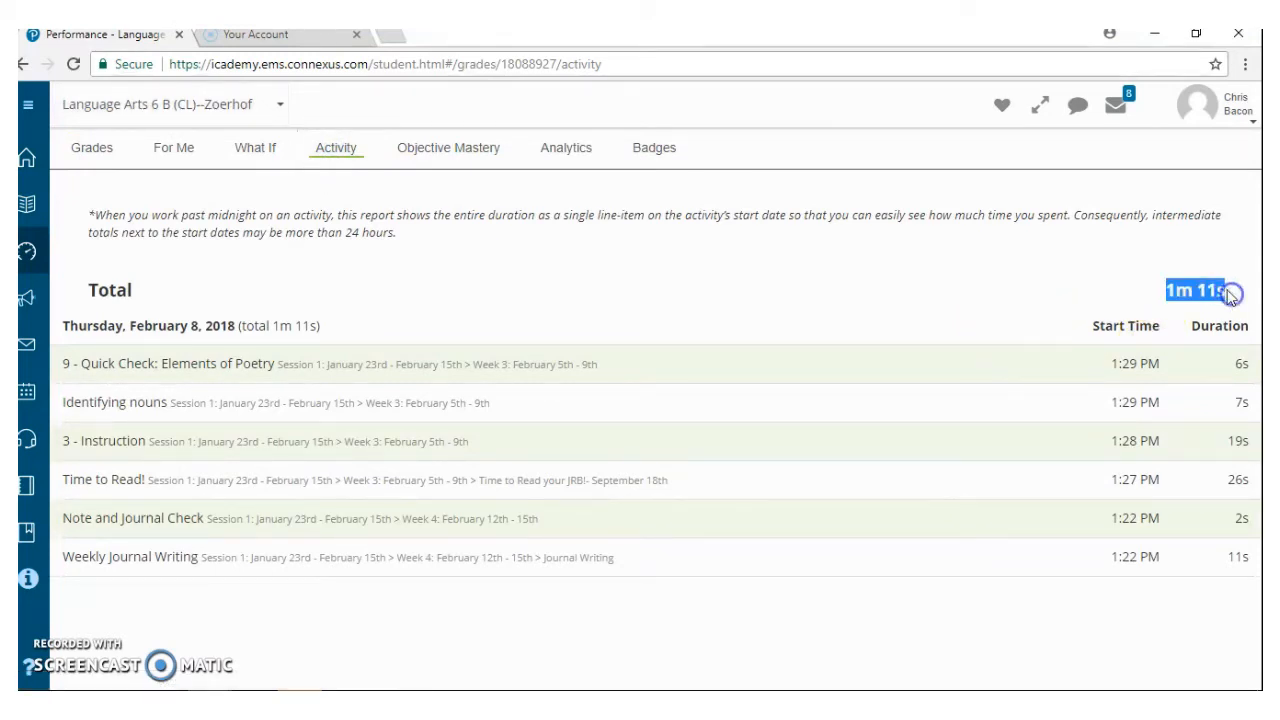
{"action": "mouse_move", "coordinate": [1229, 295]}
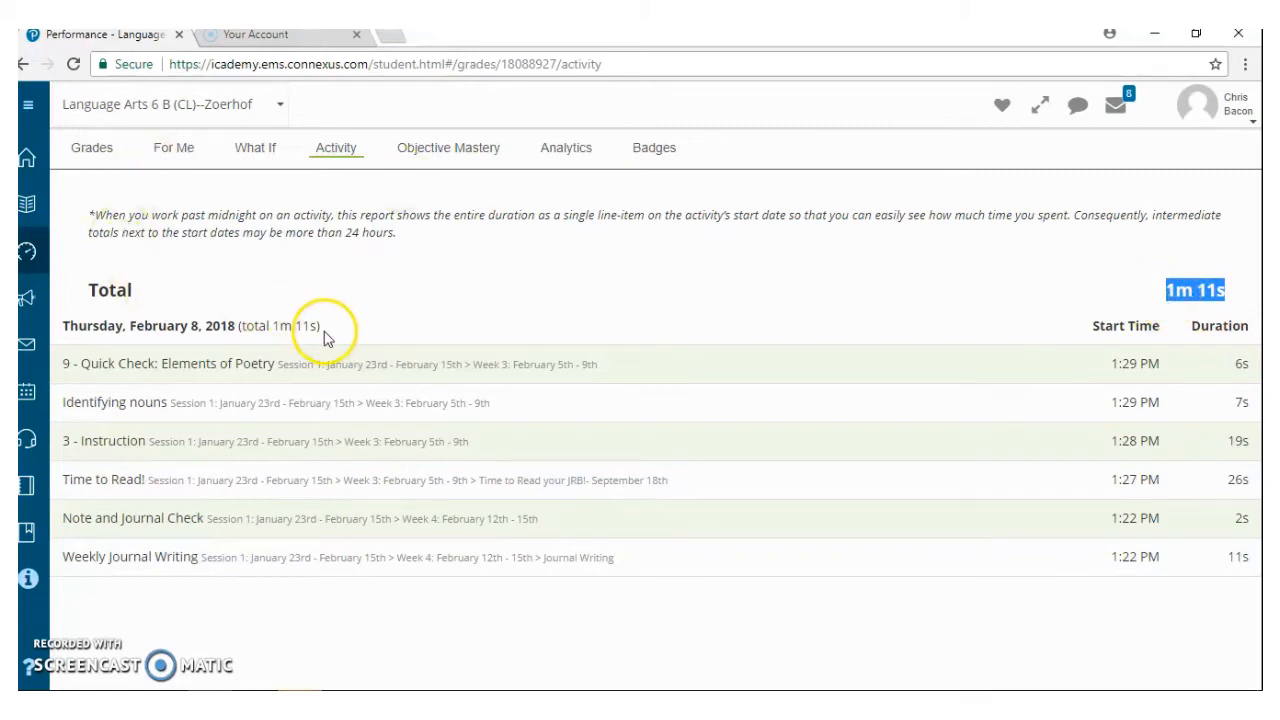
{"action": "mouse_move", "coordinate": [62, 332]}
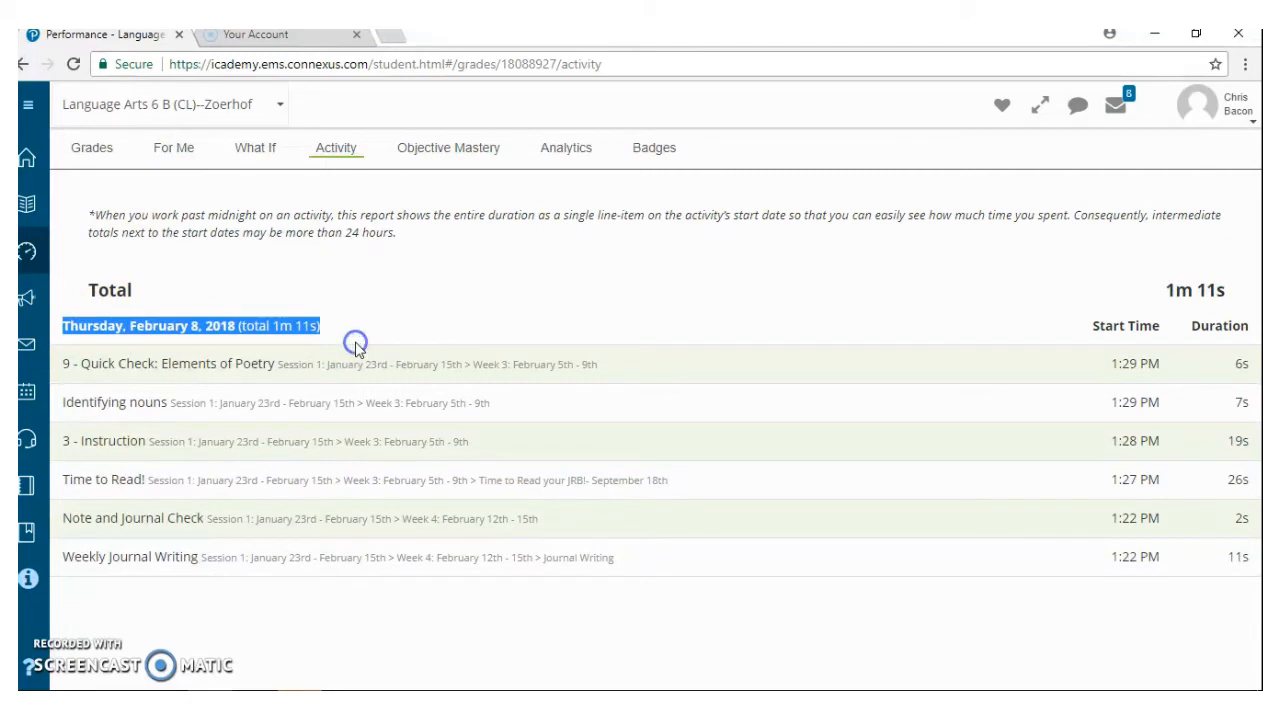
{"action": "mouse_move", "coordinate": [278, 346]}
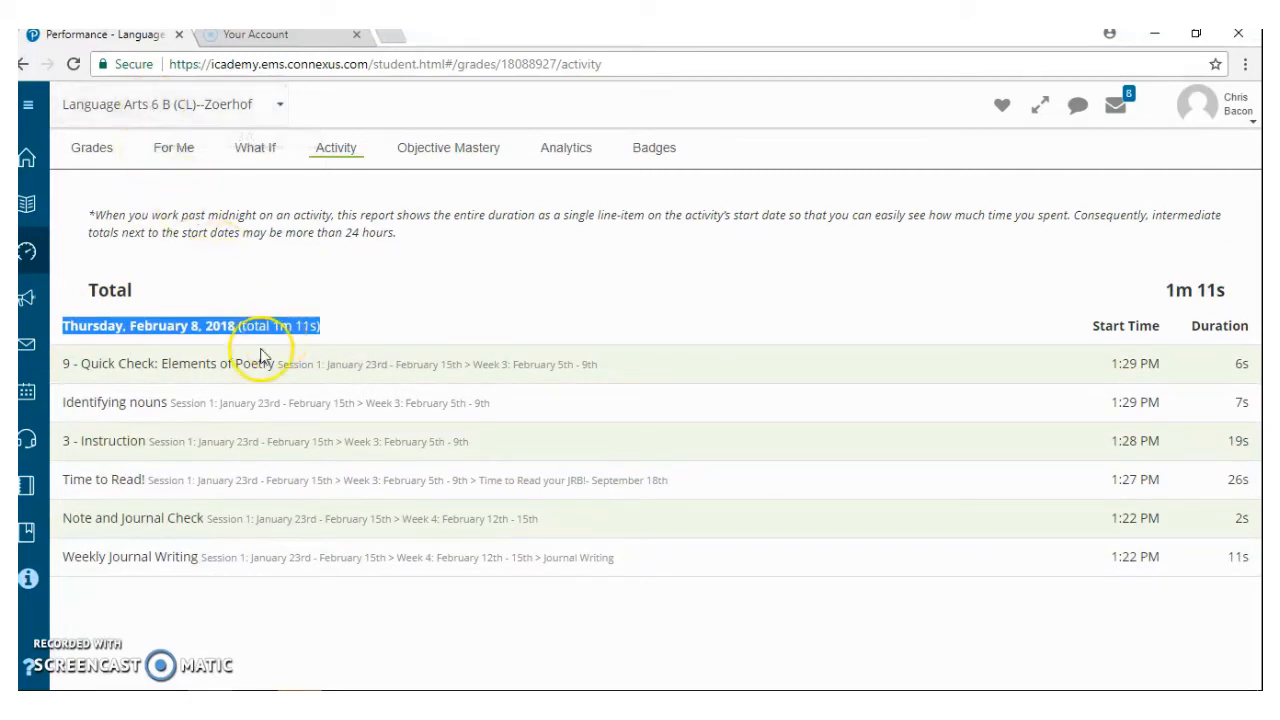
{"action": "mouse_move", "coordinate": [1200, 378]}
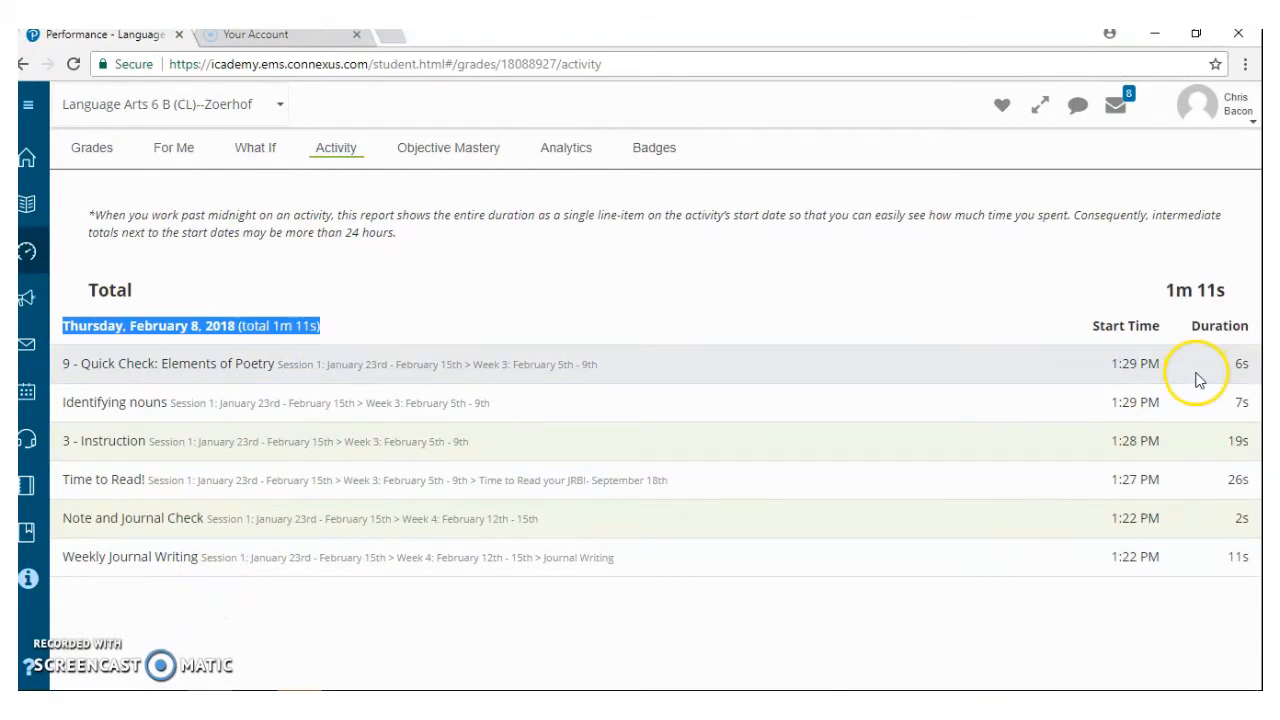
{"action": "mouse_move", "coordinate": [1128, 380]}
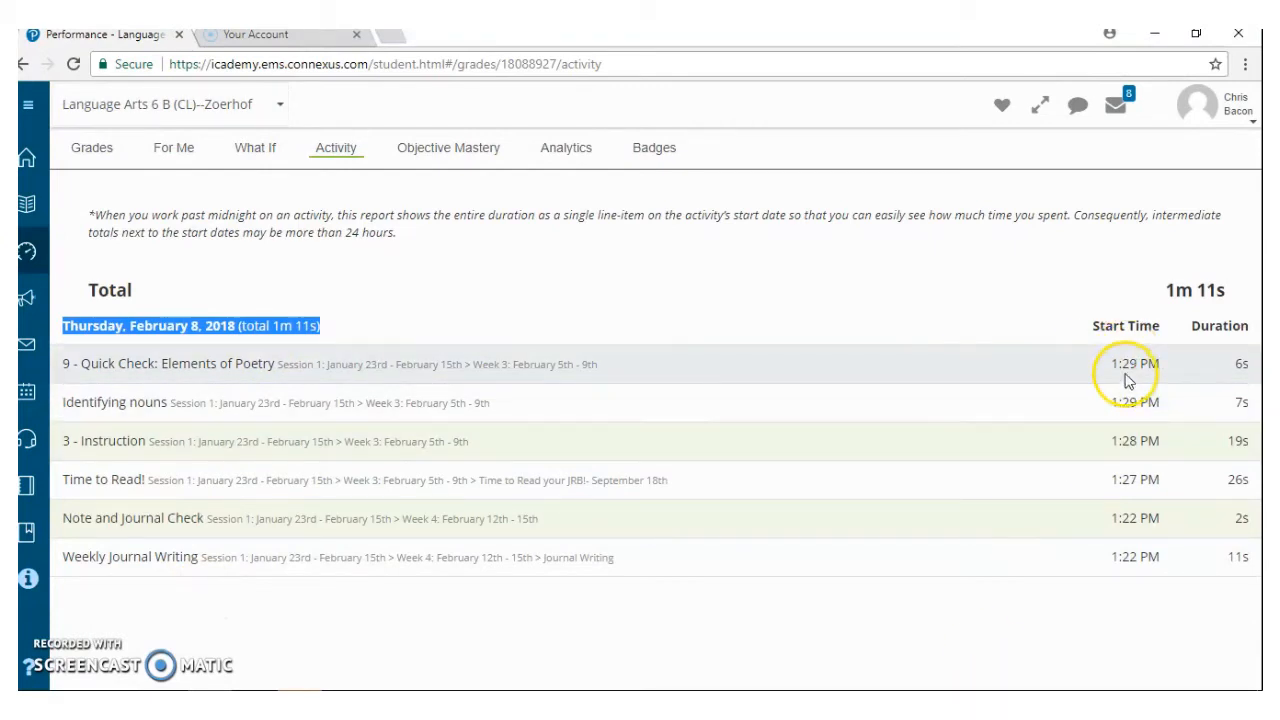
{"action": "mouse_move", "coordinate": [1248, 473]}
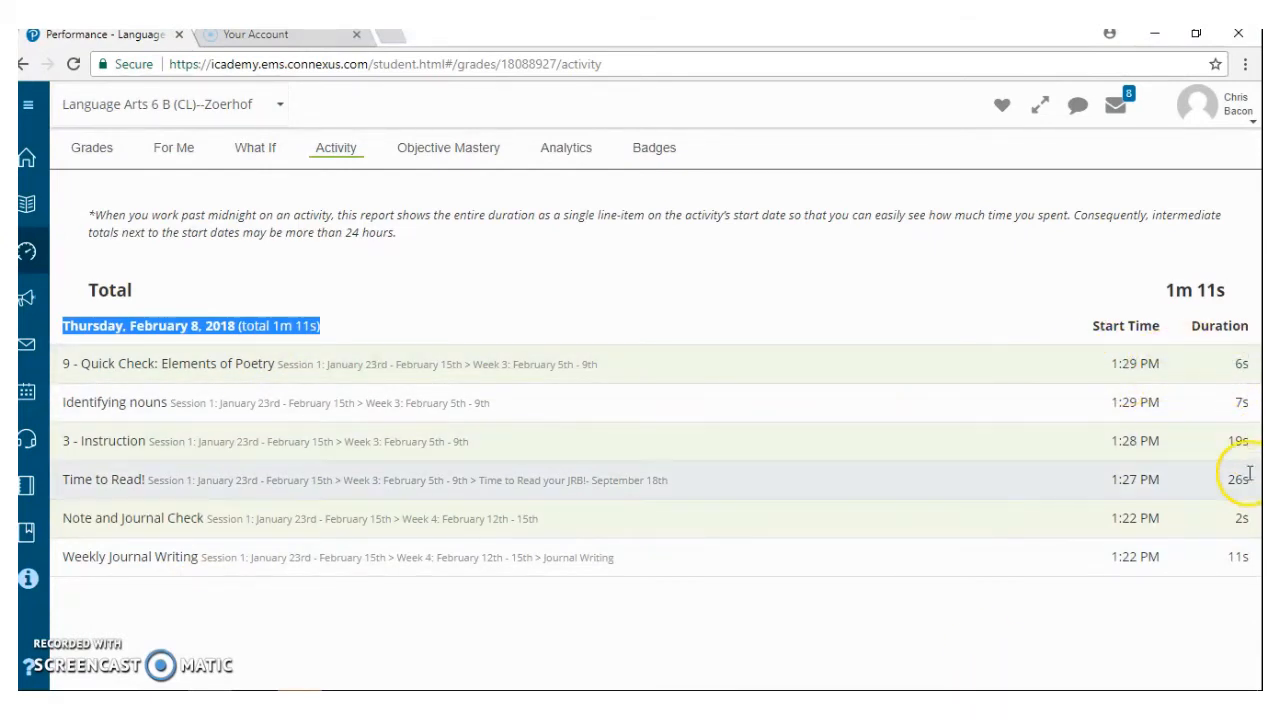
{"action": "mouse_move", "coordinate": [878, 414]}
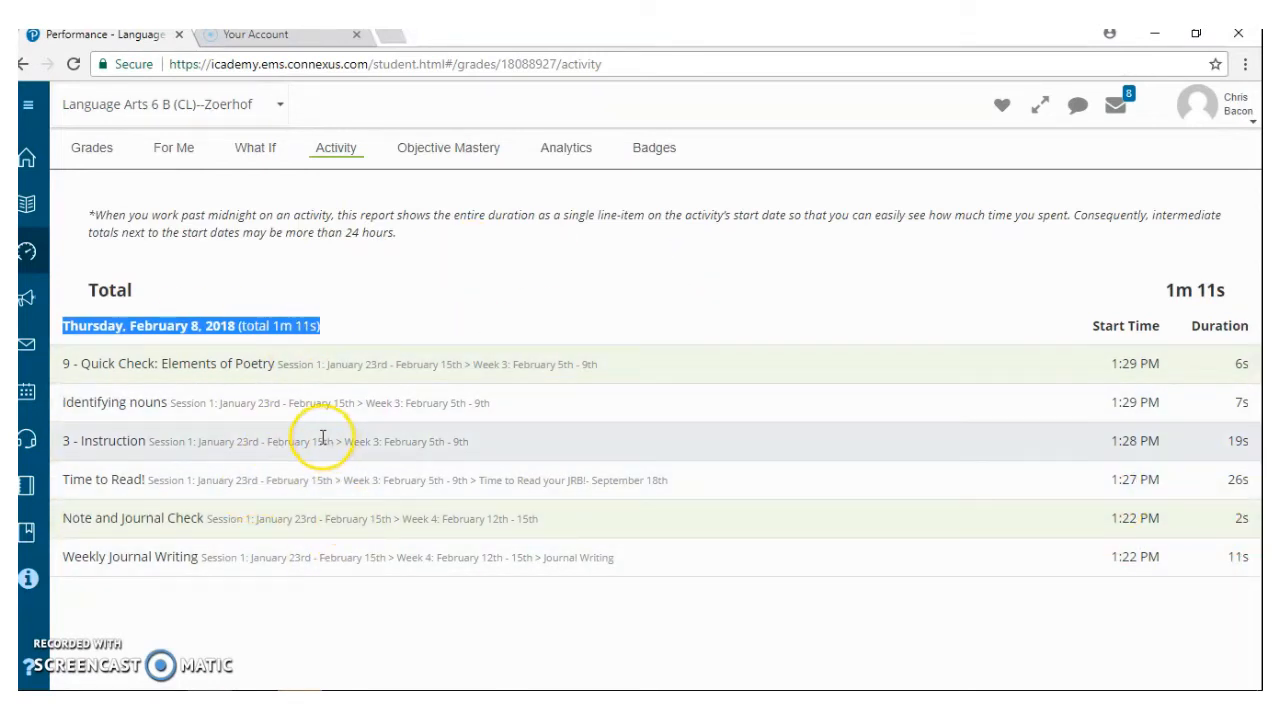
{"action": "mouse_move", "coordinate": [497, 578]}
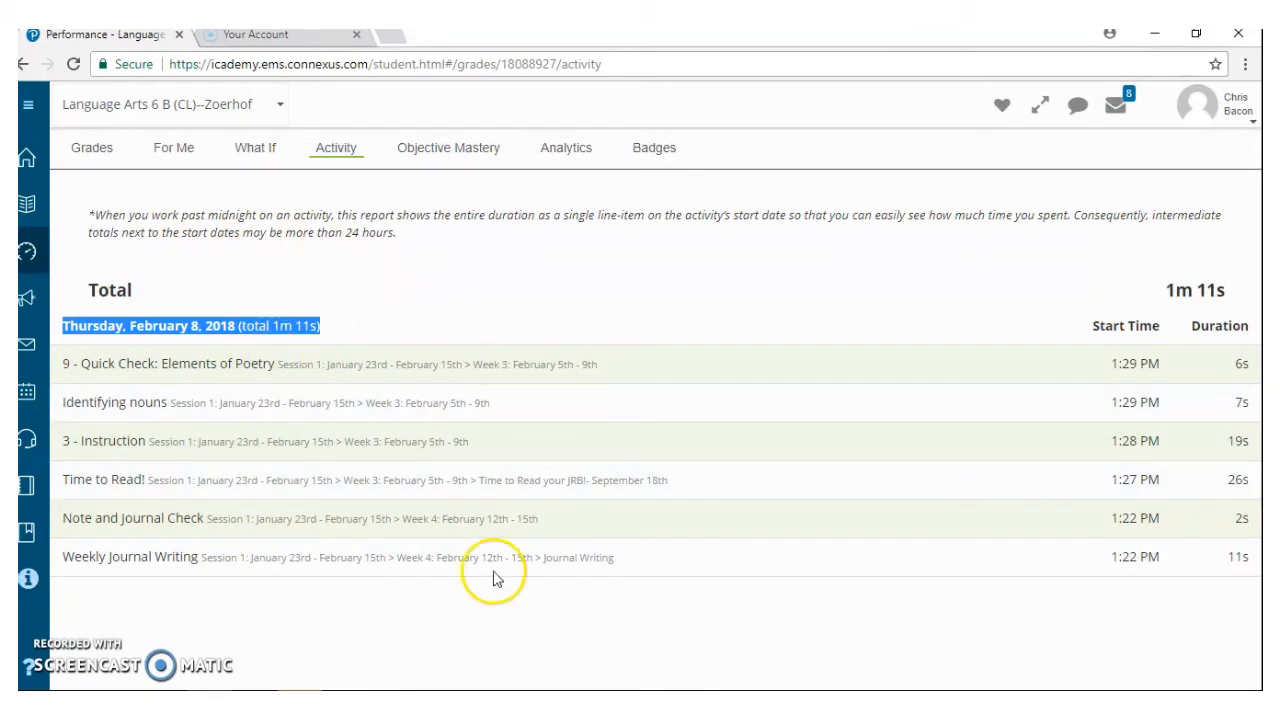
{"action": "mouse_move", "coordinate": [1218, 525]}
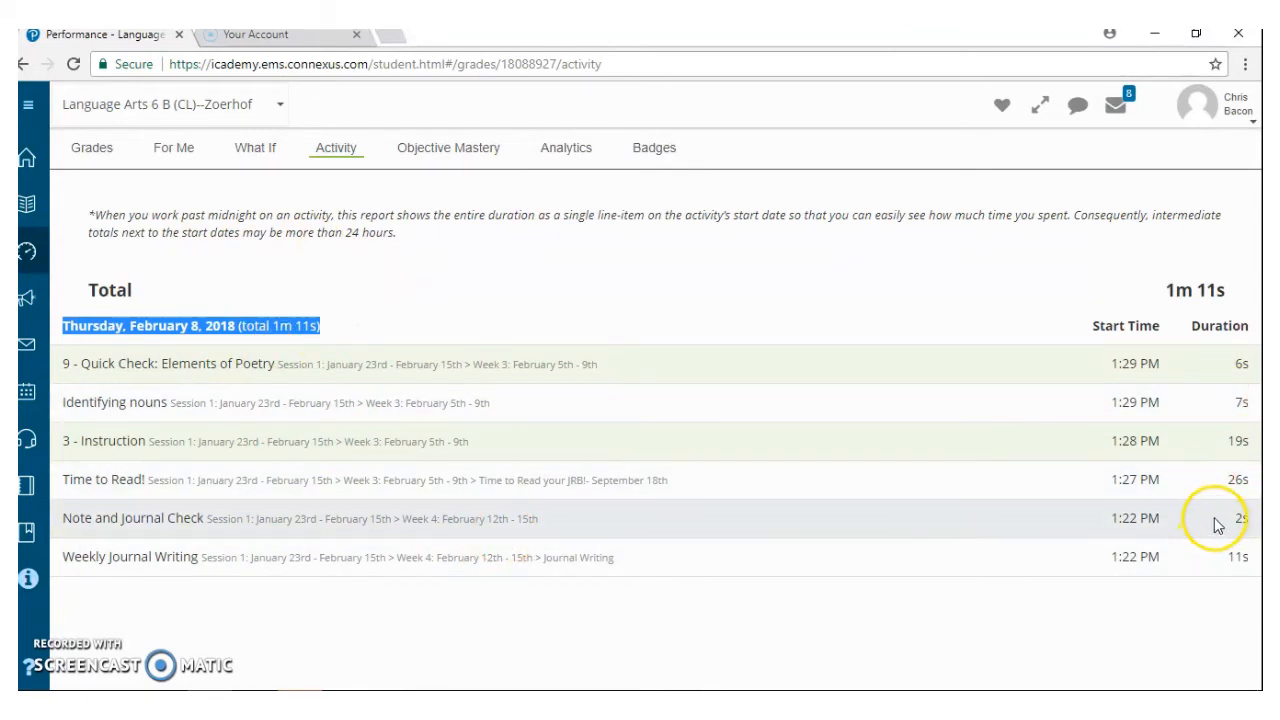
{"action": "mouse_move", "coordinate": [1240, 535]}
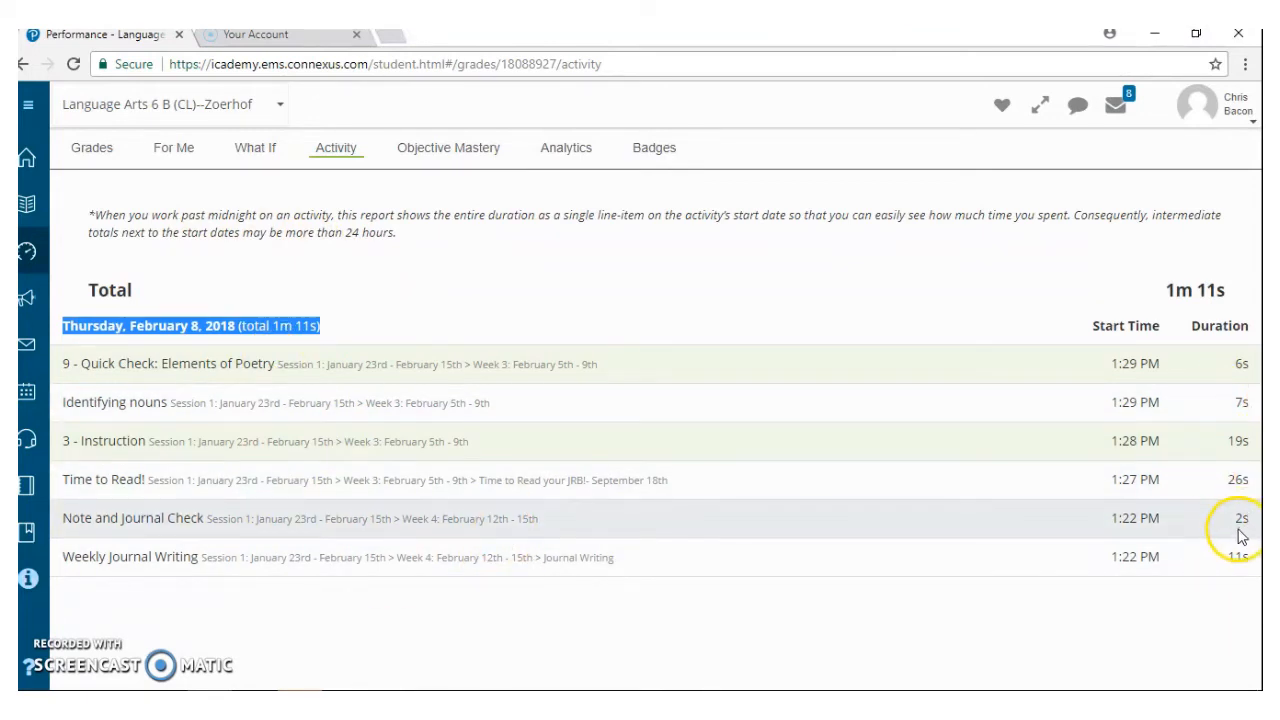
{"action": "mouse_move", "coordinate": [378, 531]}
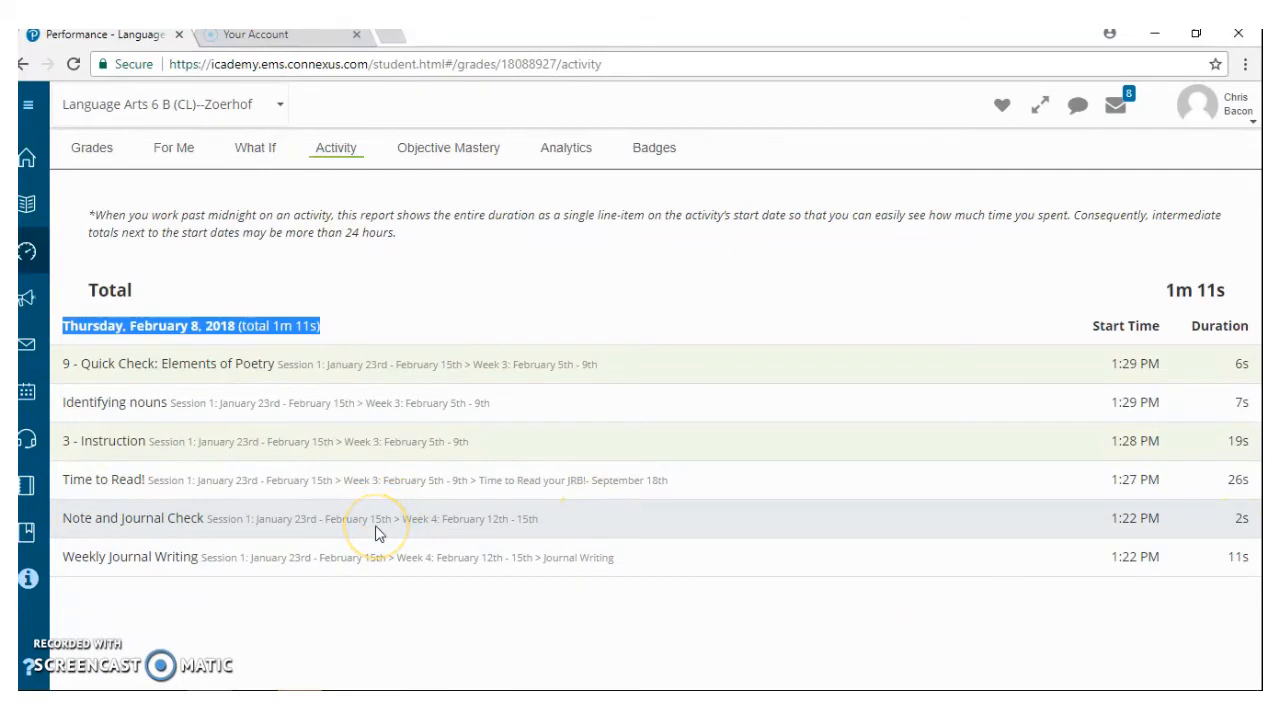
{"action": "mouse_move", "coordinate": [380, 543]}
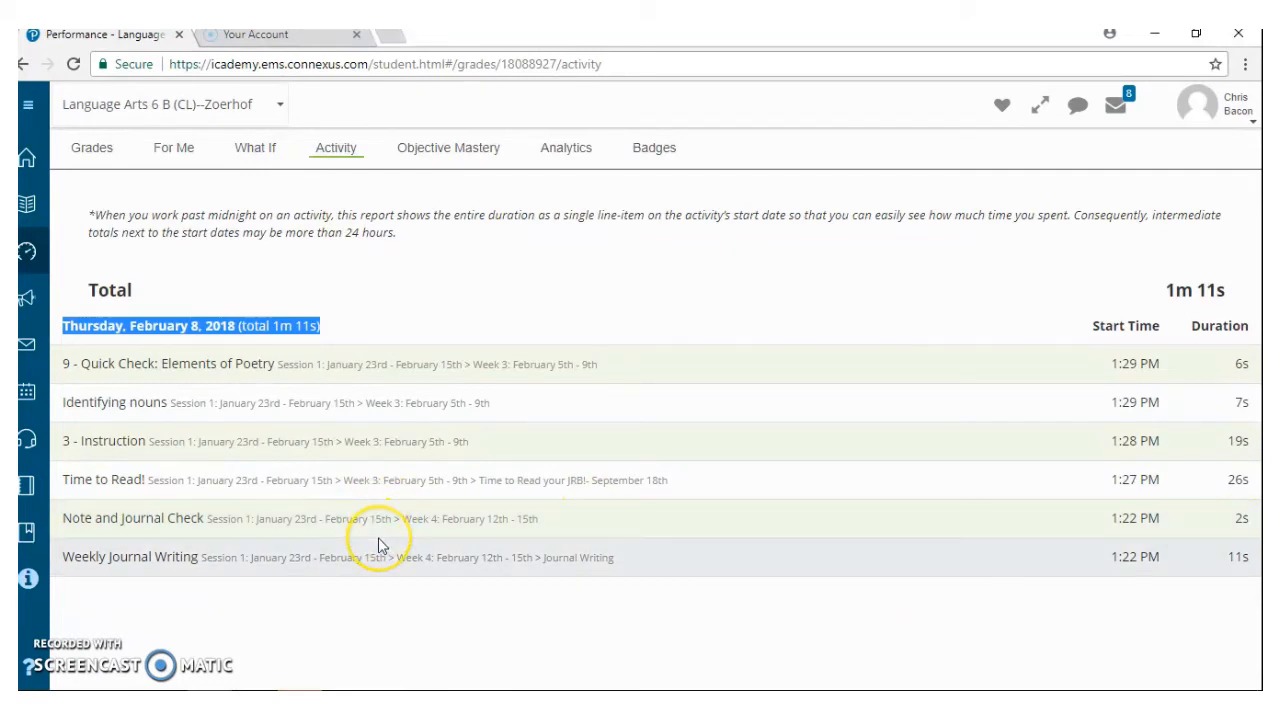
{"action": "mouse_move", "coordinate": [380, 540]}
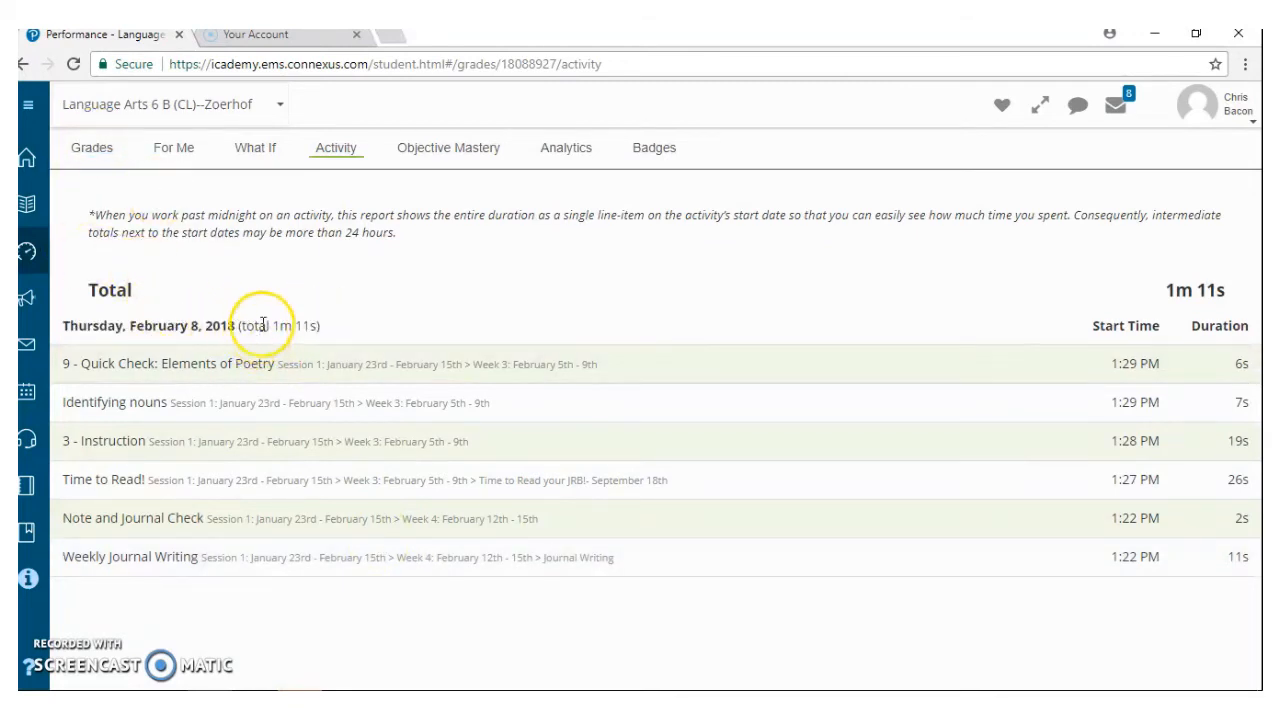
{"action": "mouse_move", "coordinate": [266, 343]}
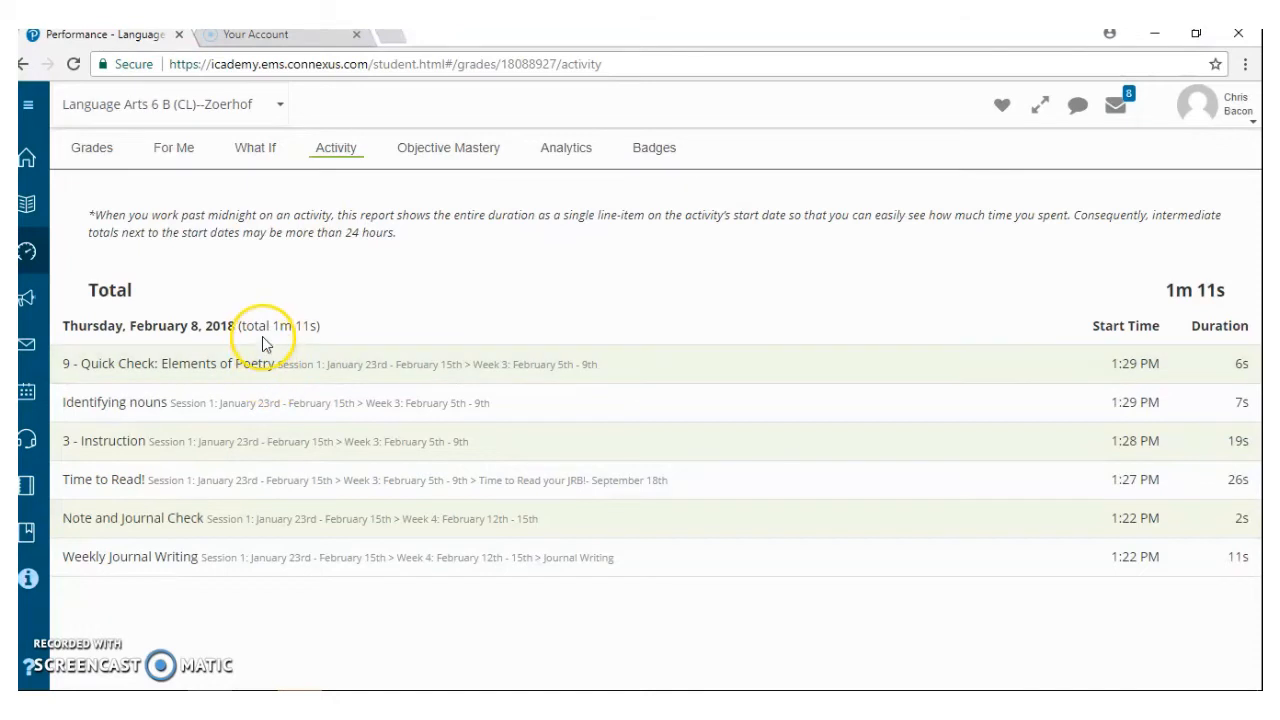
{"action": "mouse_move", "coordinate": [450, 598]}
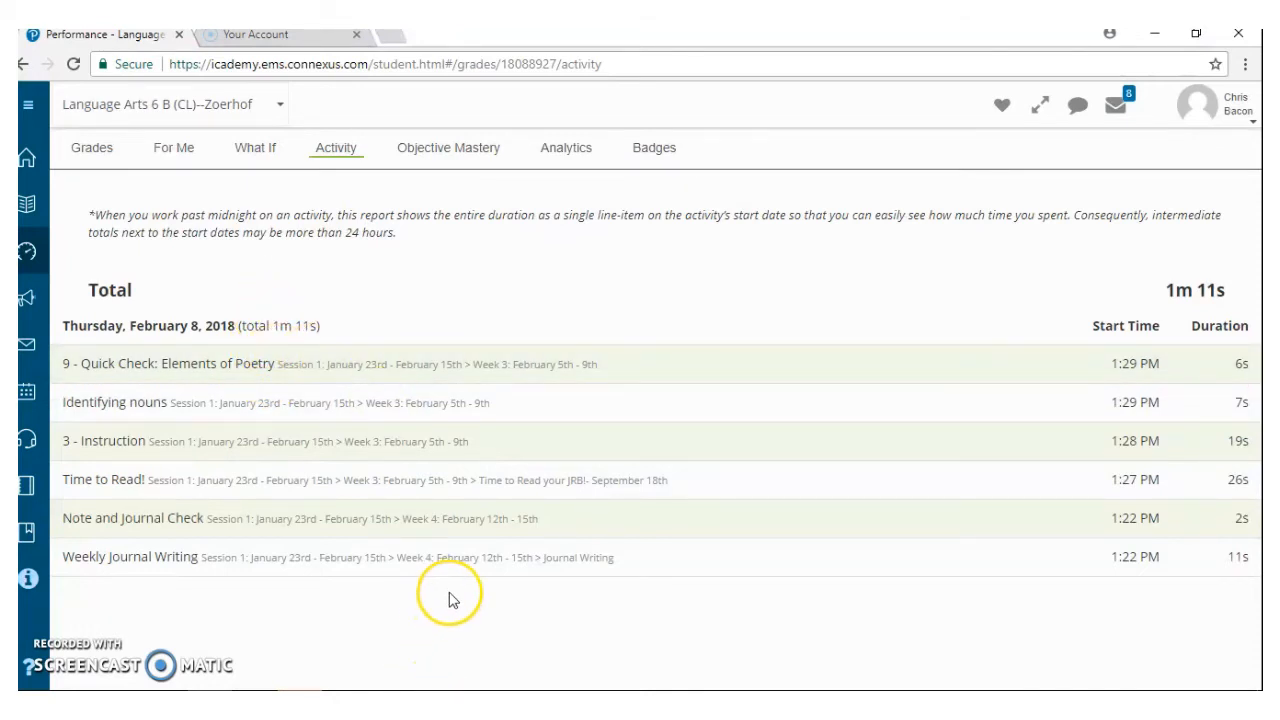
{"action": "mouse_move", "coordinate": [450, 595]}
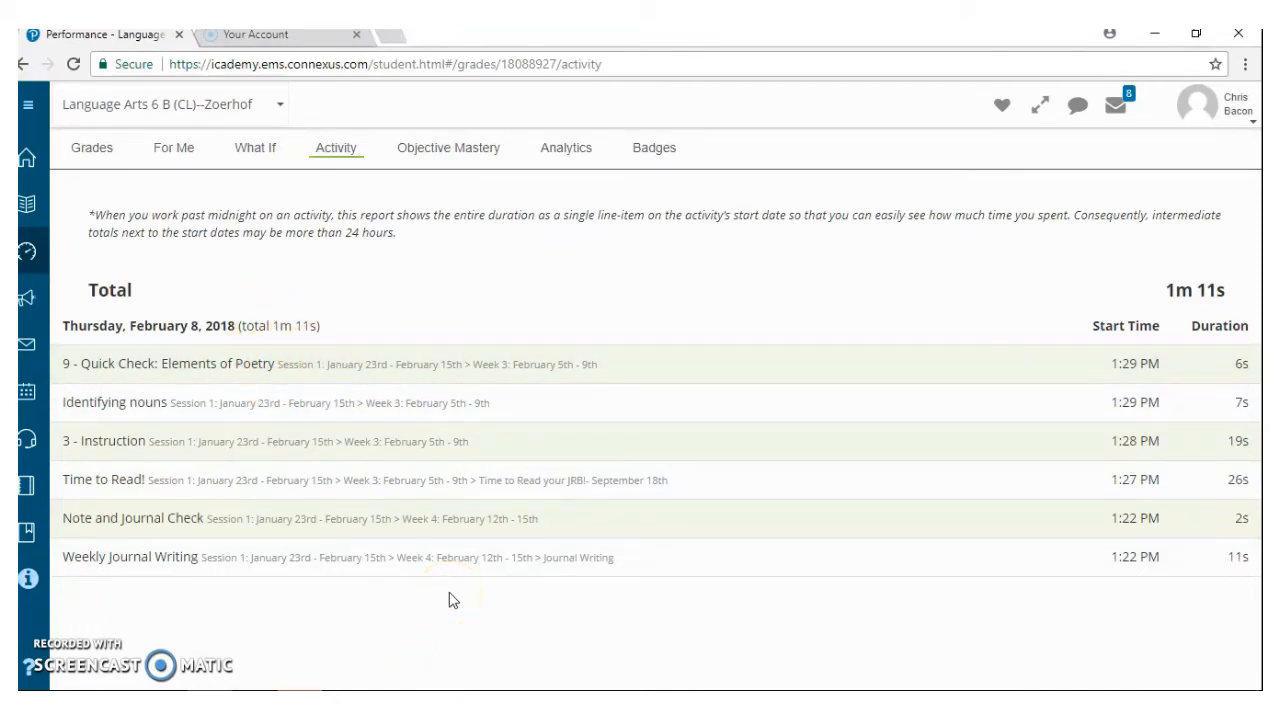
{"action": "mouse_move", "coordinate": [458, 441]}
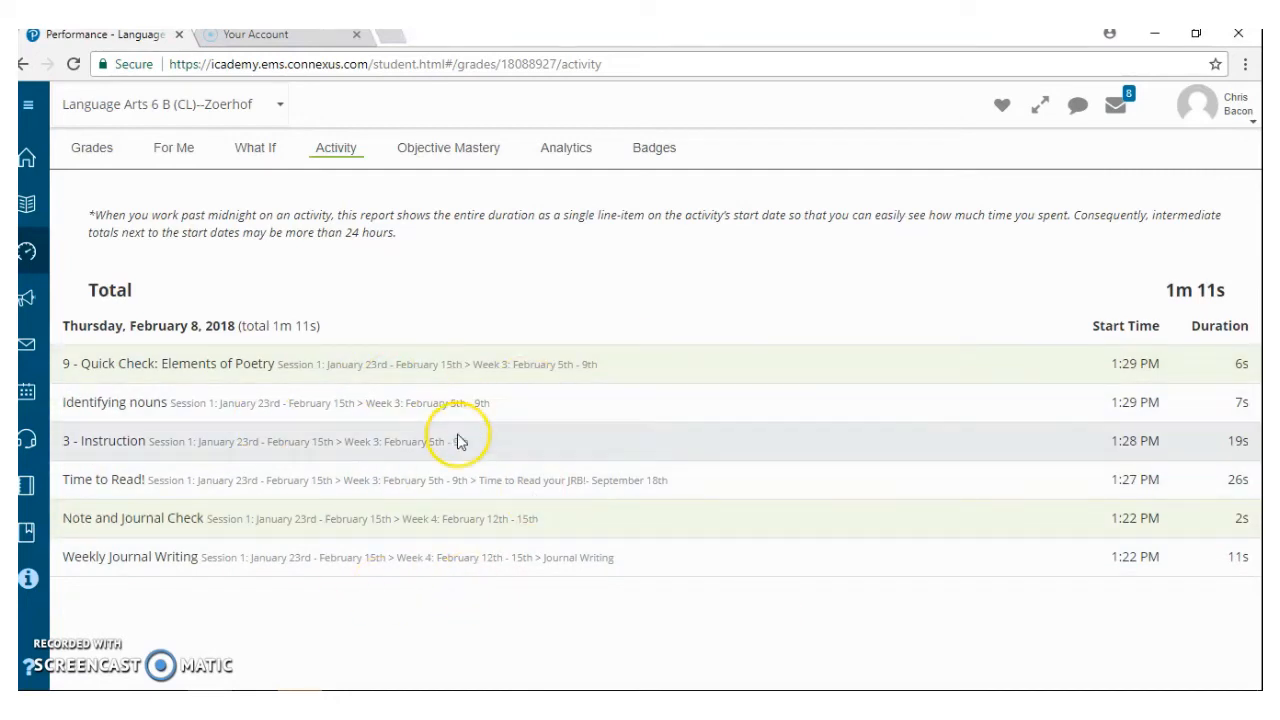
{"action": "mouse_move", "coordinate": [278, 375]}
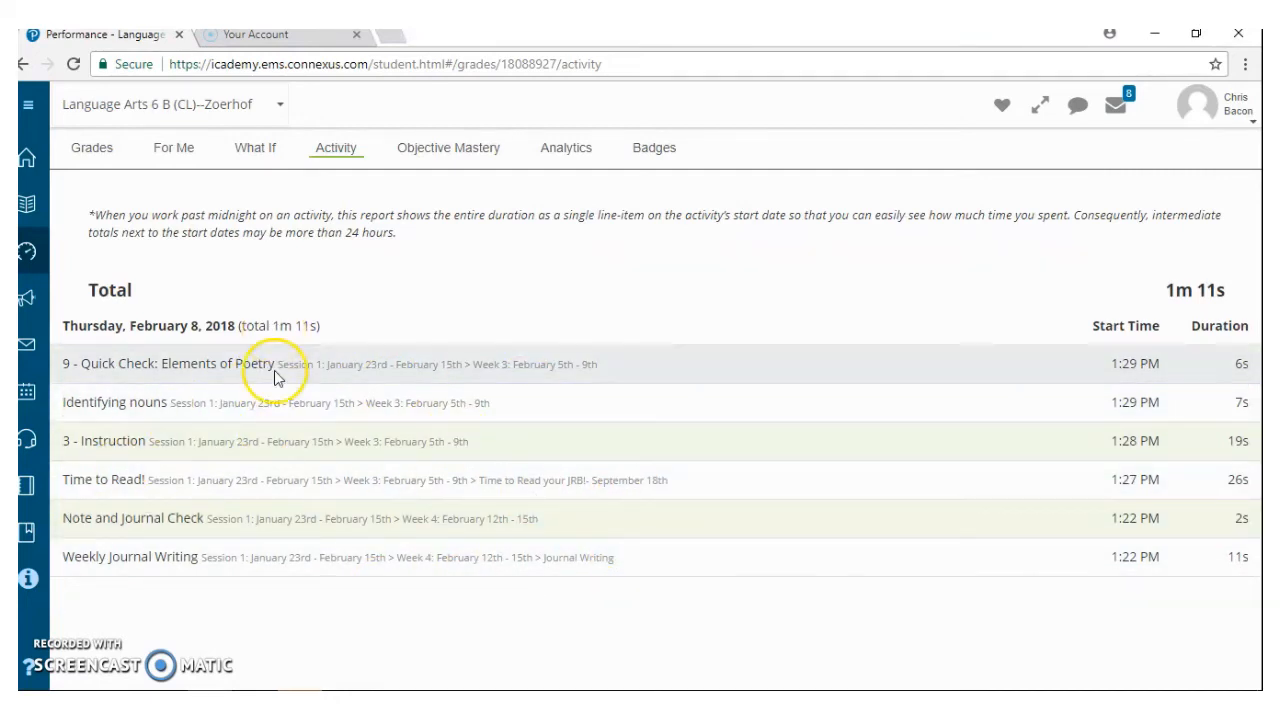
{"action": "mouse_move", "coordinate": [213, 402]}
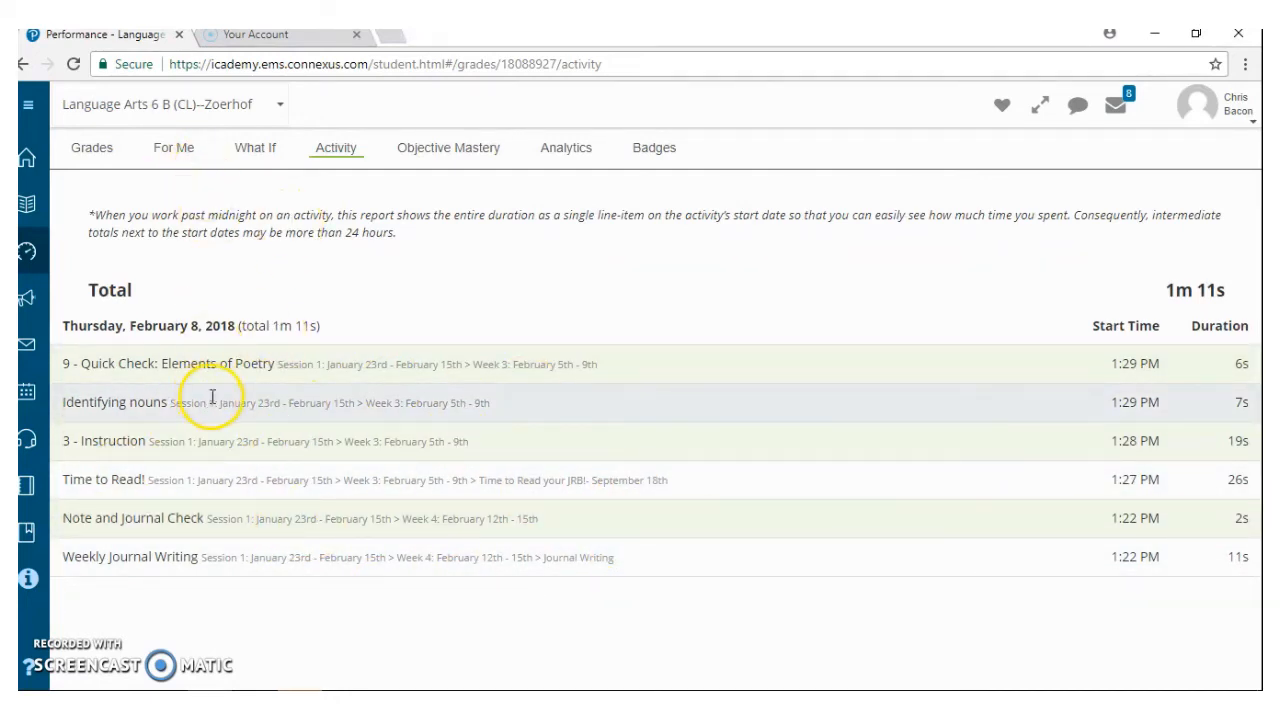
{"action": "mouse_move", "coordinate": [203, 404]}
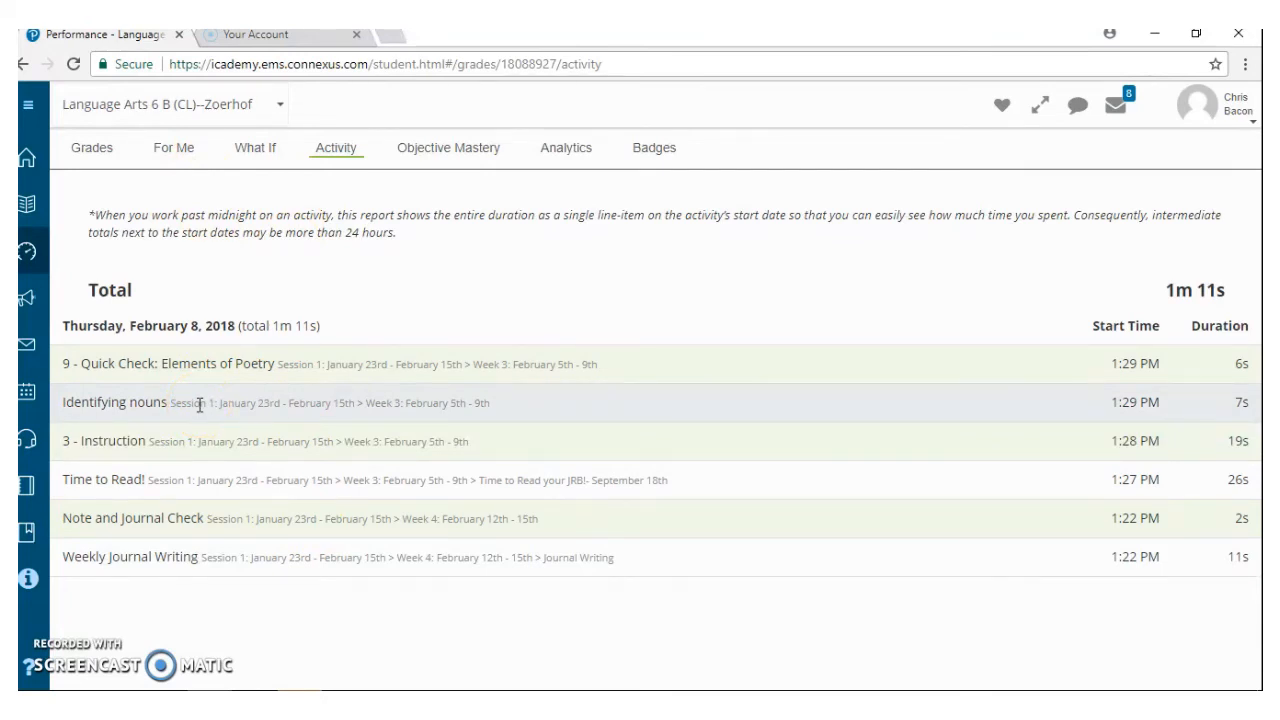
{"action": "mouse_move", "coordinate": [845, 357]}
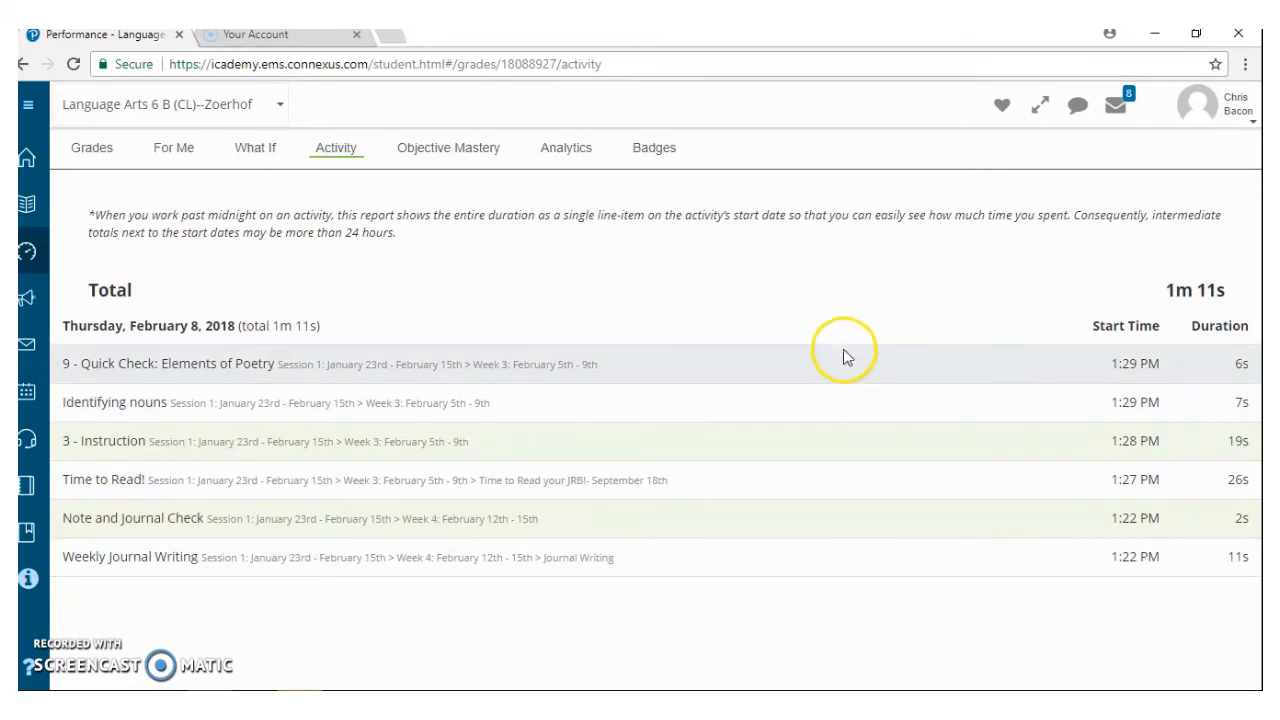
{"action": "mouse_move", "coordinate": [687, 103]}
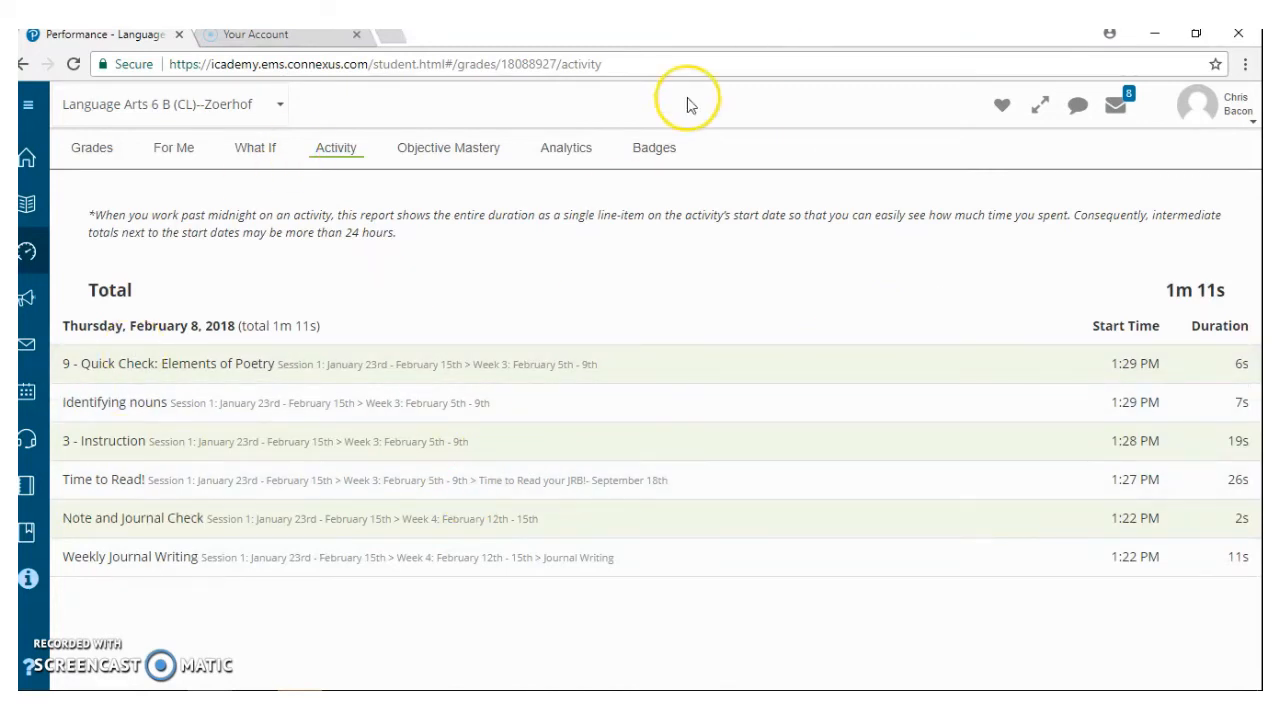
Step: Switch to the Badges tab and select Connexus EMS Student Orientation from the course dropdown
{"action": "left_click", "coordinate": [654, 147]}
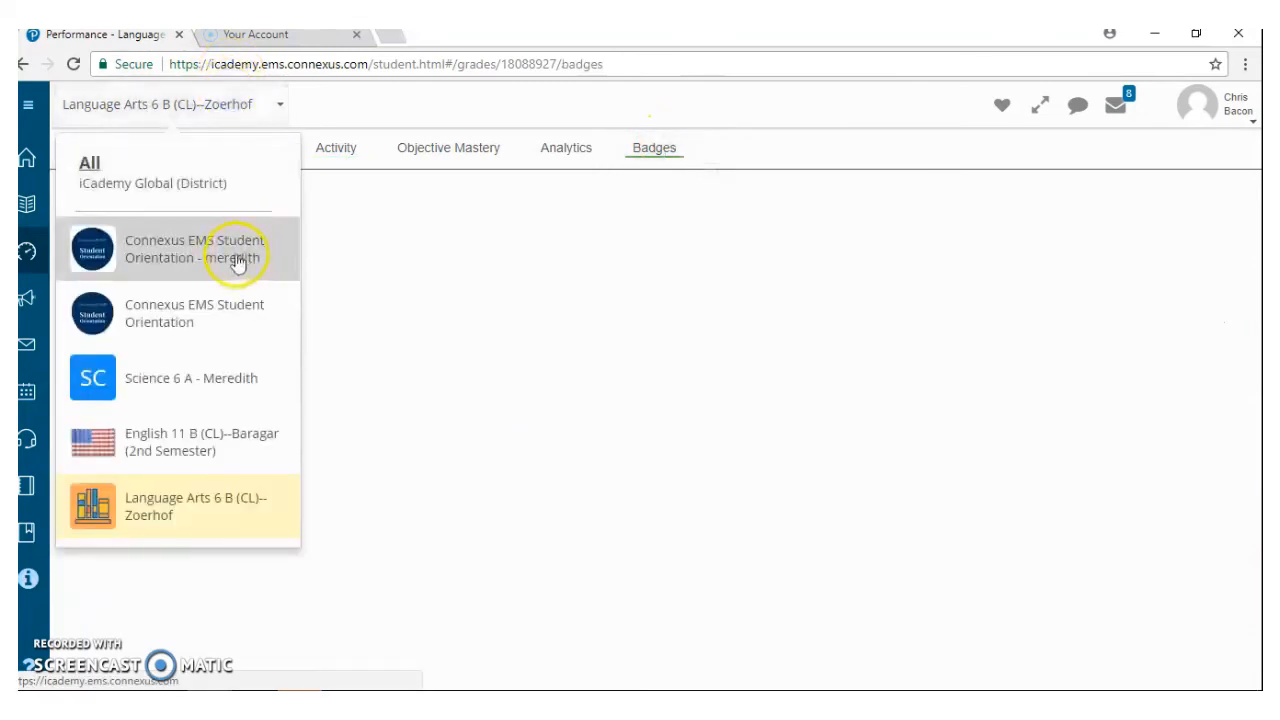
{"action": "left_click", "coordinate": [194, 248]}
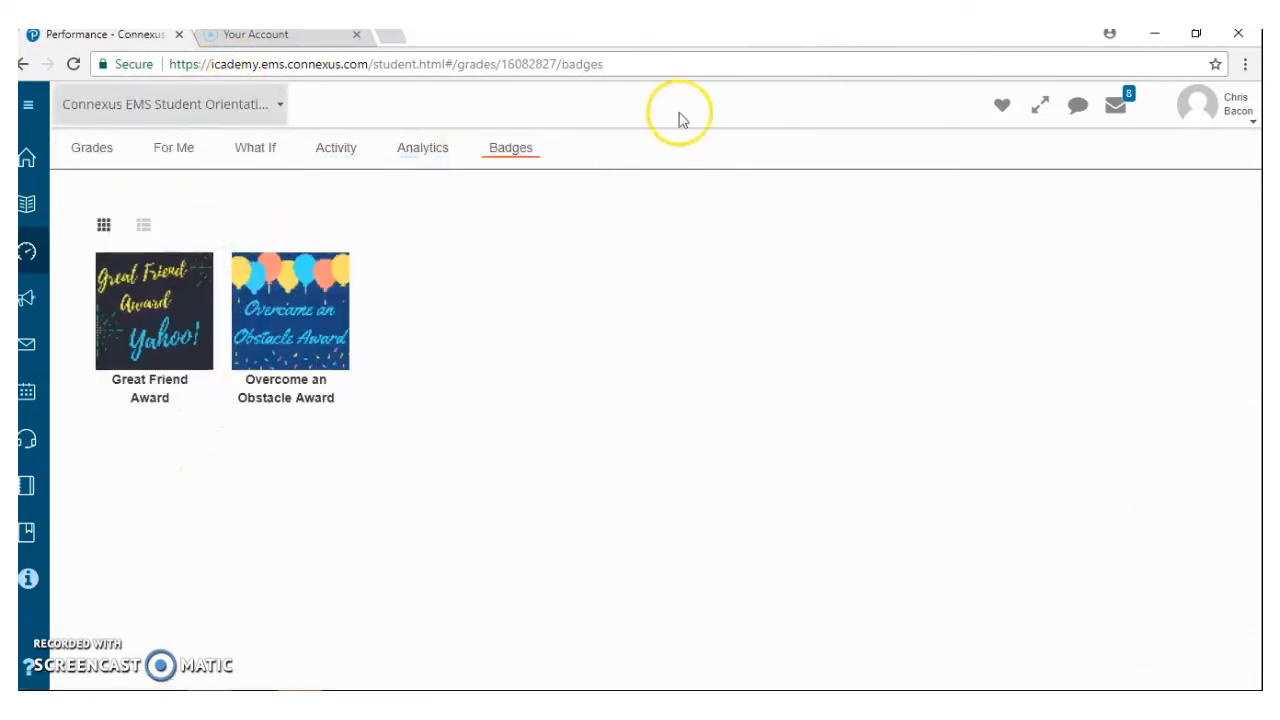
{"action": "mouse_move", "coordinate": [193, 472]}
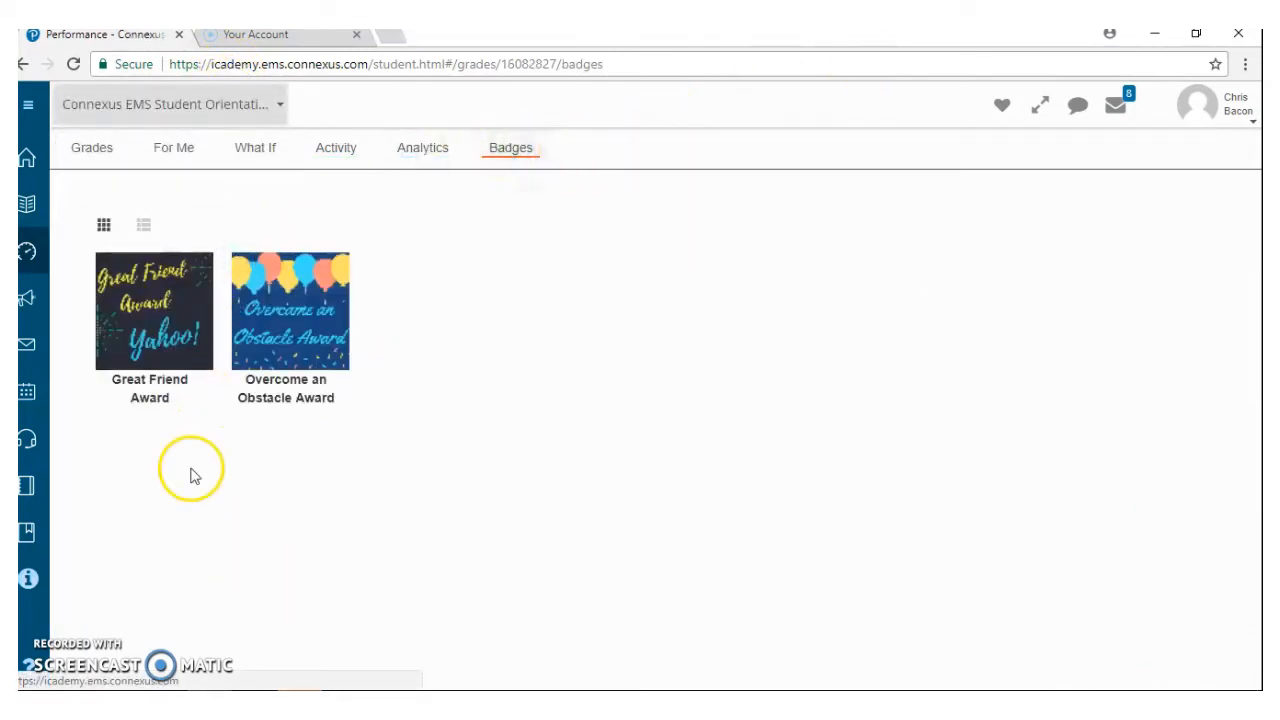
{"action": "mouse_move", "coordinate": [135, 310]}
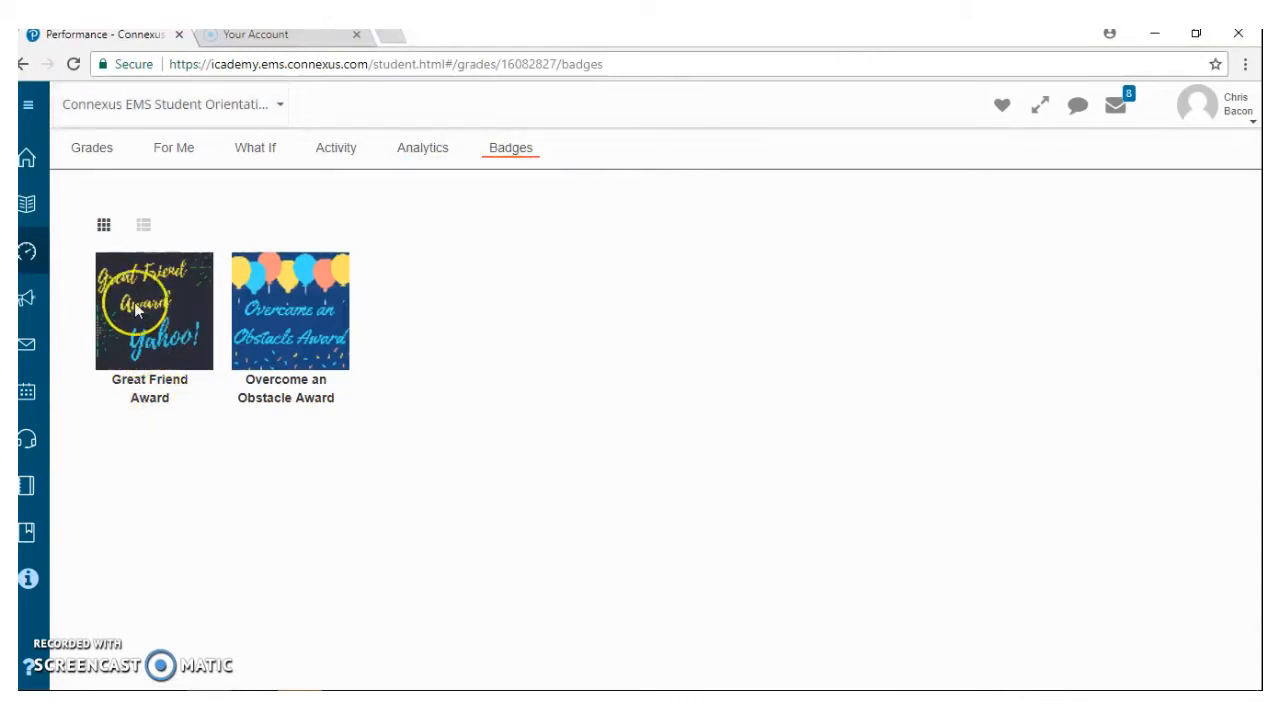
Step: Switch badges to list view and highlight the Great Friend Award message
{"action": "left_click", "coordinate": [143, 224]}
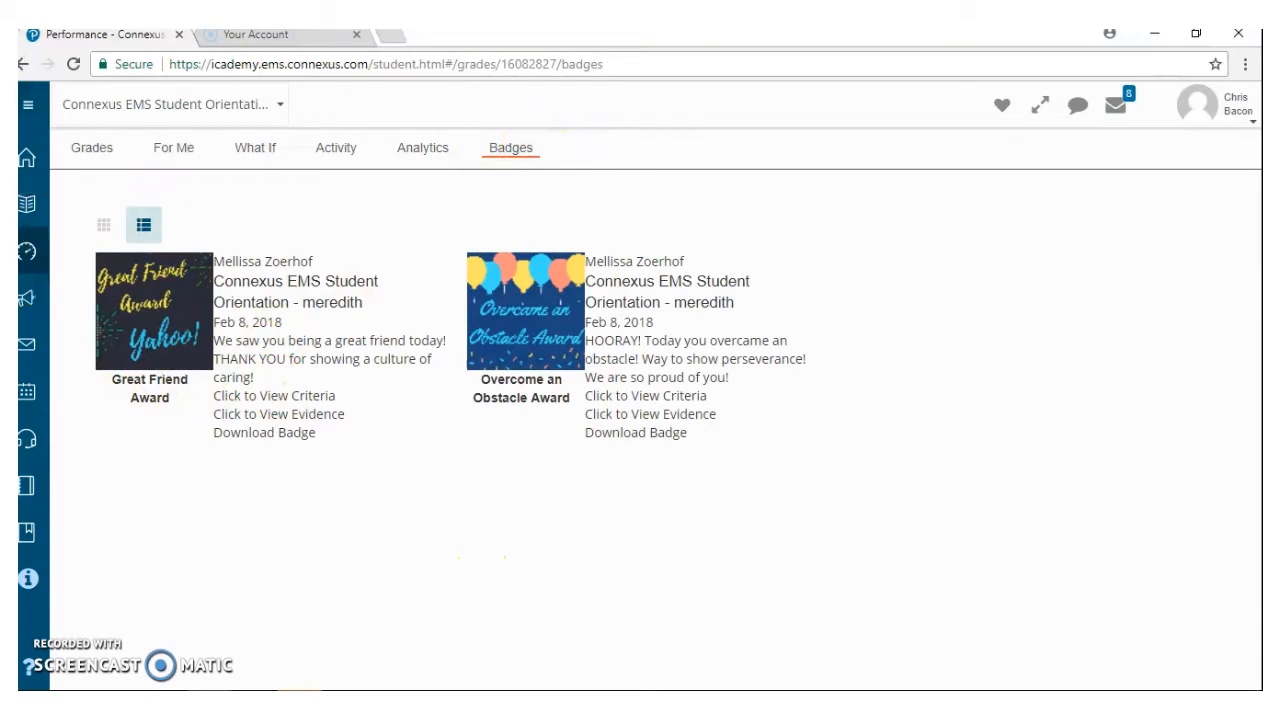
{"action": "mouse_move", "coordinate": [323, 473]}
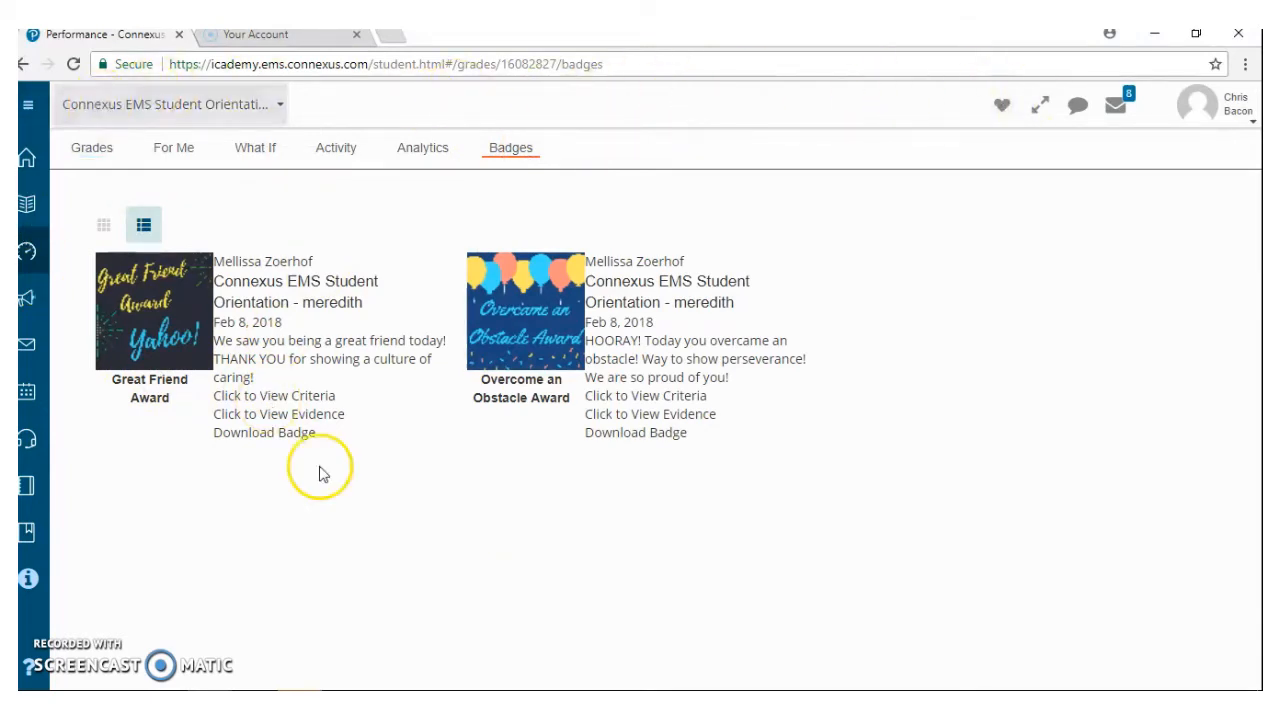
{"action": "mouse_move", "coordinate": [180, 325]}
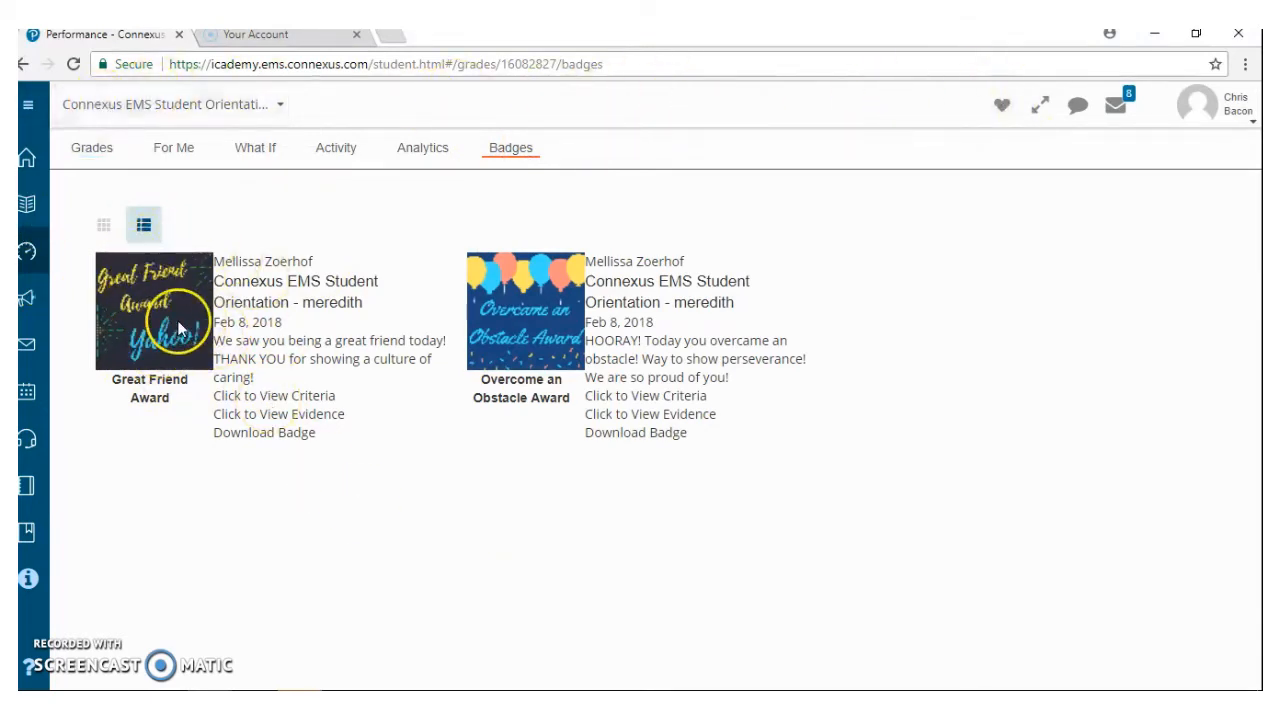
{"action": "mouse_move", "coordinate": [447, 323]}
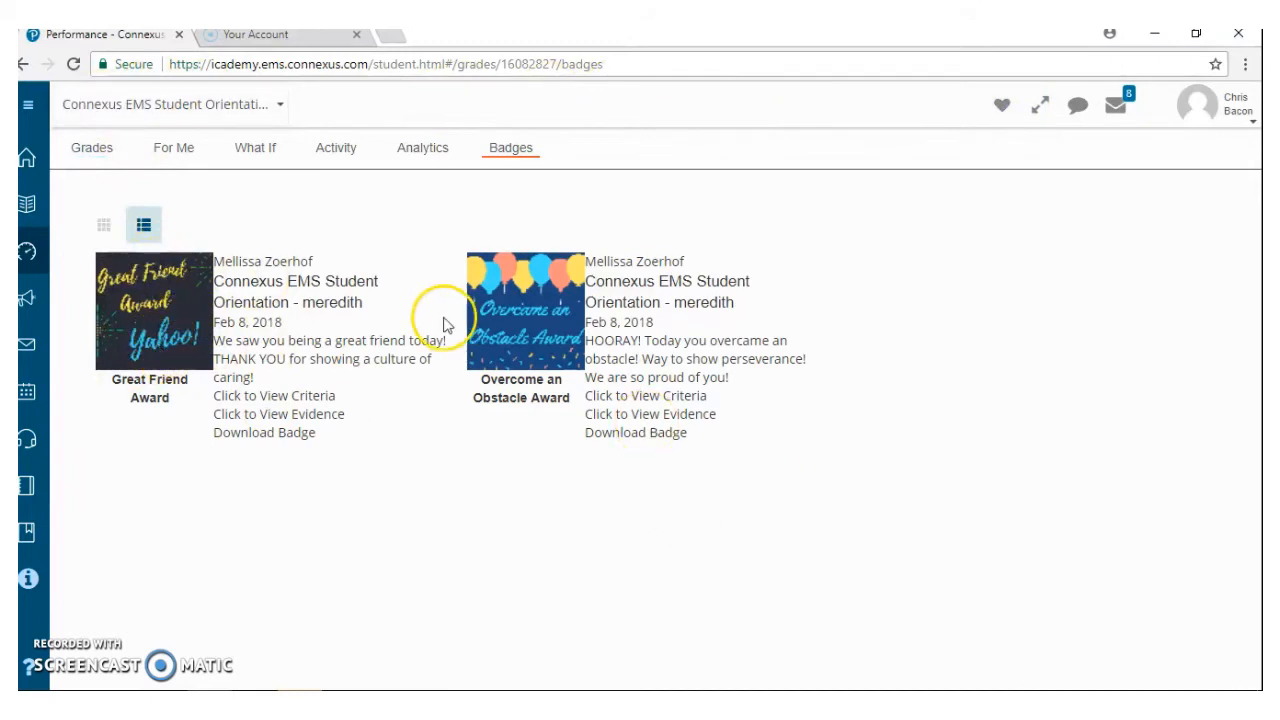
{"action": "mouse_move", "coordinate": [403, 393]}
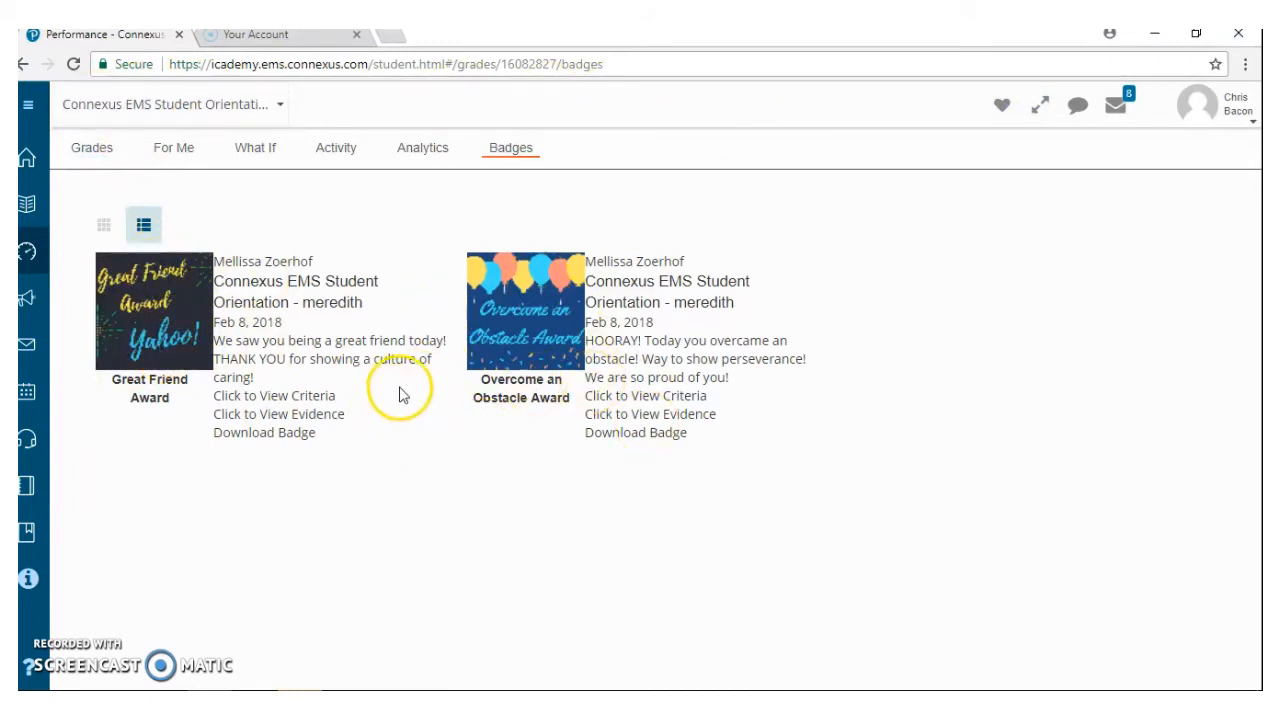
{"action": "mouse_move", "coordinate": [907, 360]}
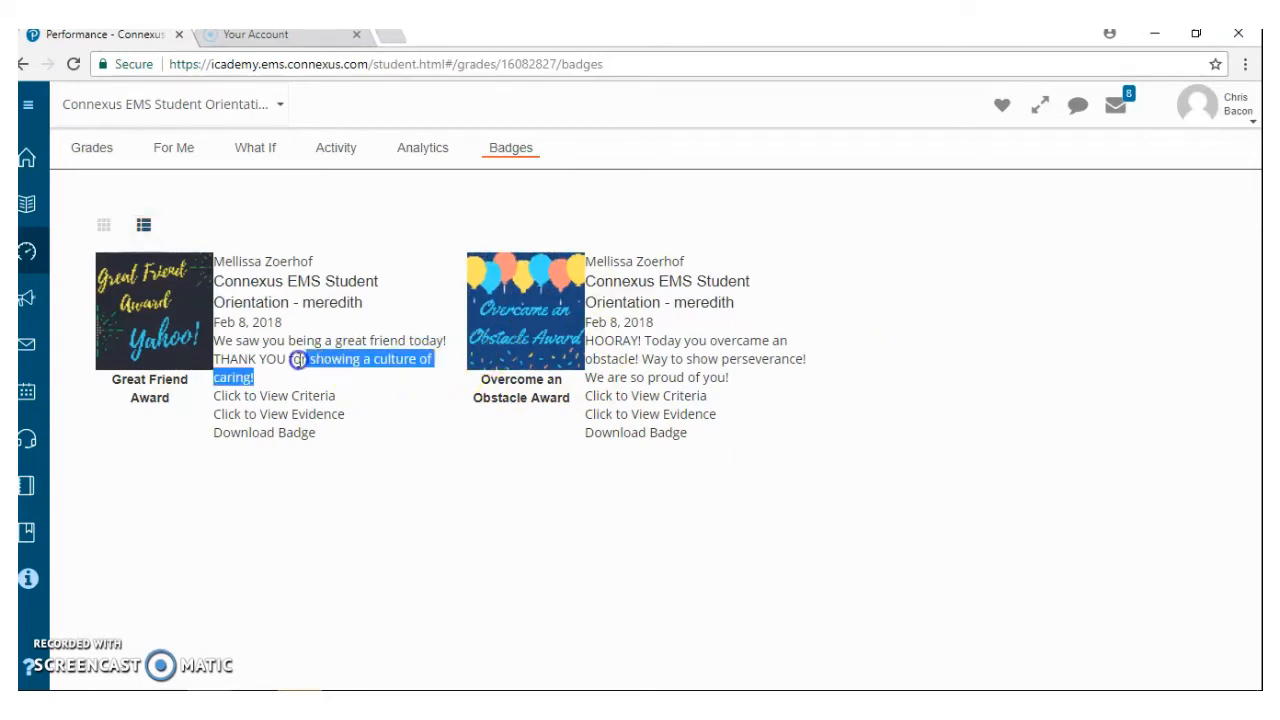
{"action": "left_click_drag", "start_coordinate": [300, 359], "coordinate": [211, 340]}
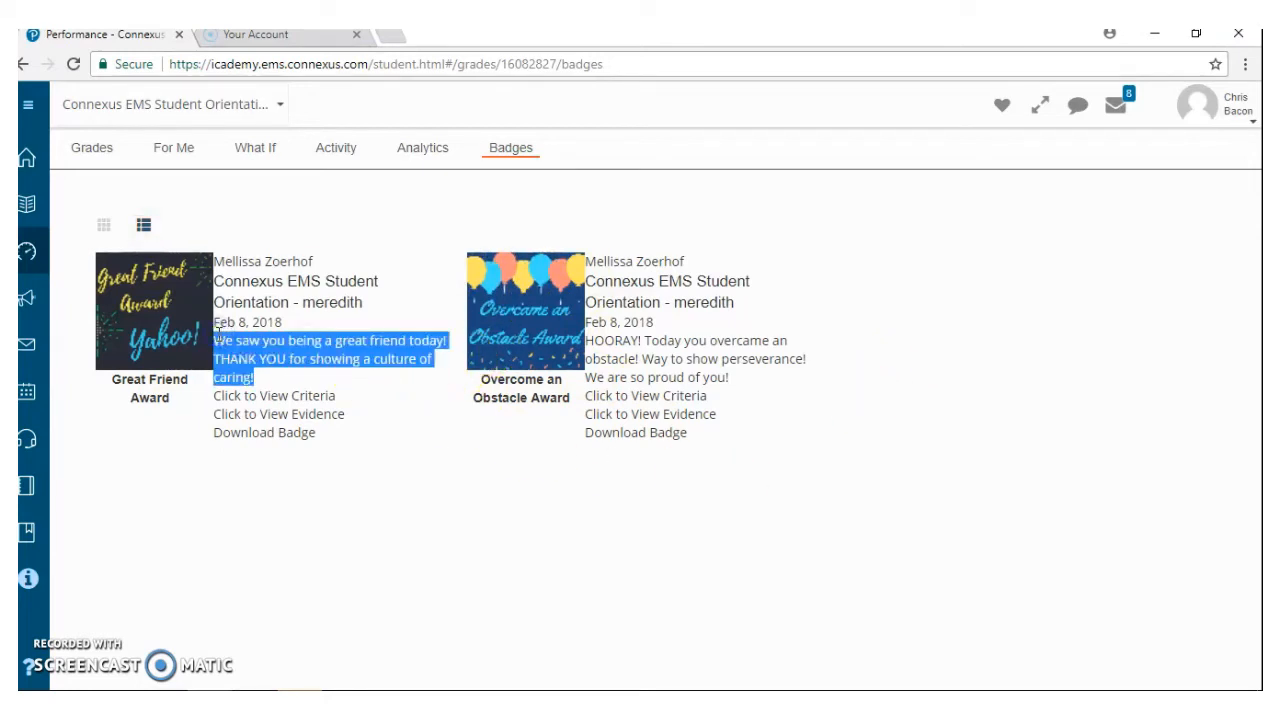
{"action": "mouse_move", "coordinate": [458, 415]}
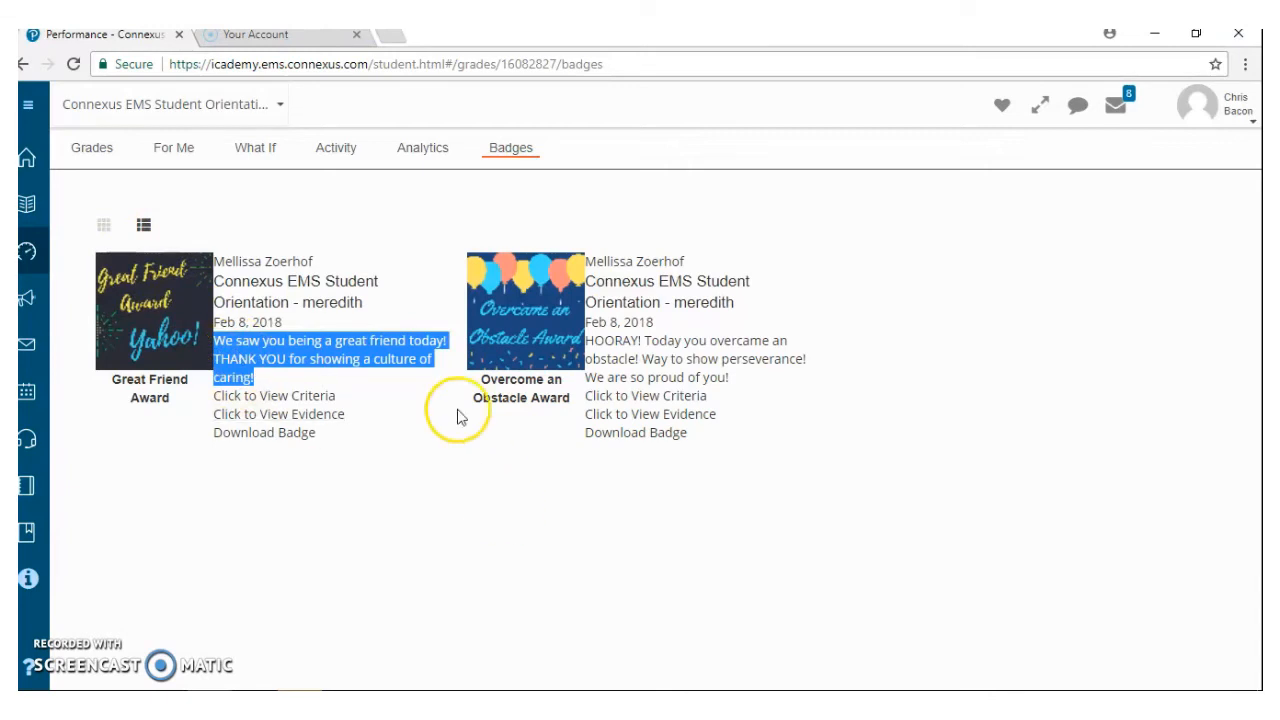
{"action": "mouse_move", "coordinate": [363, 462]}
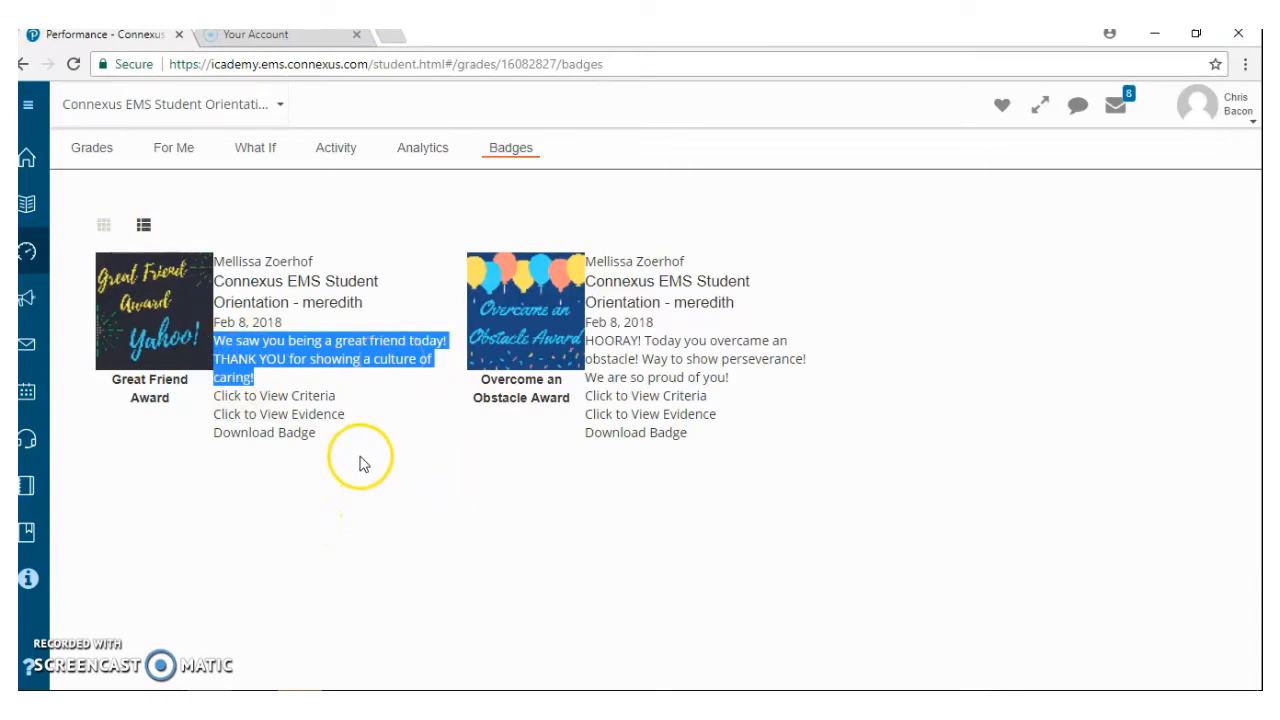
{"action": "mouse_move", "coordinate": [107, 313]}
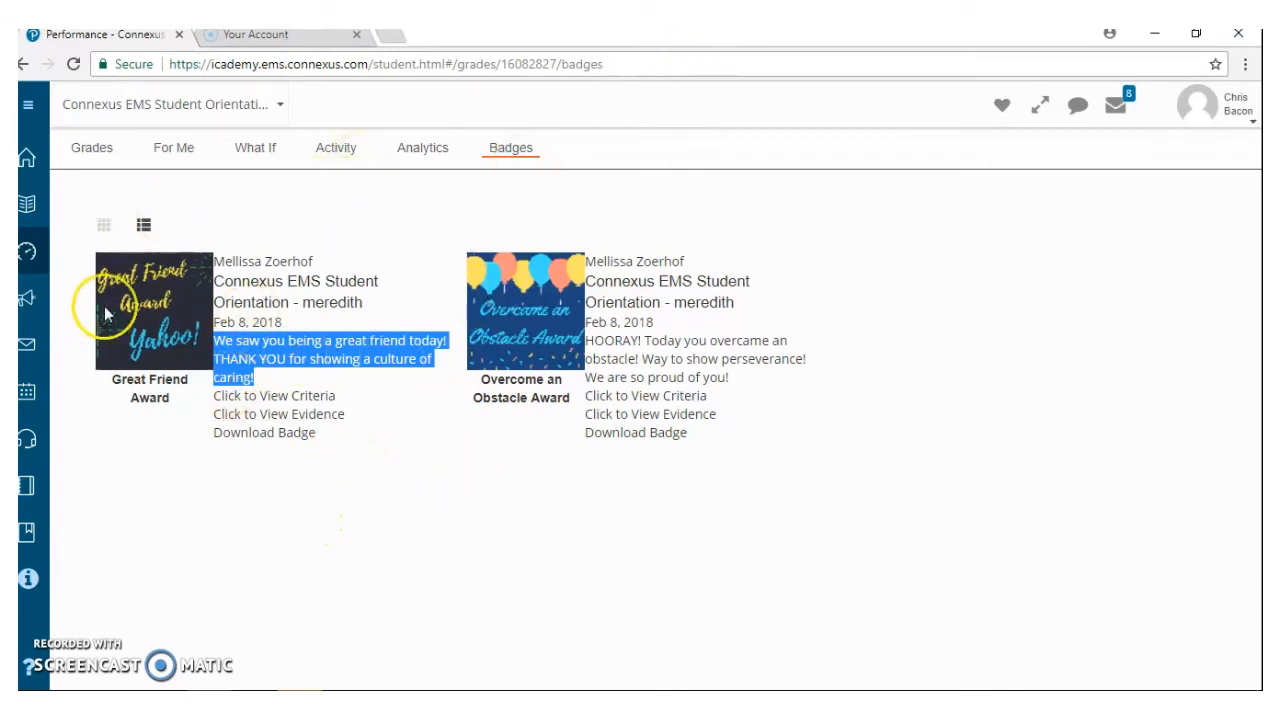
{"action": "mouse_move", "coordinate": [530, 540]}
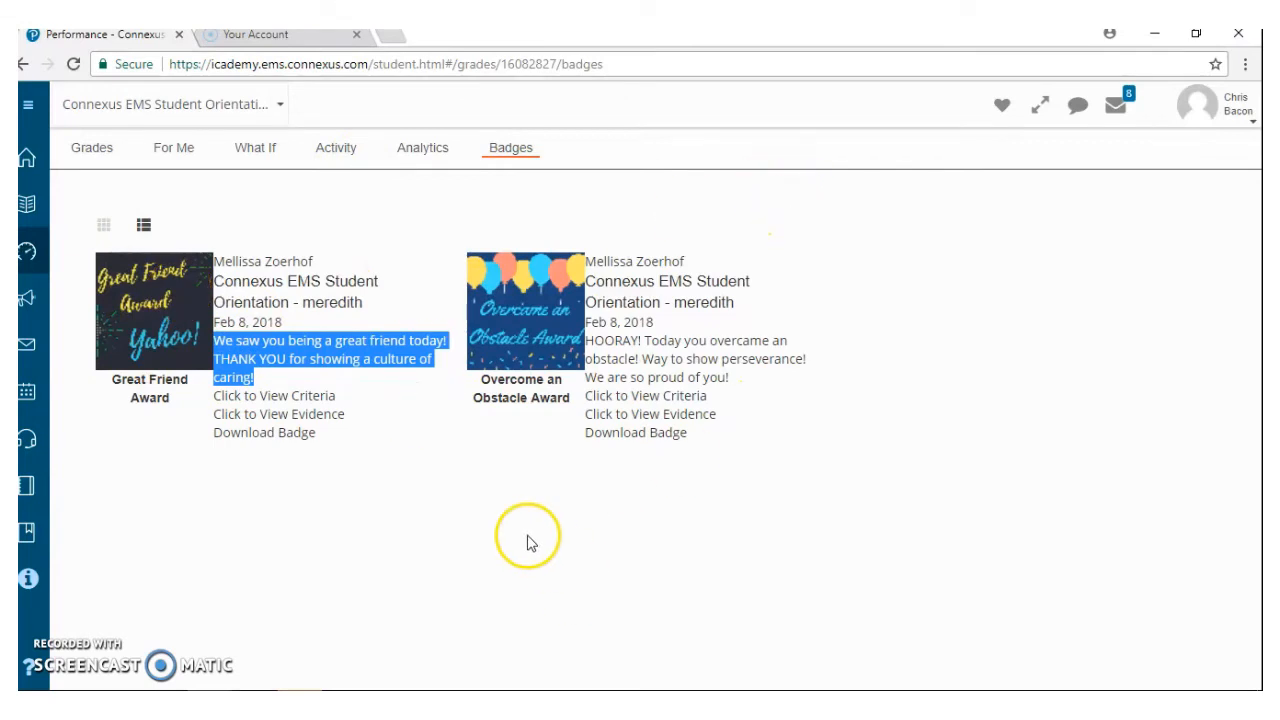
{"action": "mouse_move", "coordinate": [530, 542]}
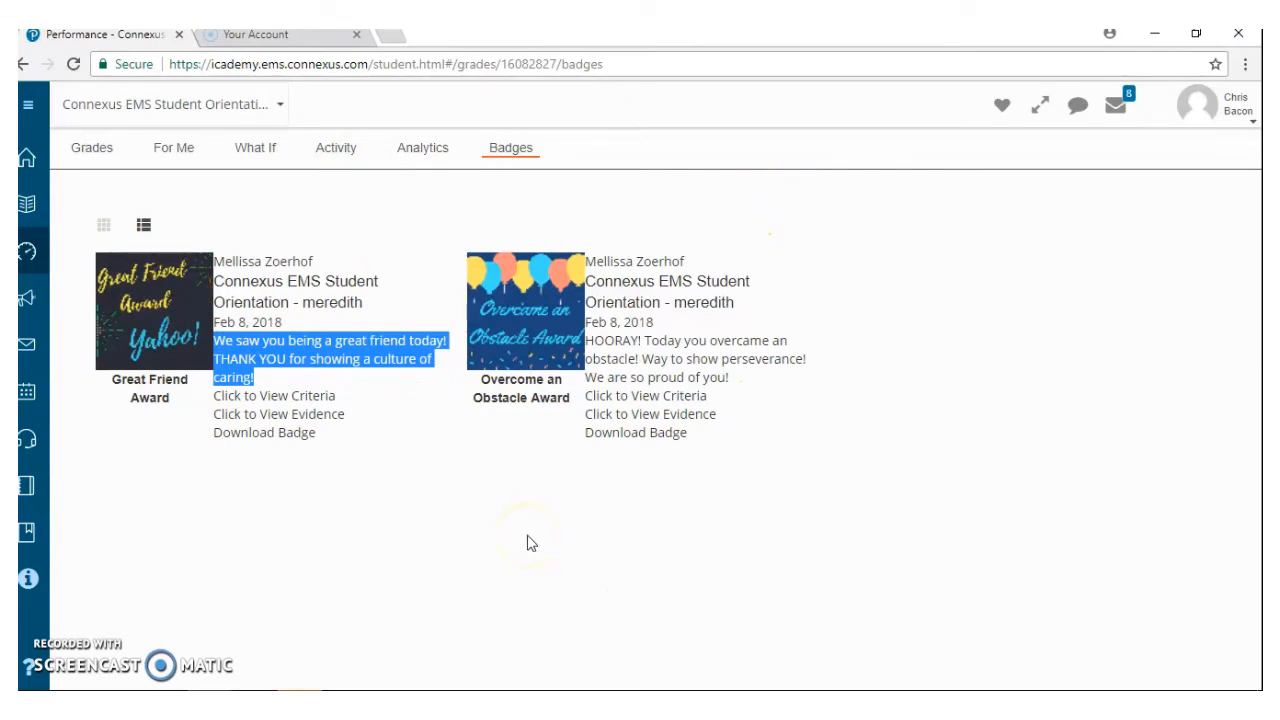
{"action": "mouse_move", "coordinate": [743, 315]}
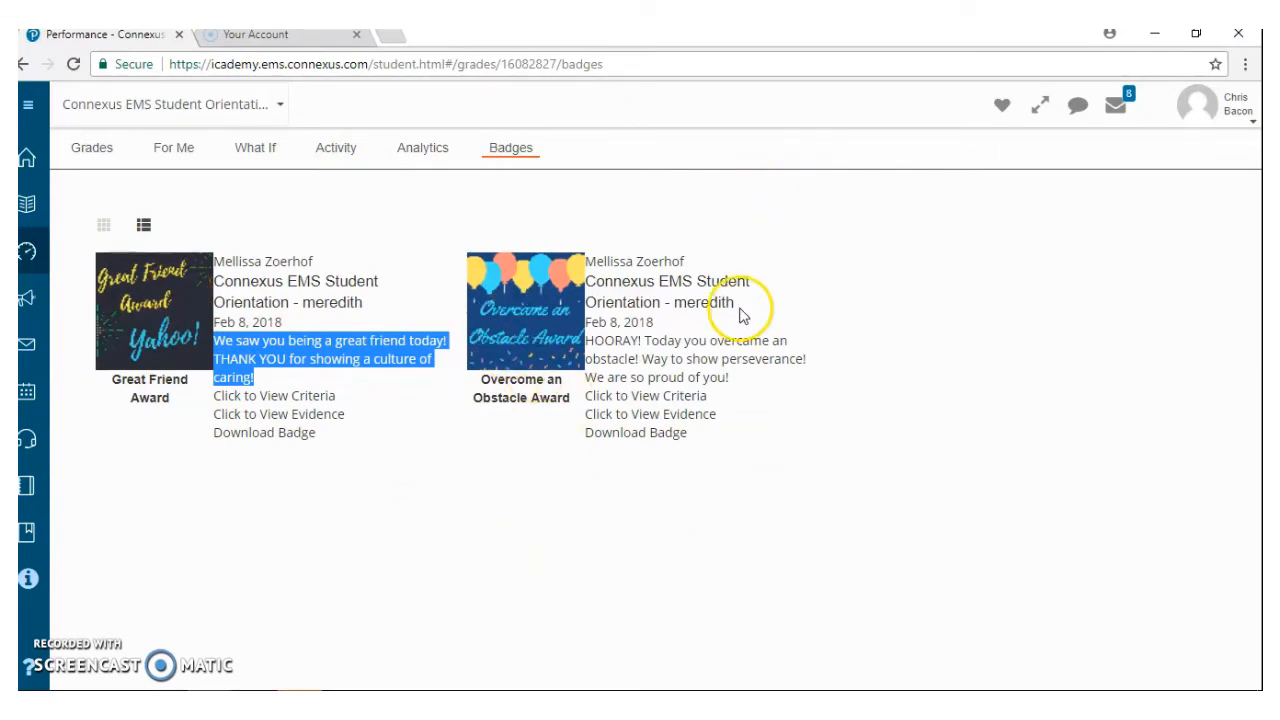
{"action": "mouse_move", "coordinate": [27, 158]}
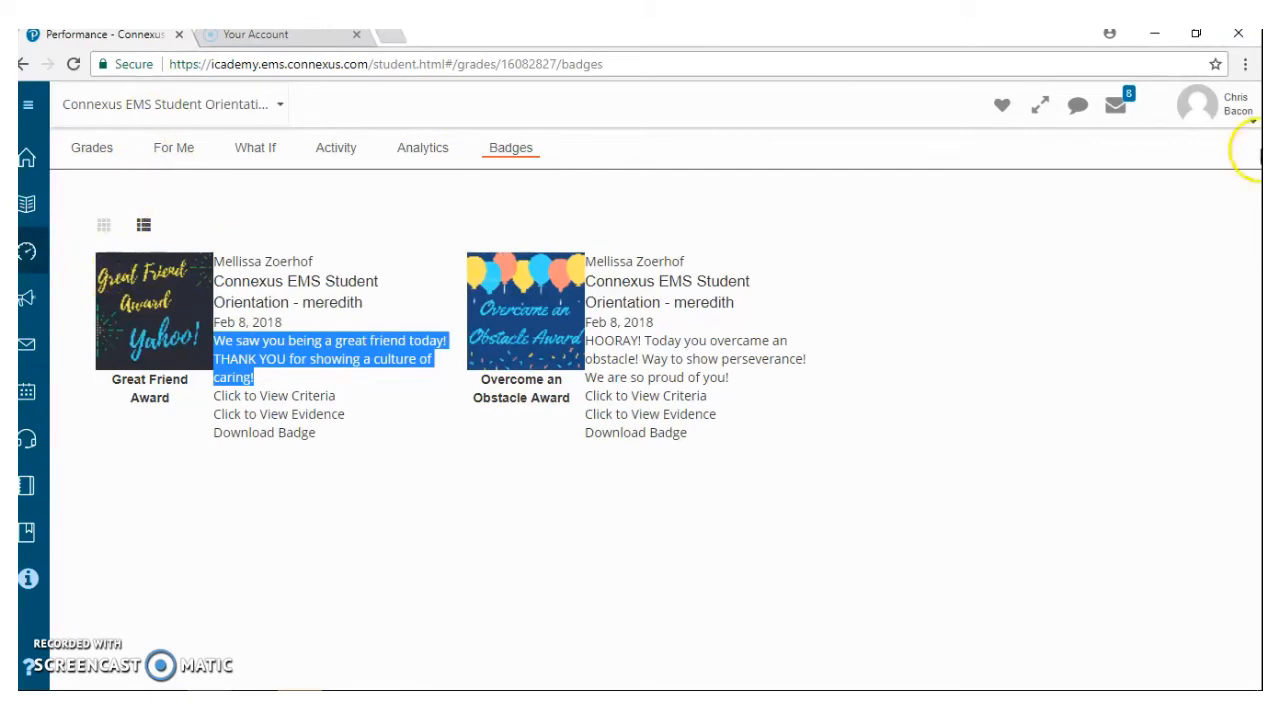
{"action": "mouse_move", "coordinate": [1116, 104]}
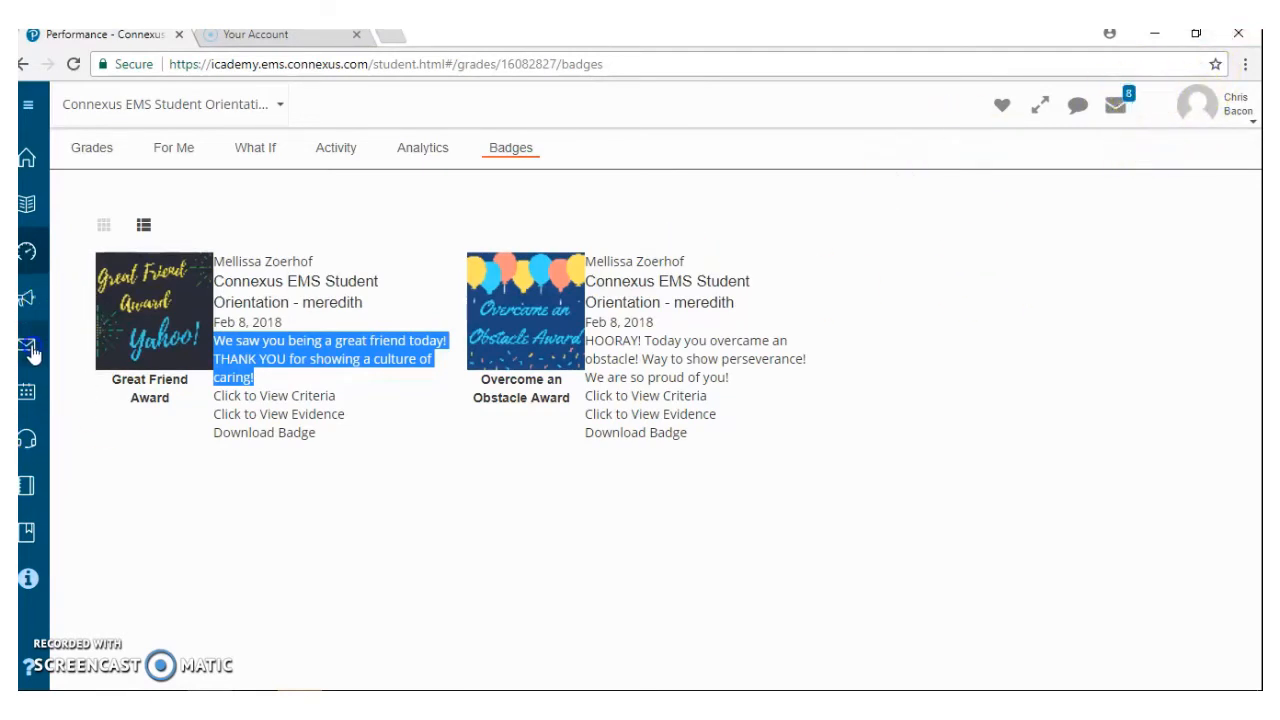
Step: Open the WebMail inbox from the envelope icon in the left sidebar
{"action": "left_click", "coordinate": [25, 344]}
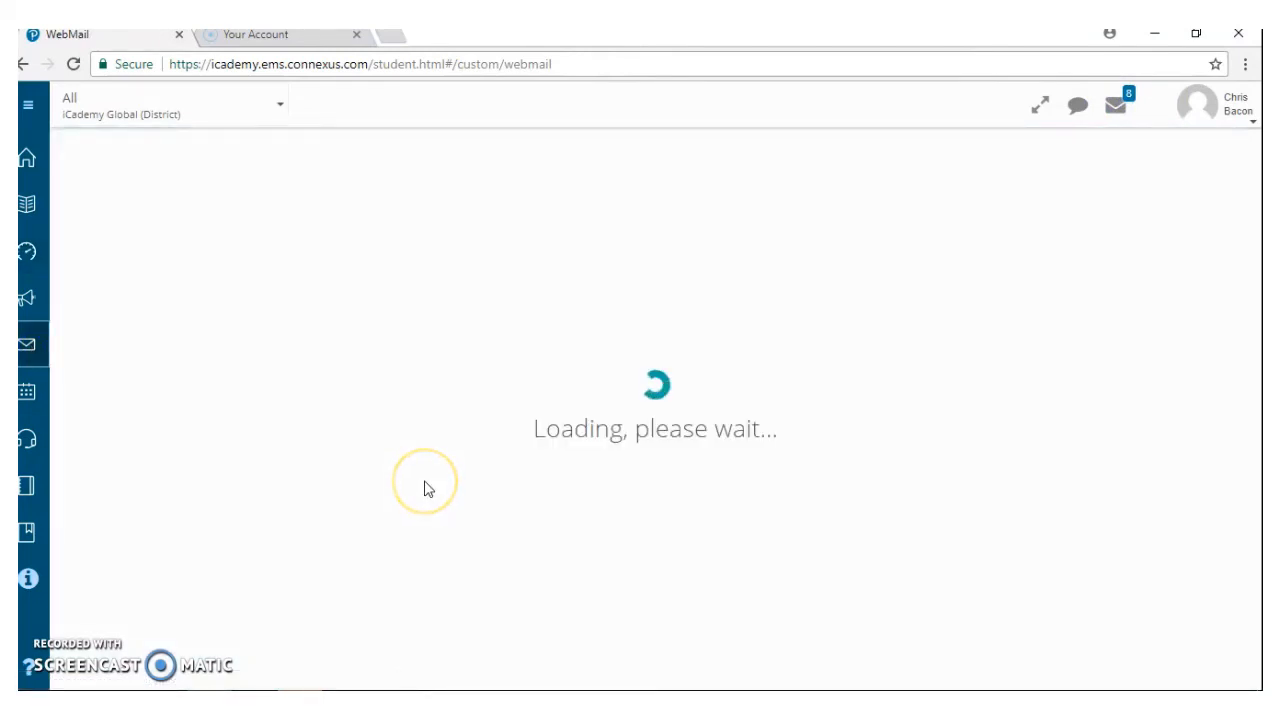
{"action": "mouse_move", "coordinate": [620, 210]}
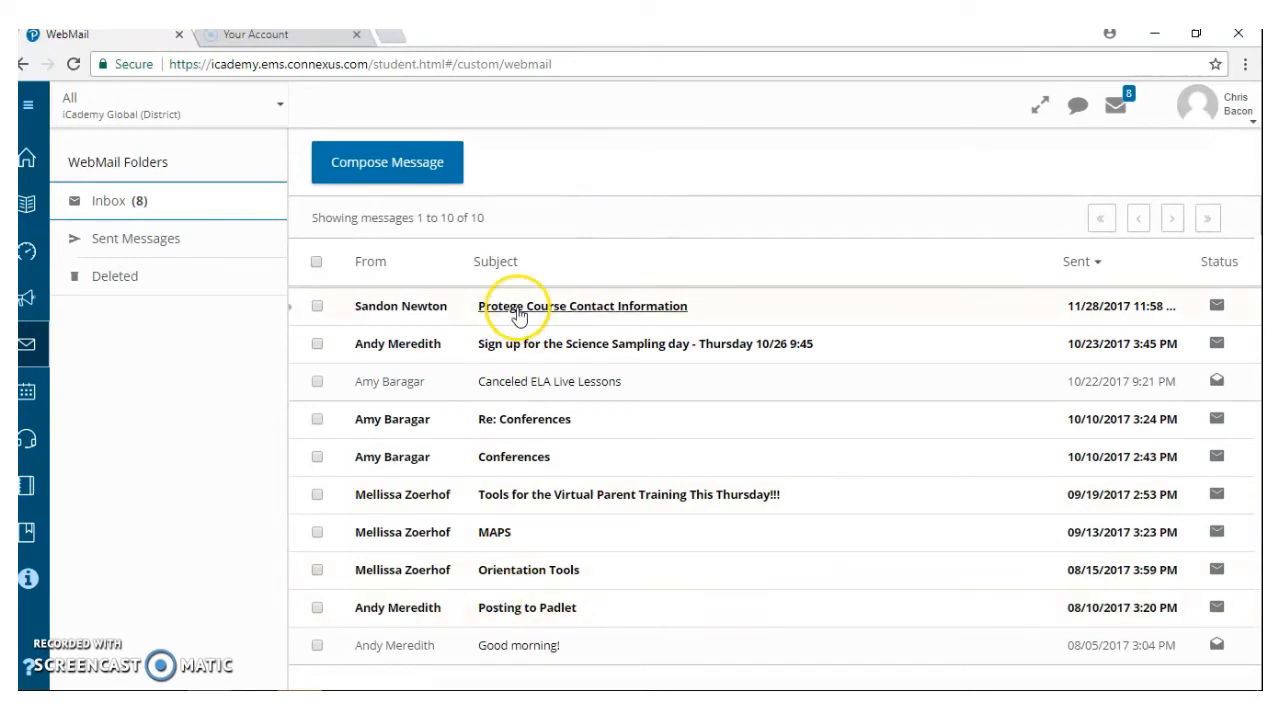
{"action": "mouse_move", "coordinate": [1115, 105]}
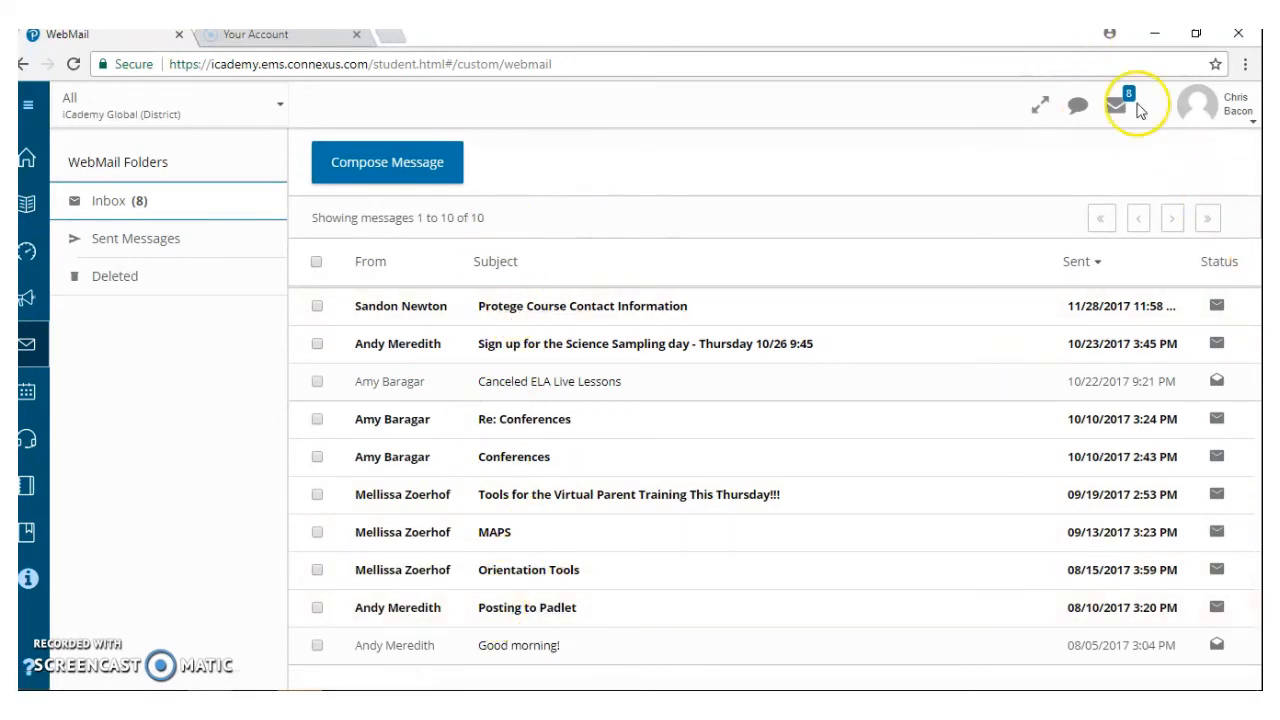